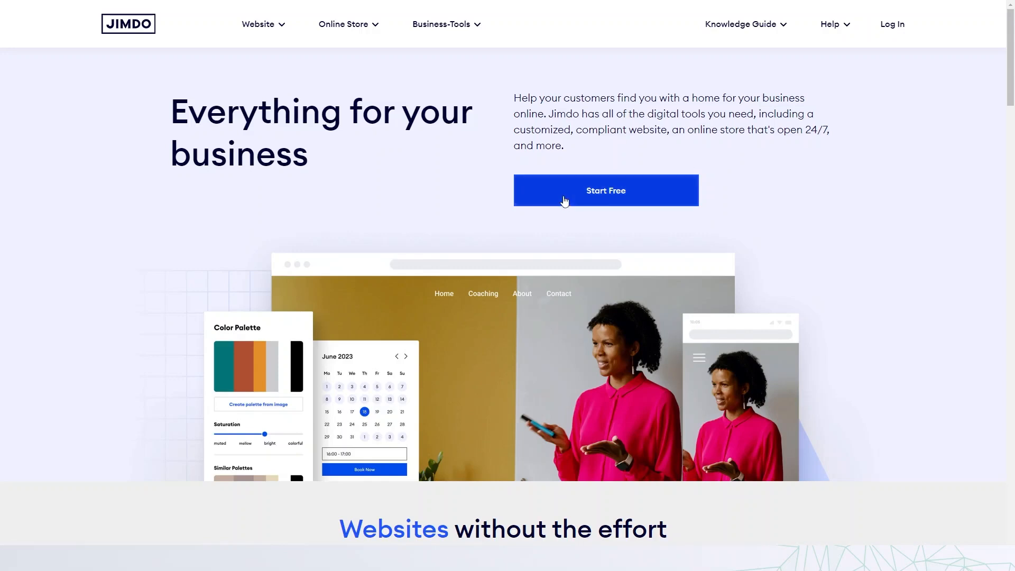
- Start a free Jimdo website using the no-coding builder to reach the setup questions
click(605, 189)
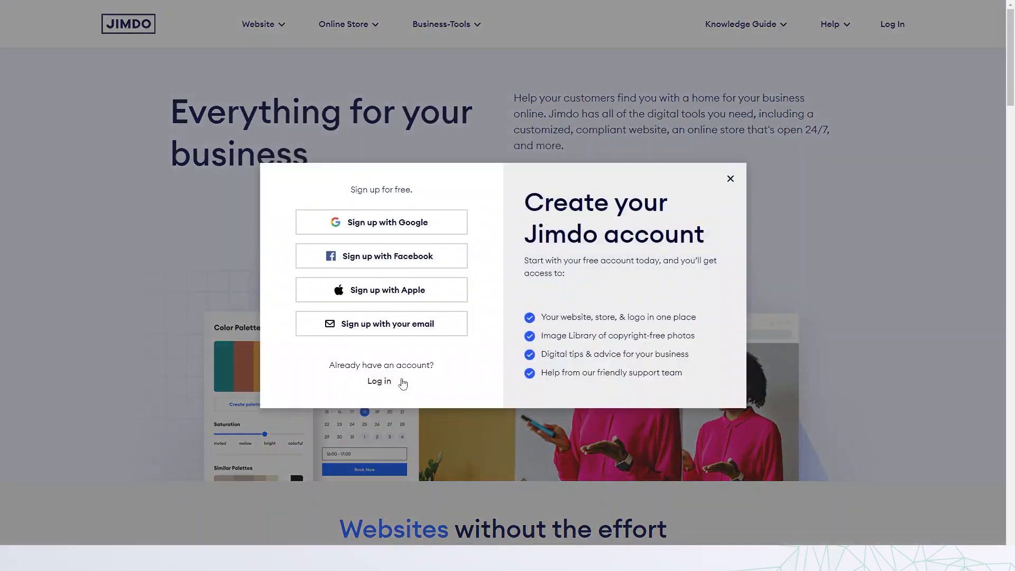
mouse_move(372, 310)
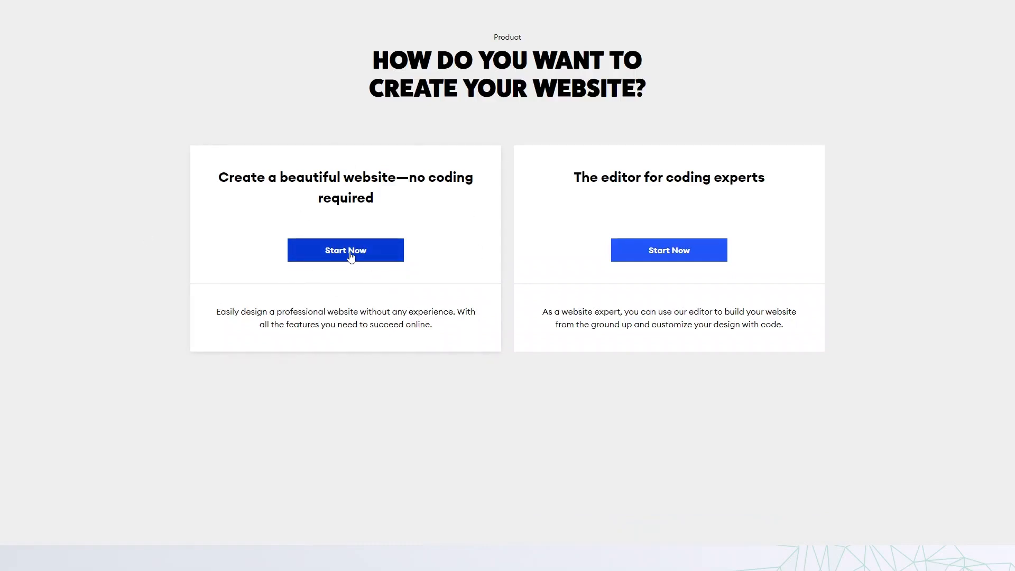
click(344, 249)
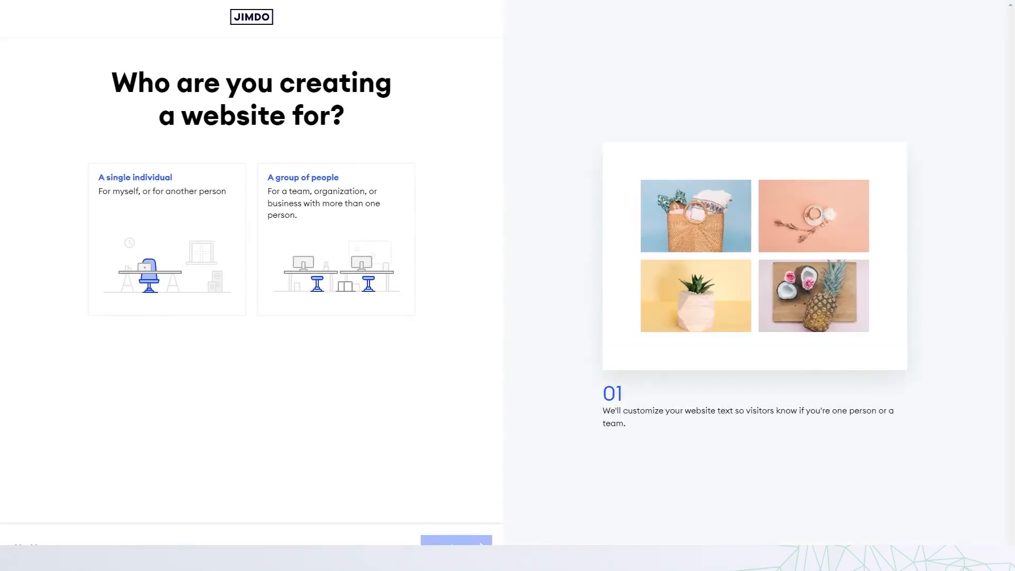
mouse_move(58, 258)
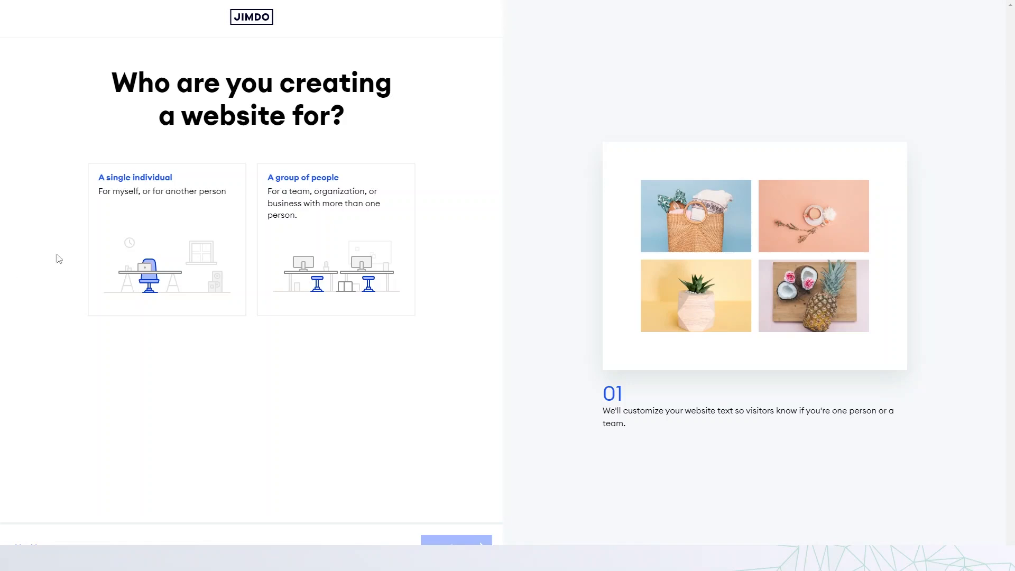
- Answer that the site is for a single individual's new business in the Health and beauty shop category
click(166, 239)
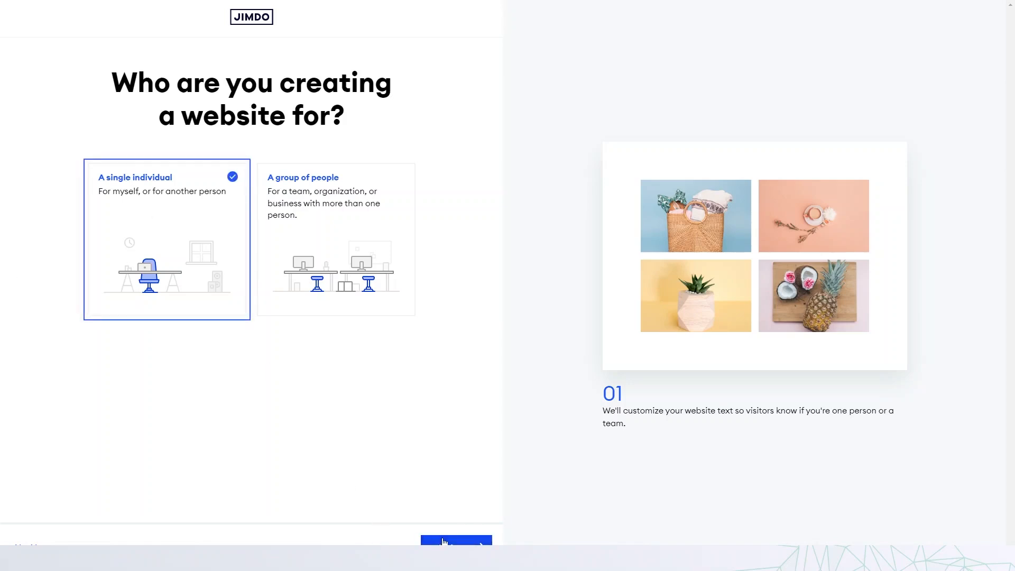
click(456, 543)
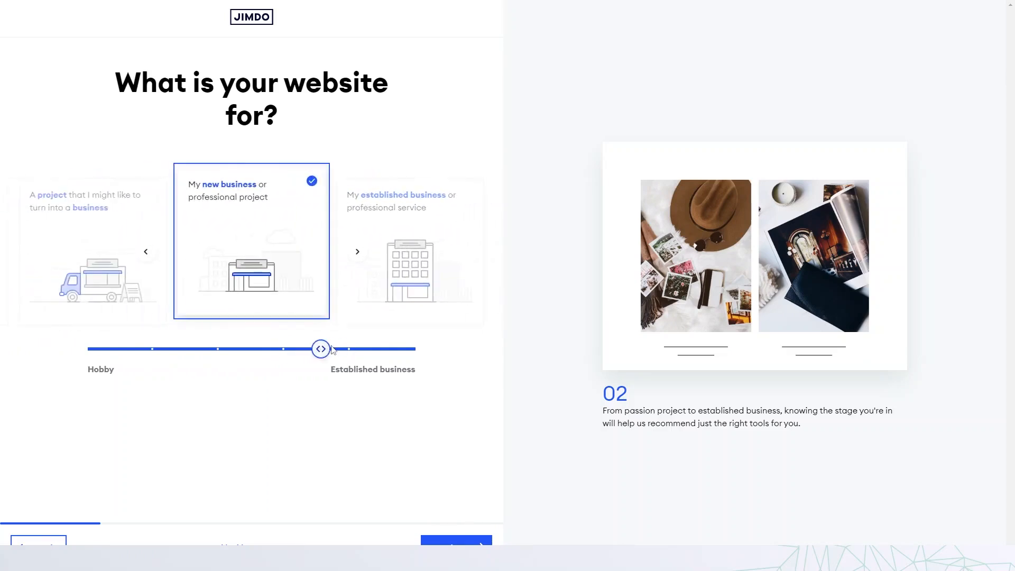
click(454, 543)
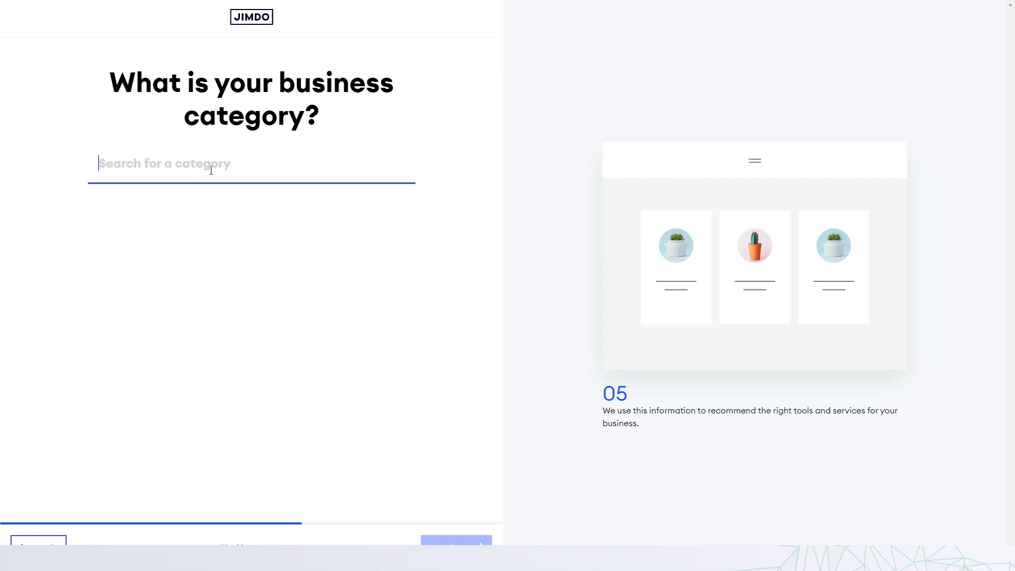
text(Health and)
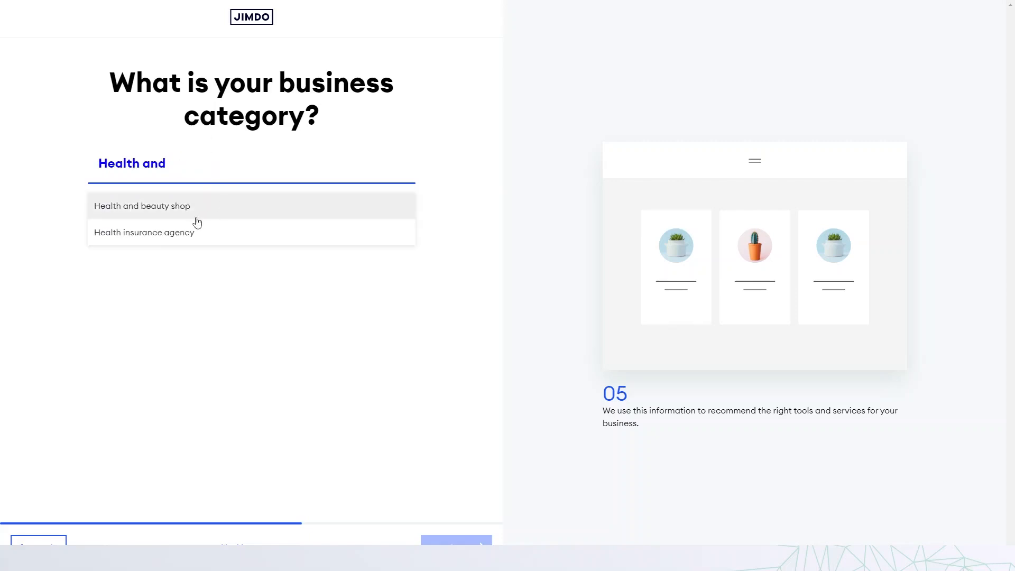
key(Backspace)
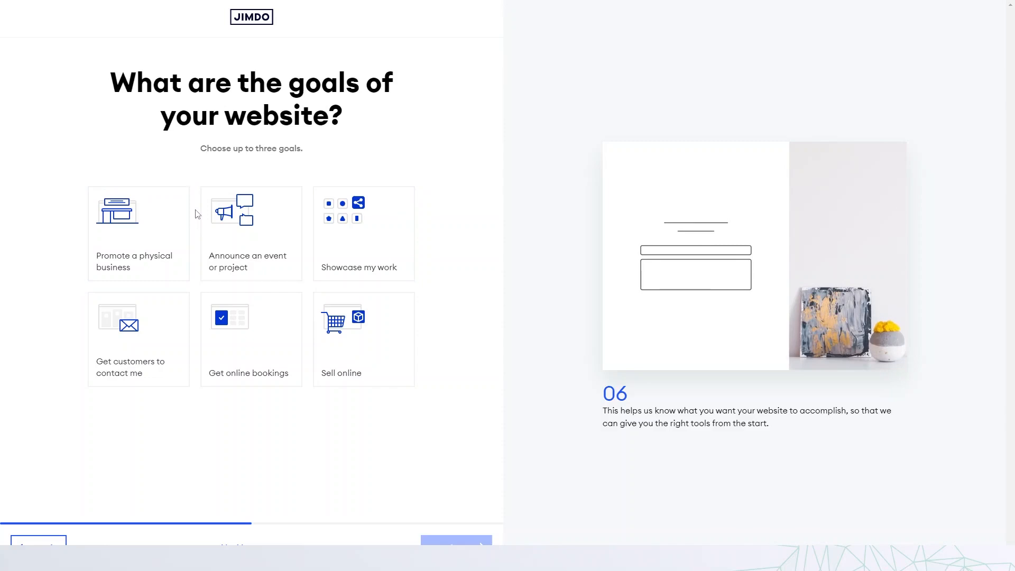
- Choose selling online as a goal, the beige and yellow colours, and Contact, Gallery and Services pages
click(362, 338)
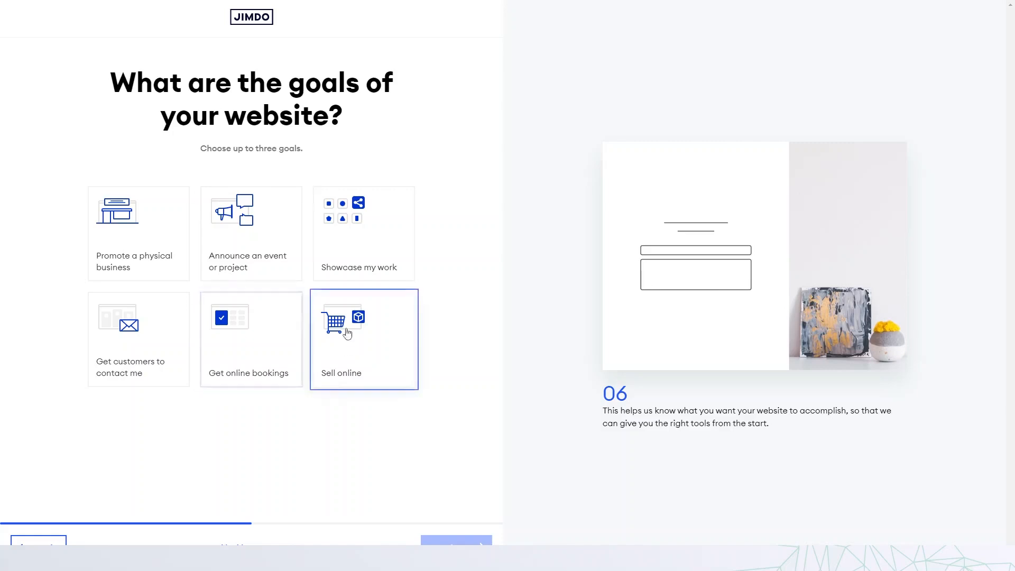
click(455, 547)
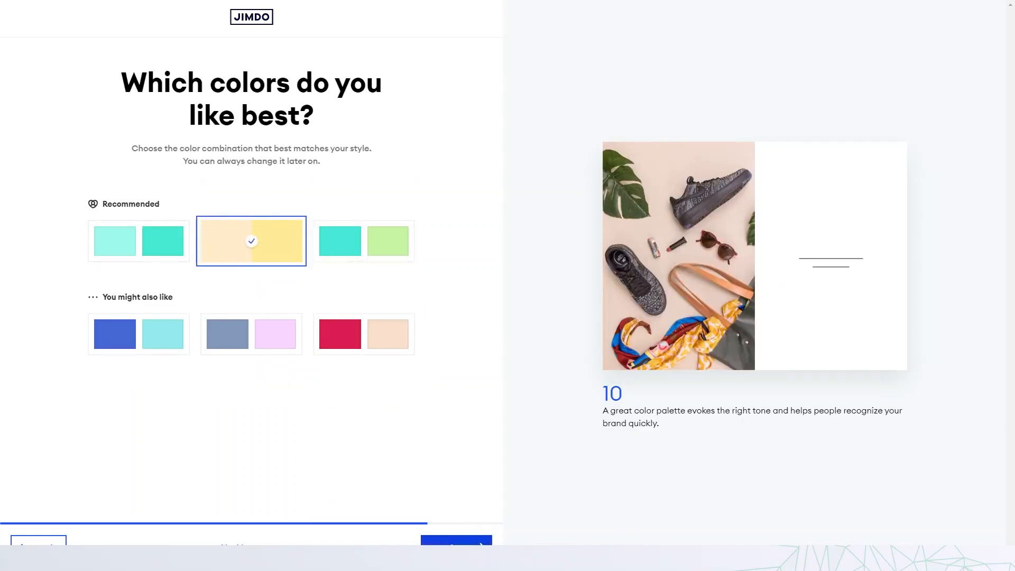
click(455, 544)
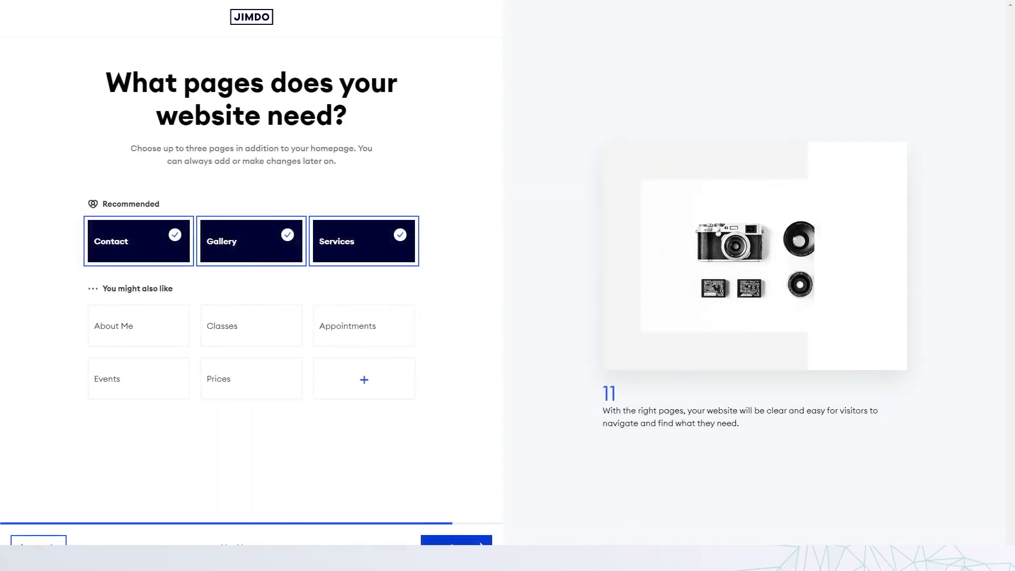
click(454, 545)
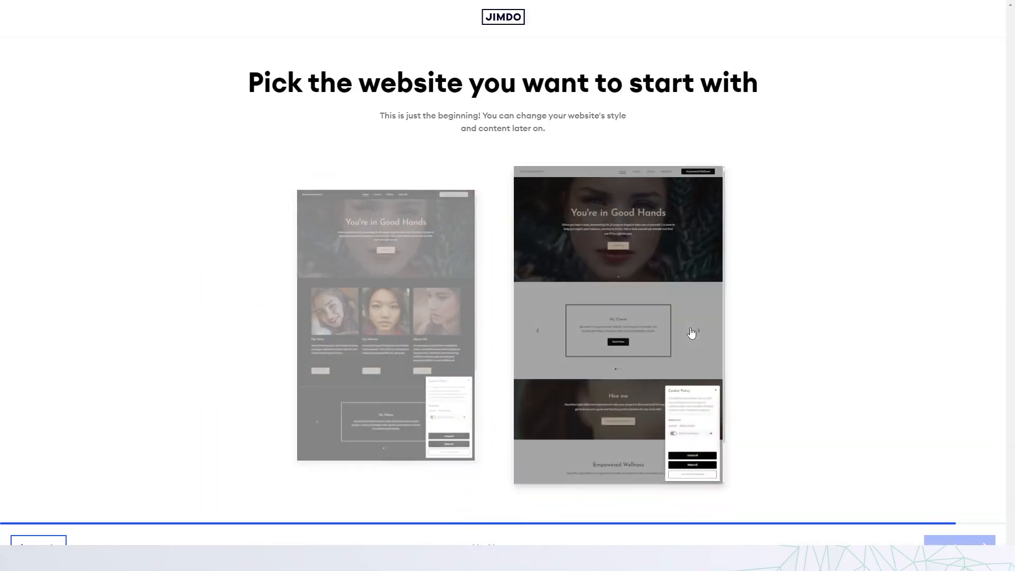
mouse_move(683, 365)
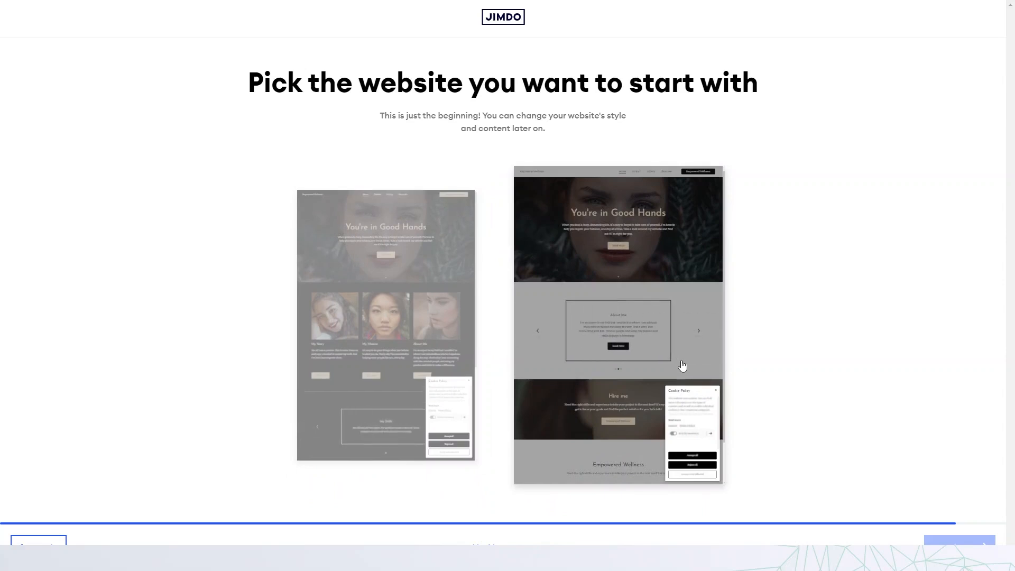
- Pick the Empowered Wellness template with the framed slider section and continue
click(618, 330)
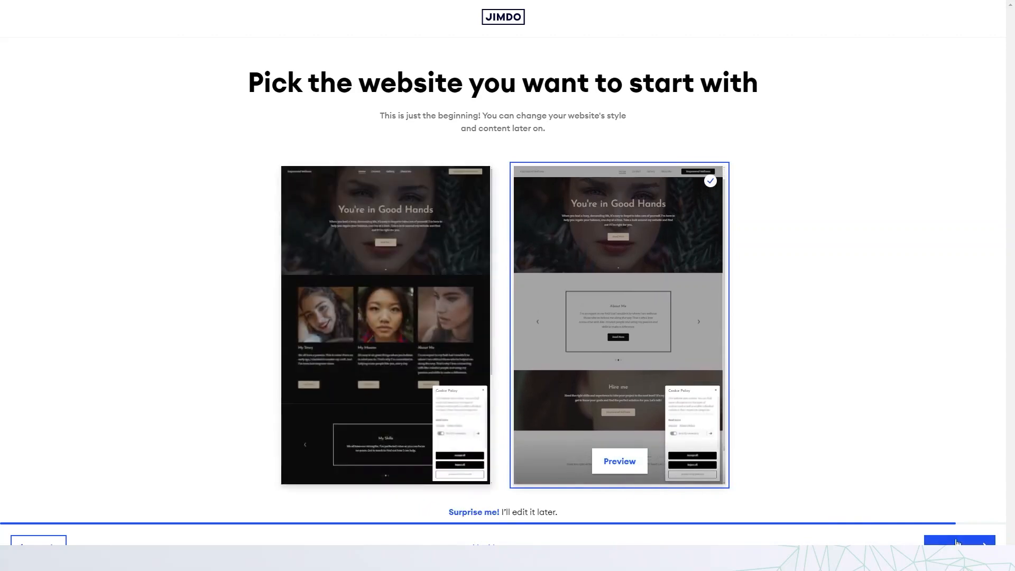
click(959, 542)
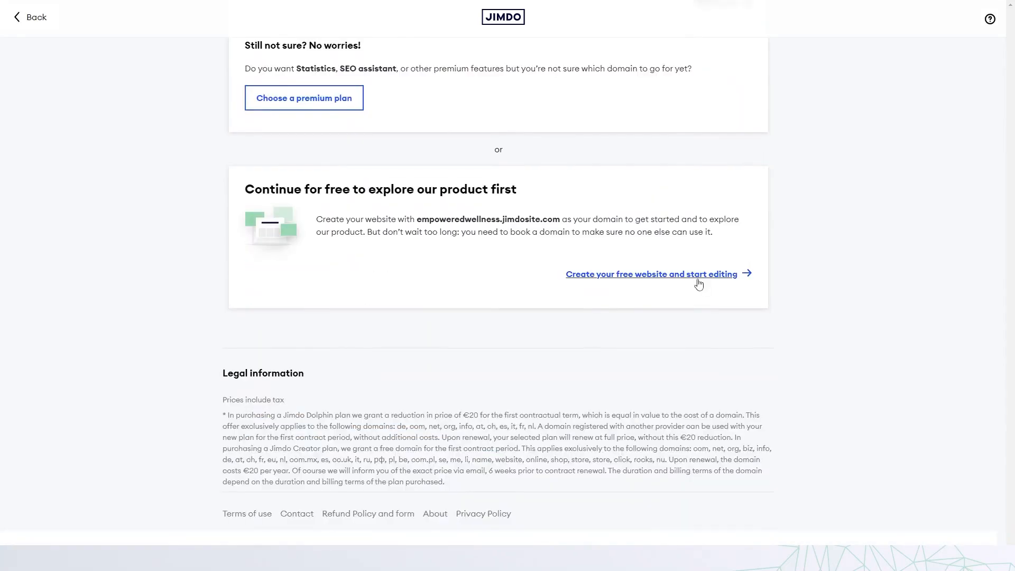
- Create the free empoweredwellness.jimdosite.com site and open it in the editor
click(651, 274)
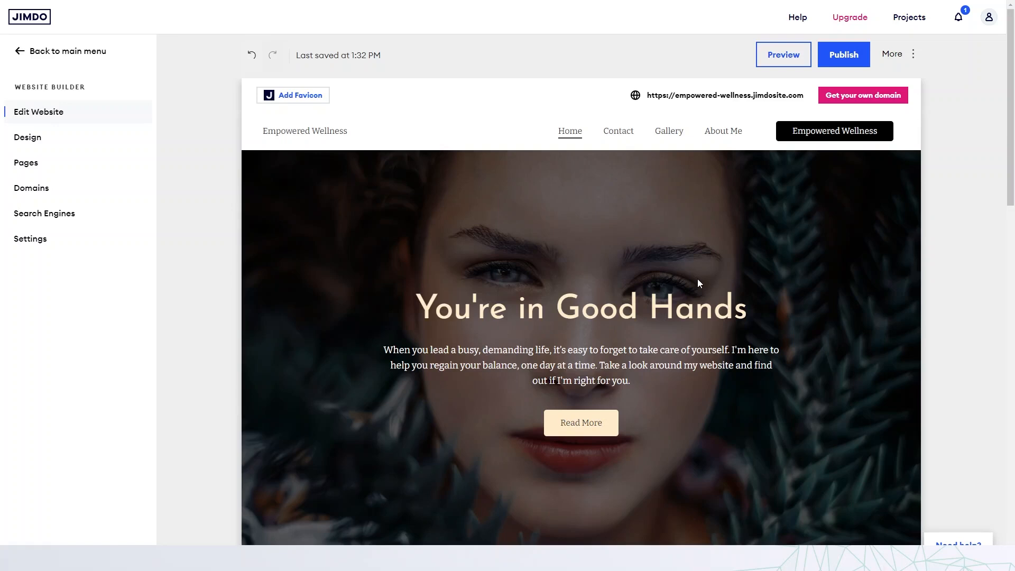
- Scroll the editor to look over the hero and My Clients sections of the homepage
scroll(down, 3)
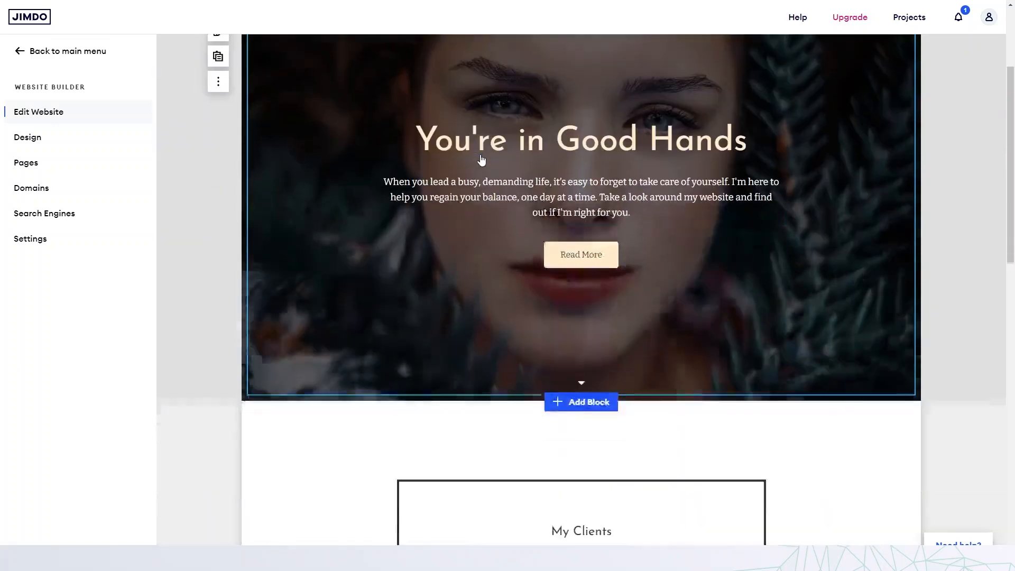
scroll(up, 3)
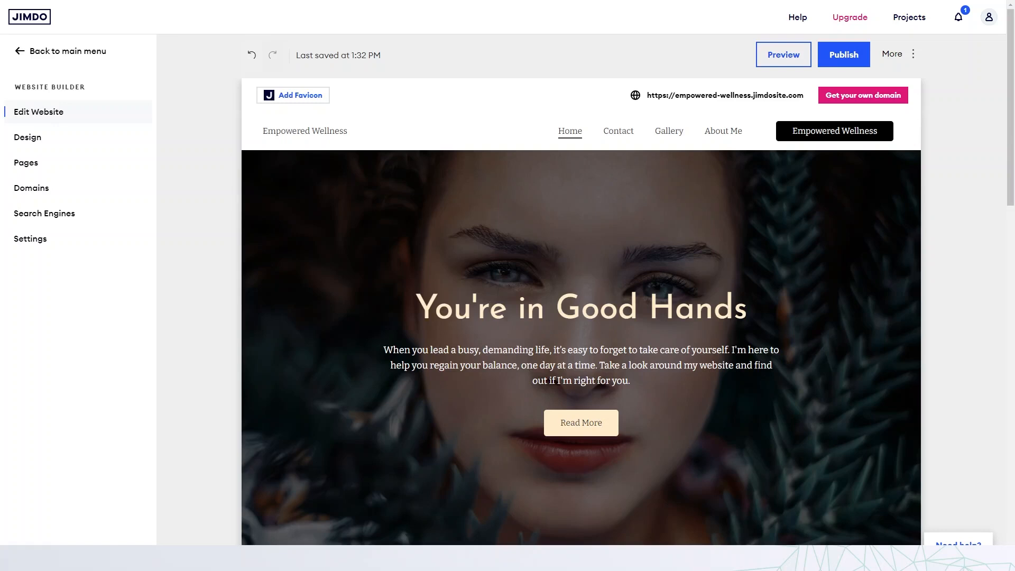
mouse_move(90, 88)
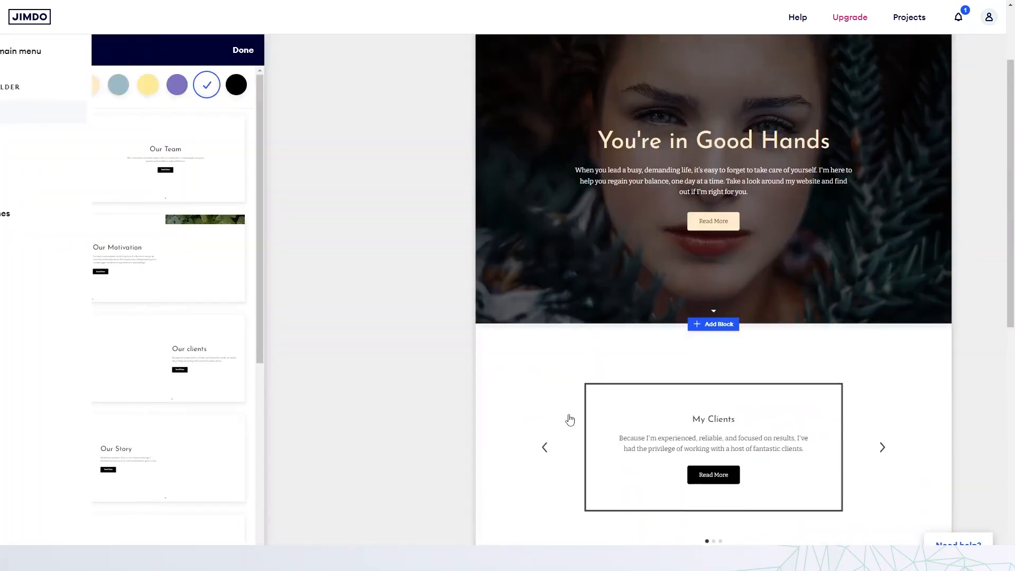
click(712, 323)
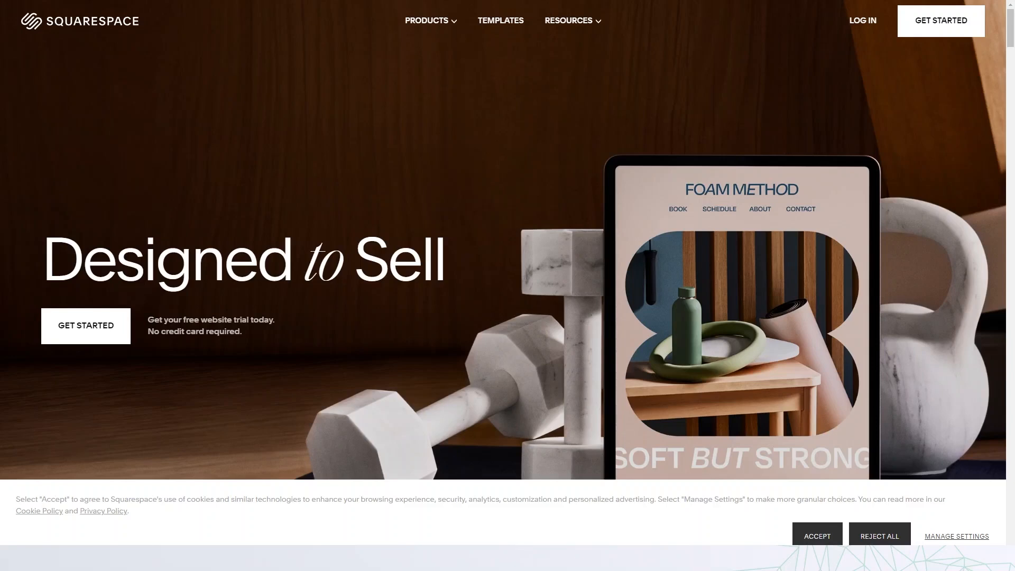
mouse_move(148, 175)
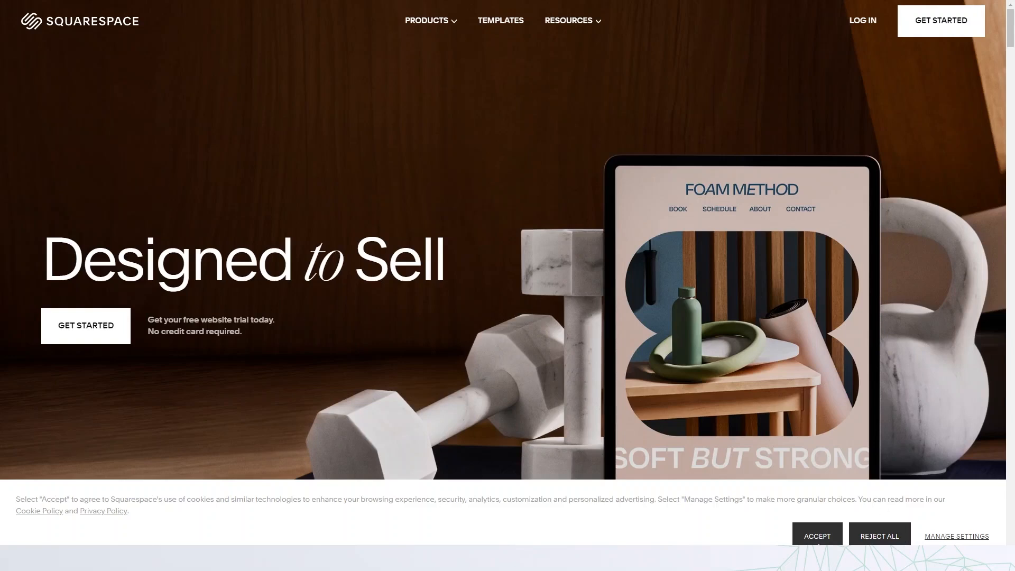
- Accept the cookie notice and get started on a new Squarespace site
click(816, 535)
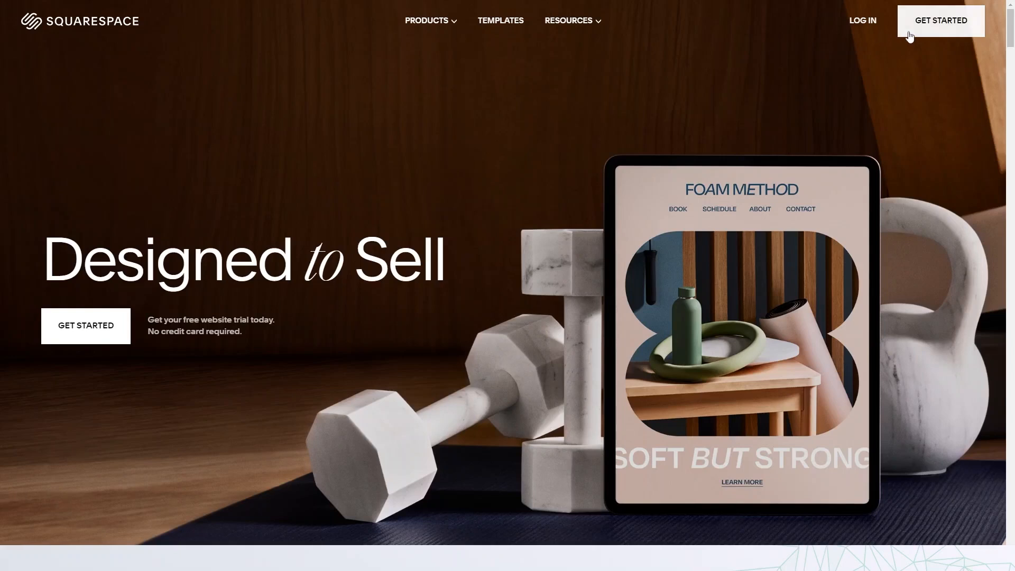
click(500, 21)
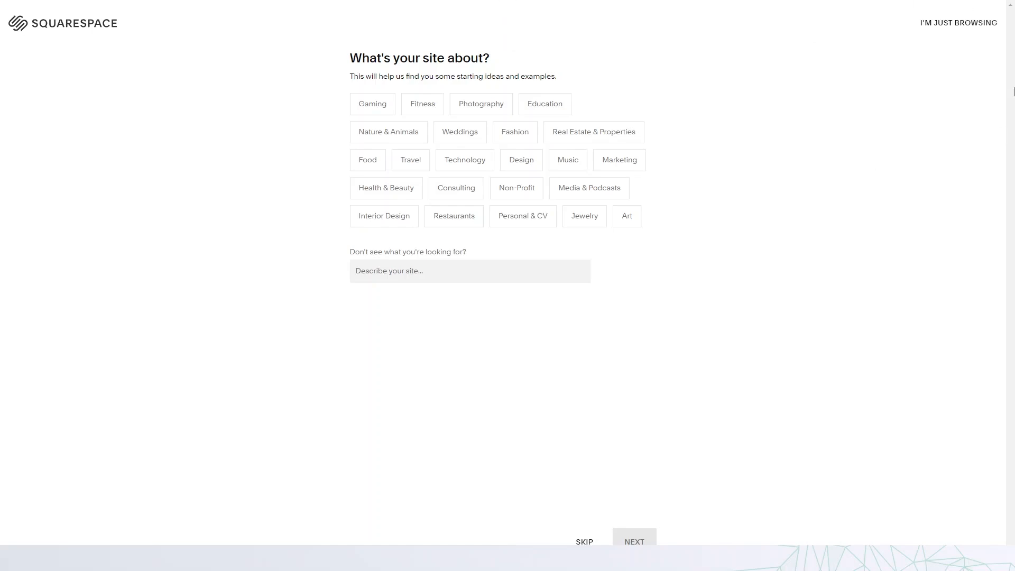
mouse_move(426, 70)
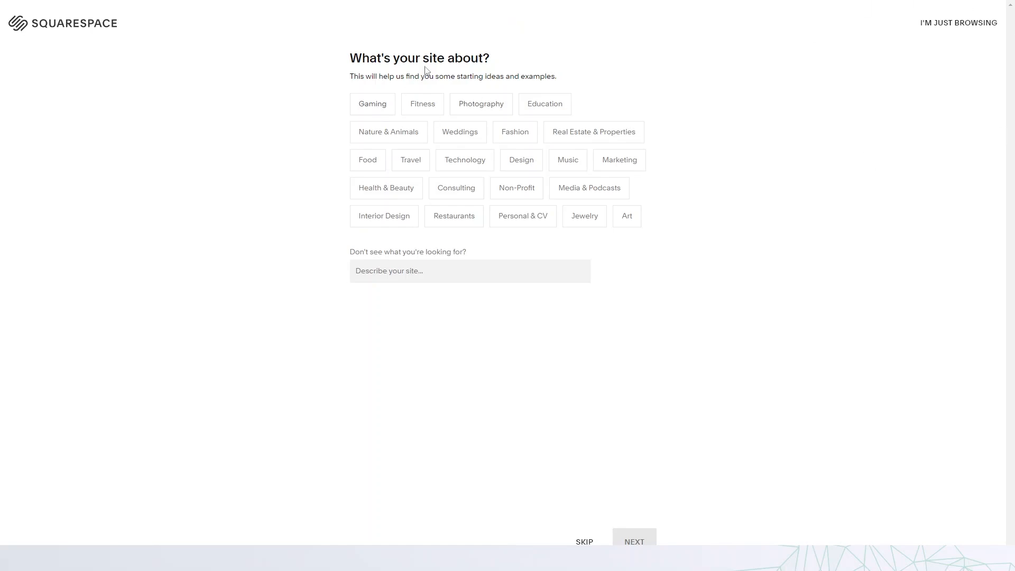
mouse_move(506, 157)
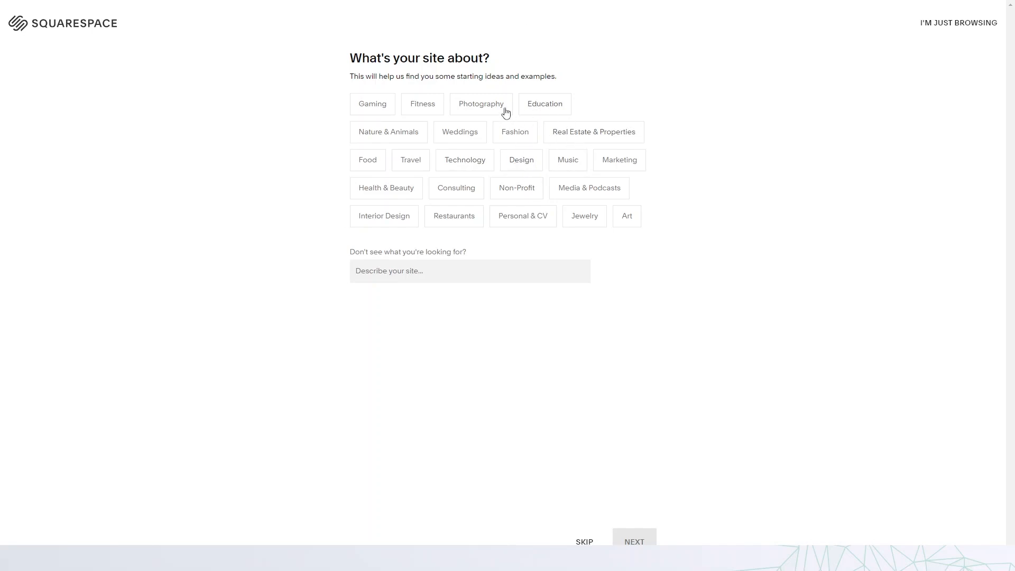
mouse_move(493, 230)
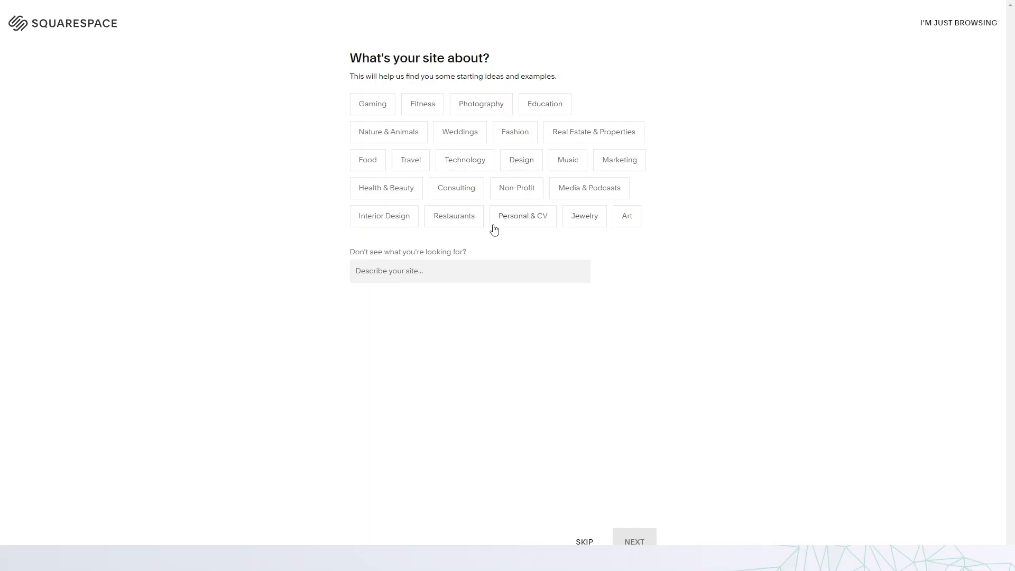
mouse_move(406, 189)
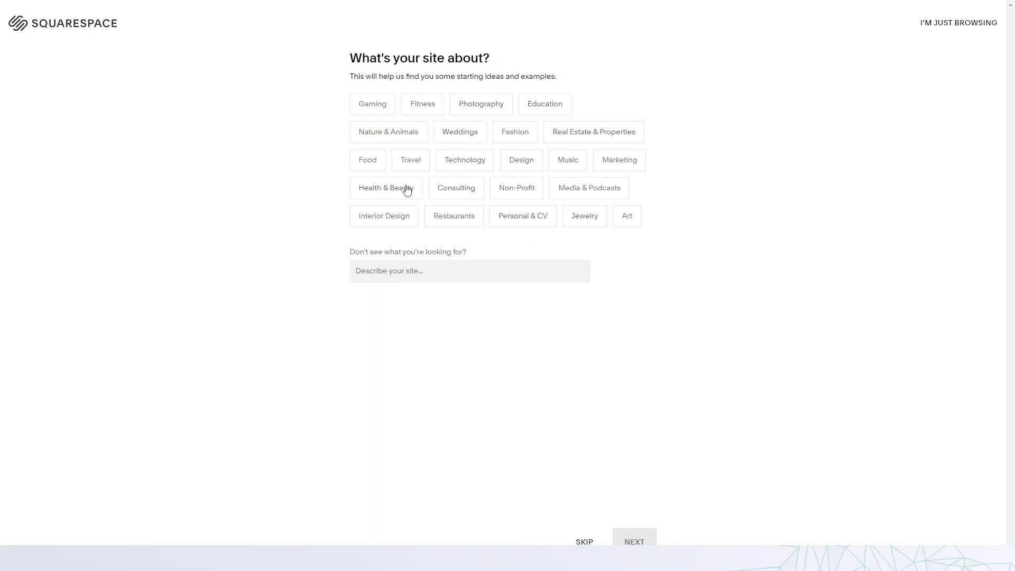
- Set the topic to Health & Beauty with contact-form and blog goals, reaching 57 matching templates
click(386, 188)
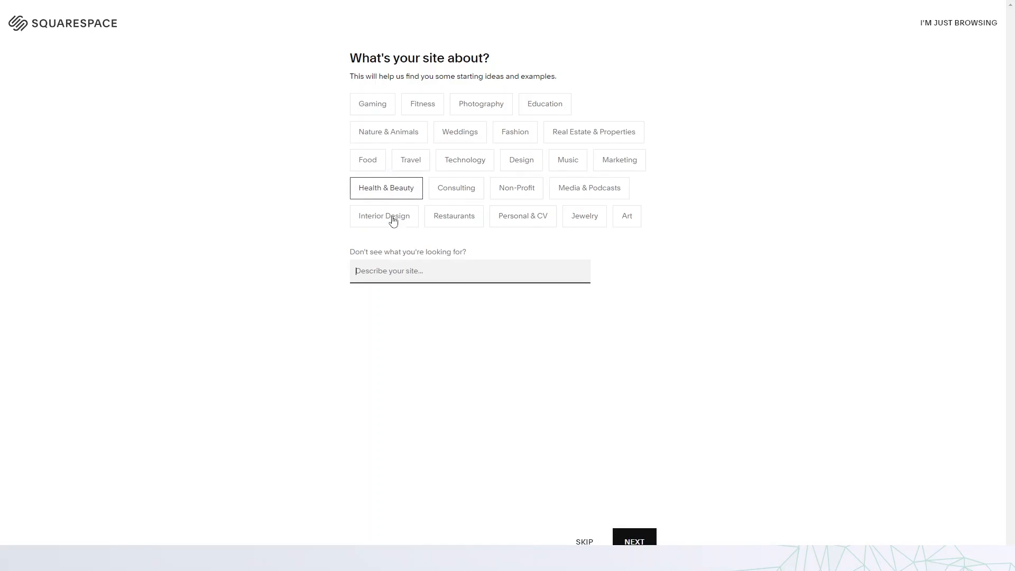
mouse_move(458, 160)
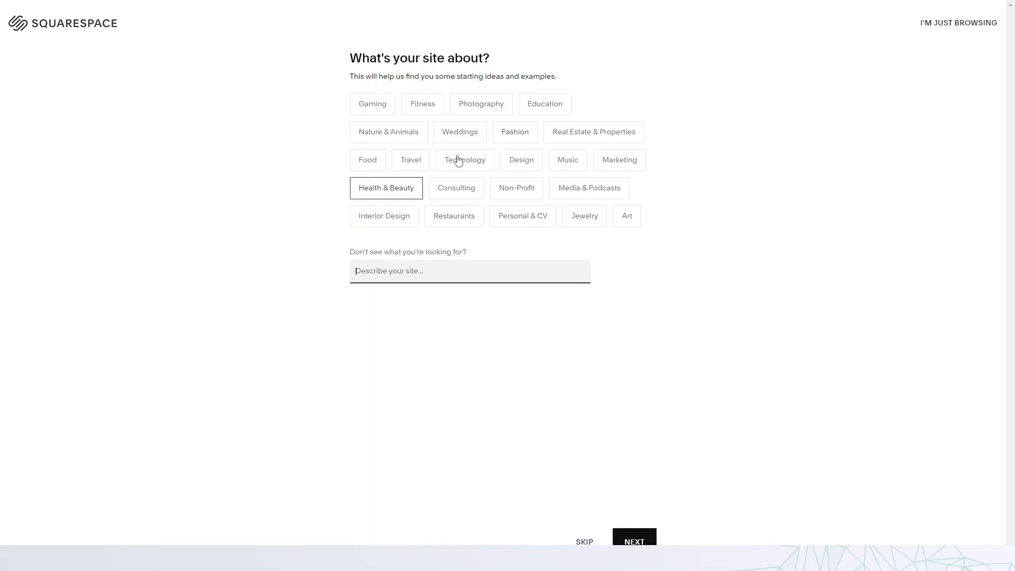
mouse_move(466, 228)
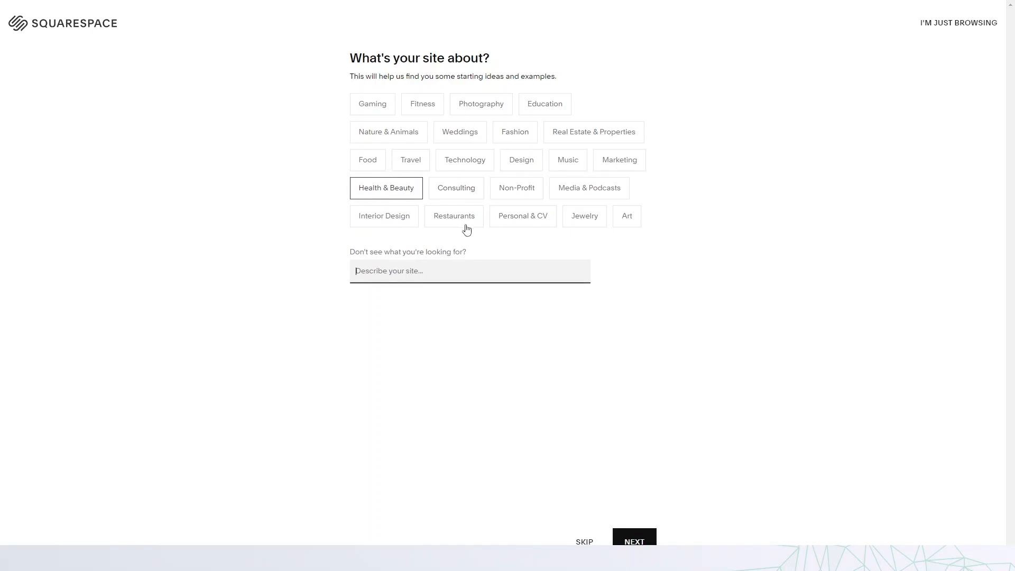
click(634, 541)
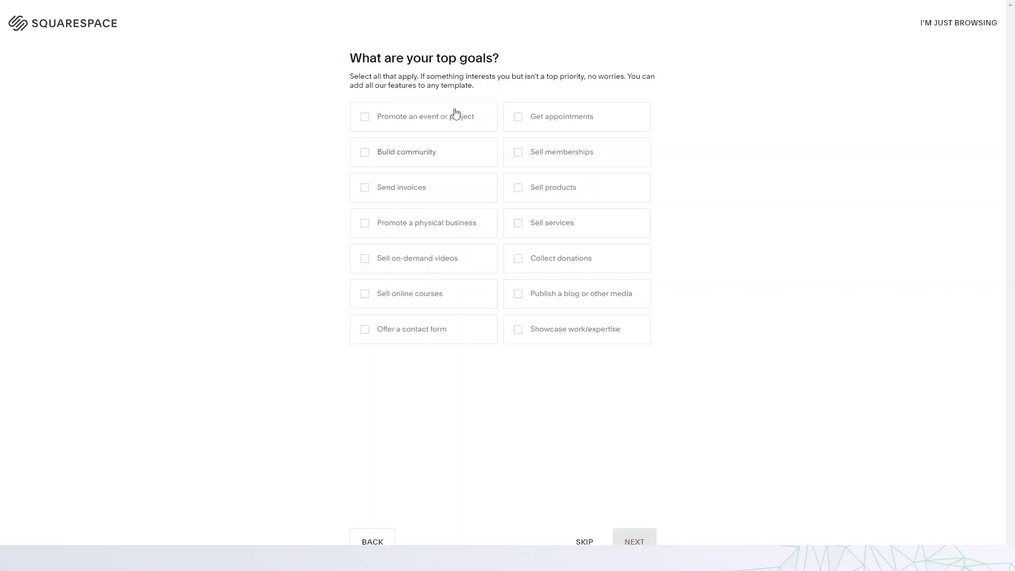
mouse_move(501, 50)
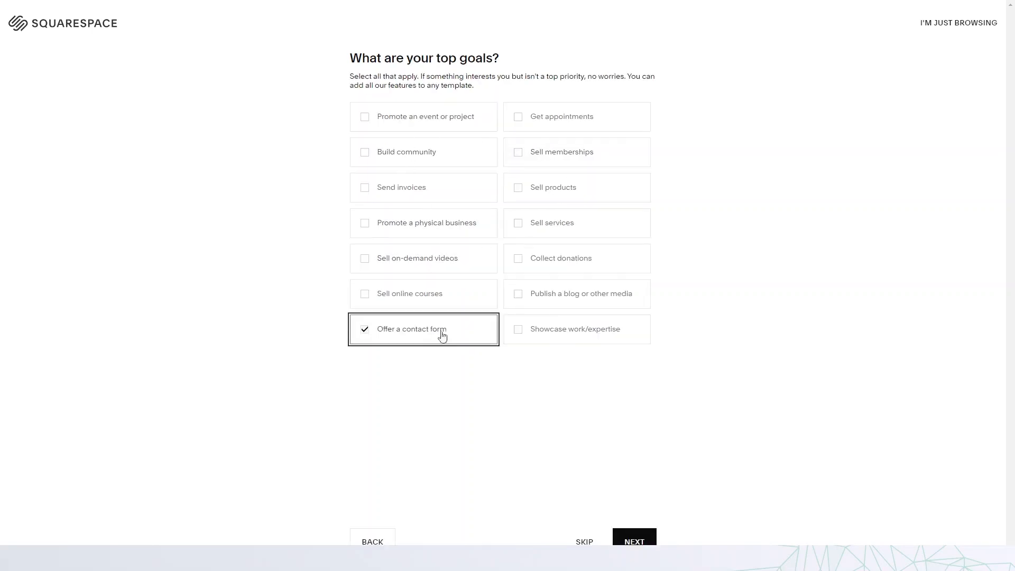
click(575, 293)
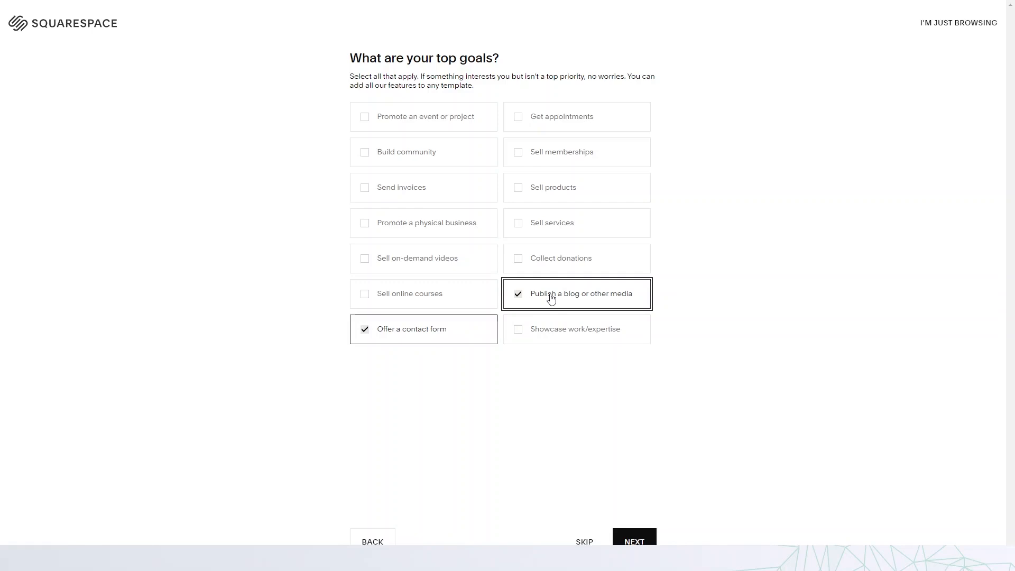
mouse_move(741, 463)
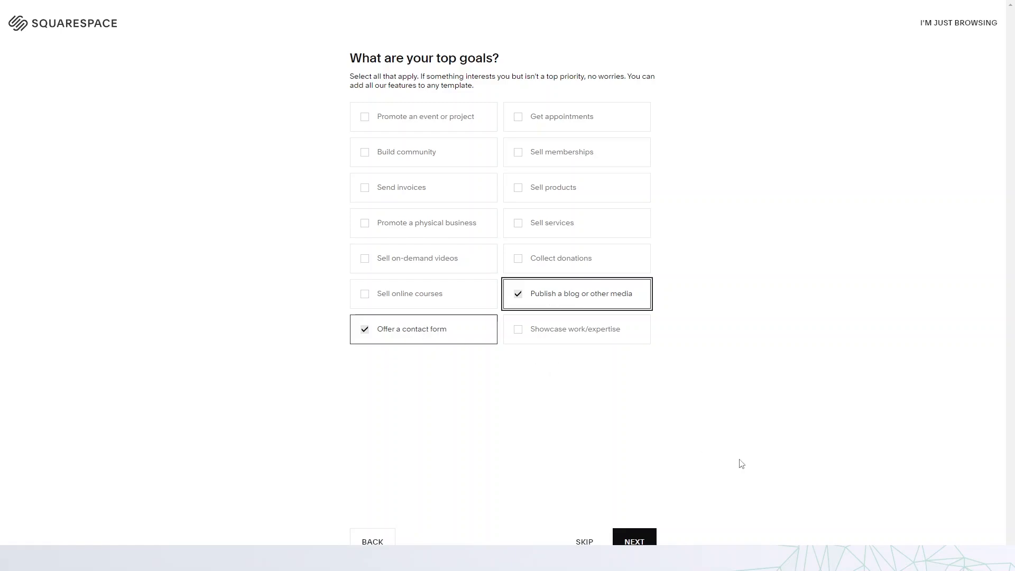
mouse_move(471, 287)
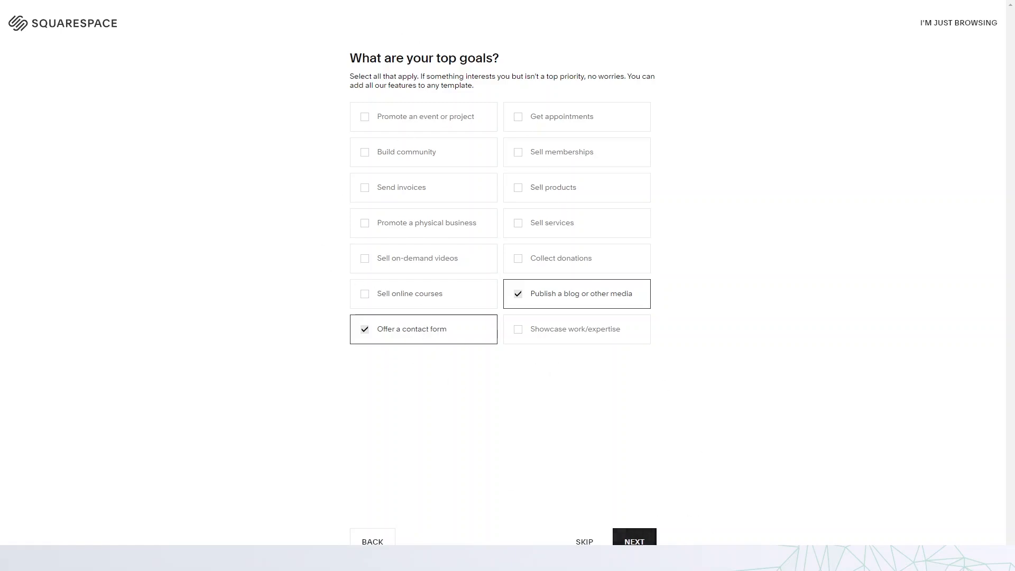
click(634, 541)
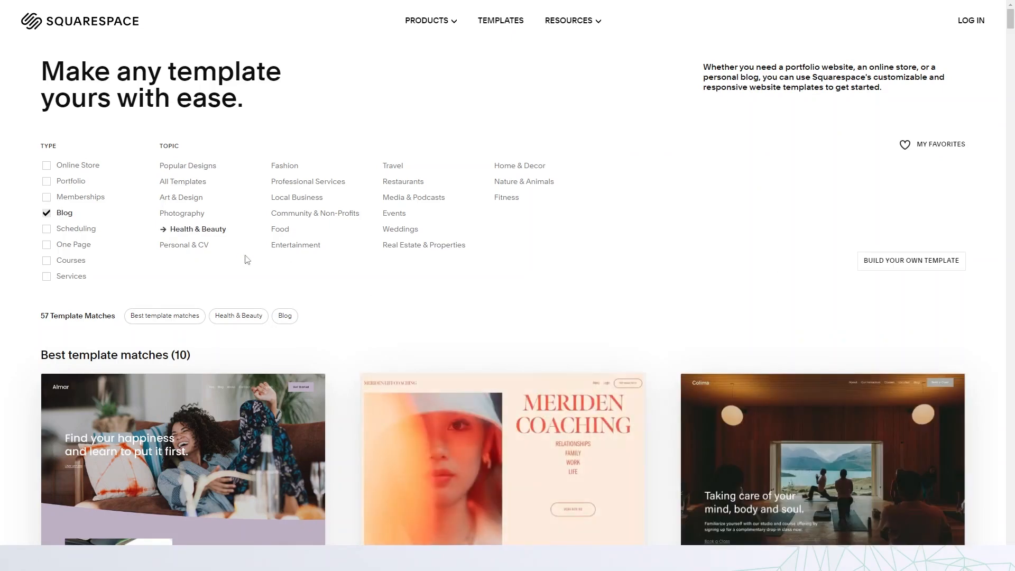
- Choose Build Your Own Template and sign up with a Facebook account
click(910, 261)
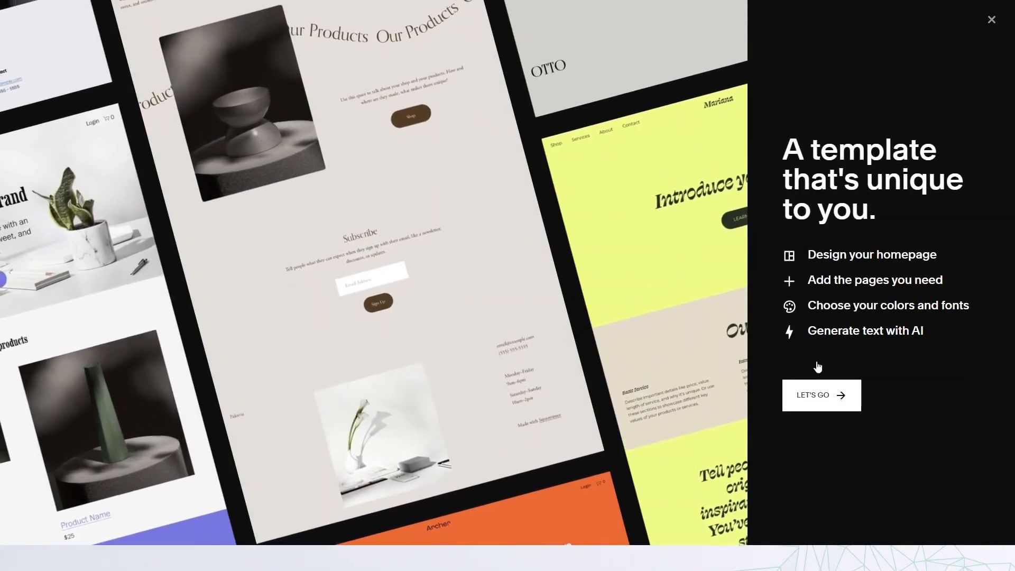
click(821, 394)
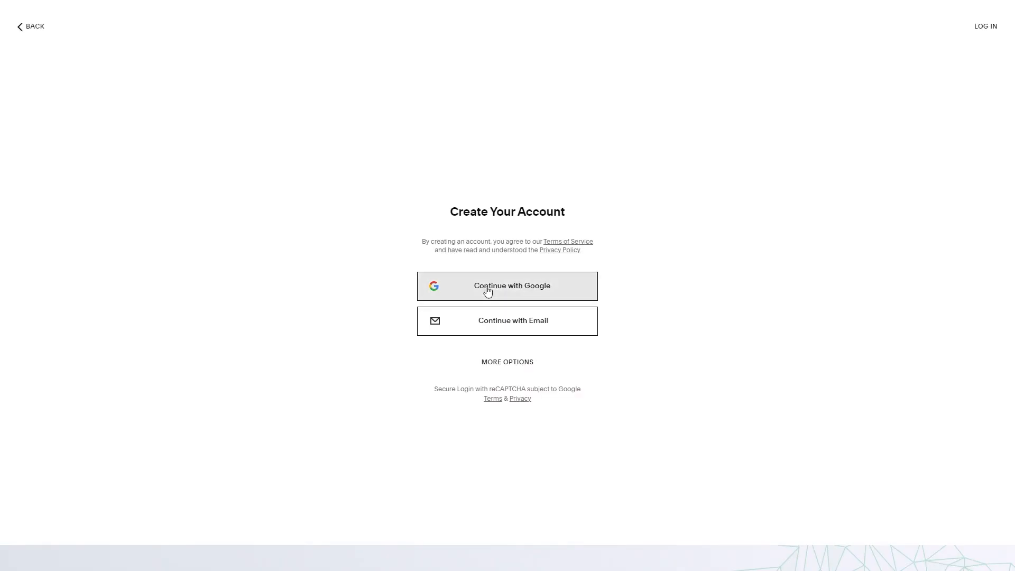
mouse_move(521, 378)
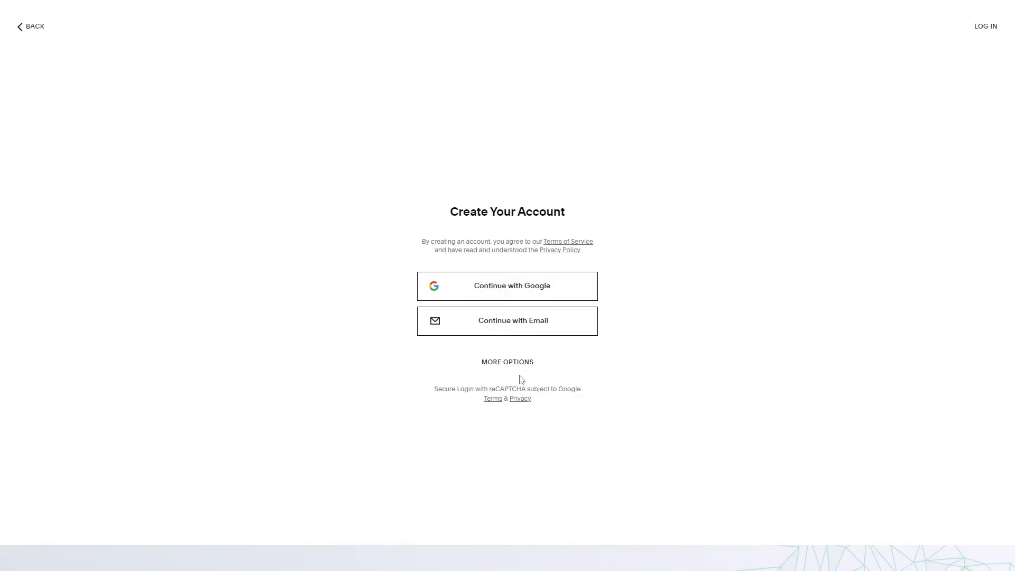
click(507, 361)
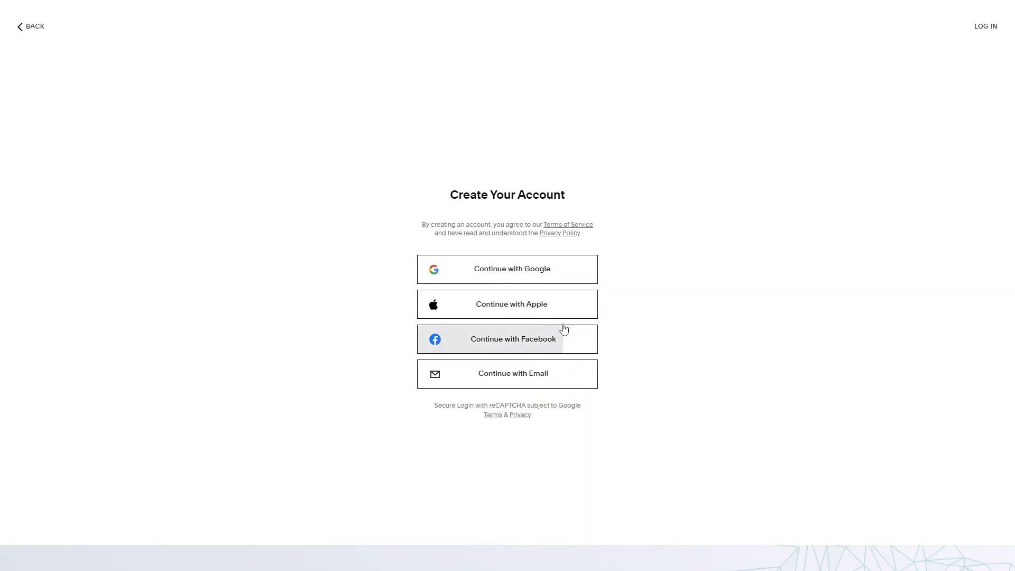
click(984, 27)
text(Empowered)
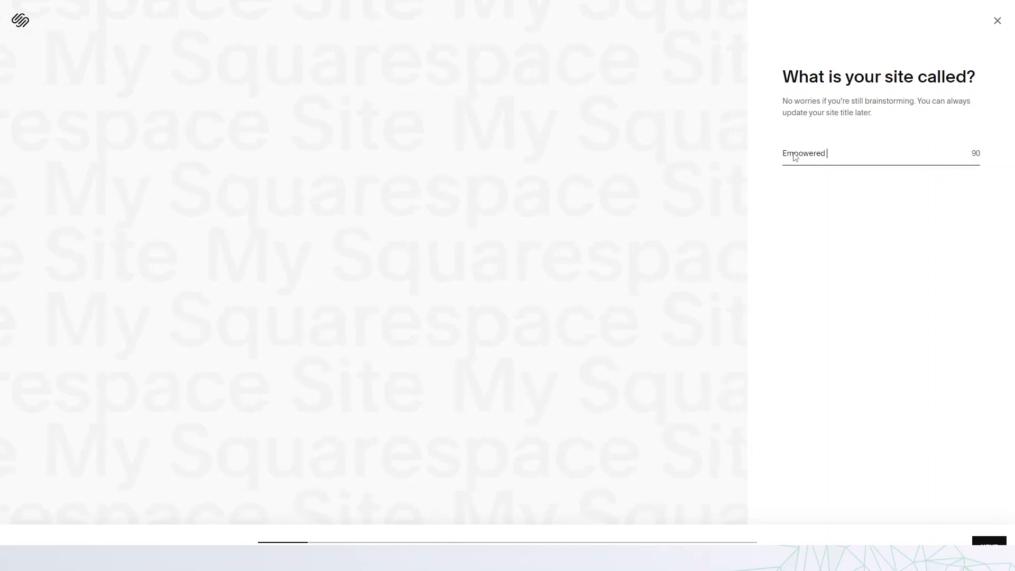
- Confirm the Empowered Wellness title and give the intro a scattered-images layout
click(990, 546)
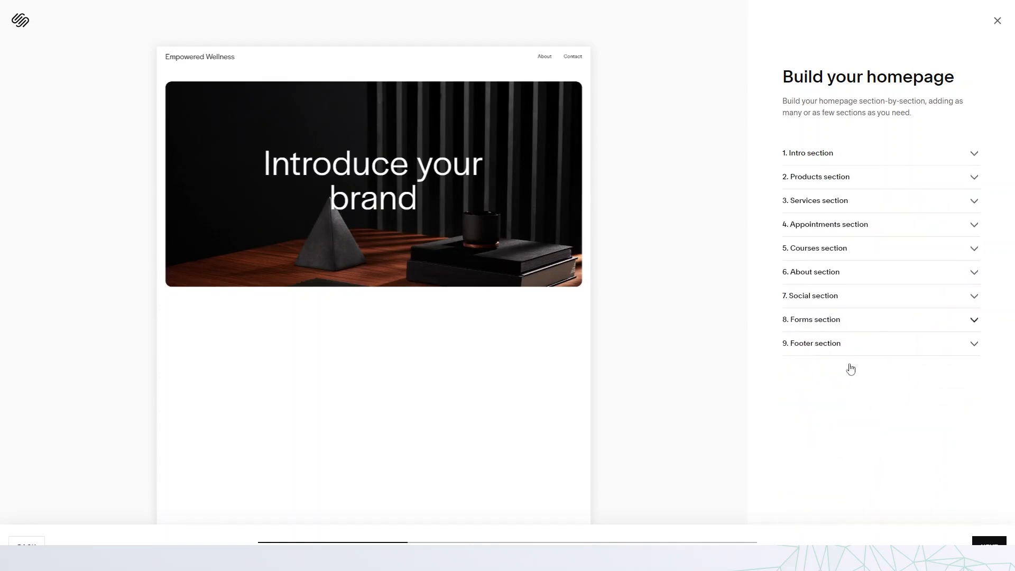
mouse_move(824, 248)
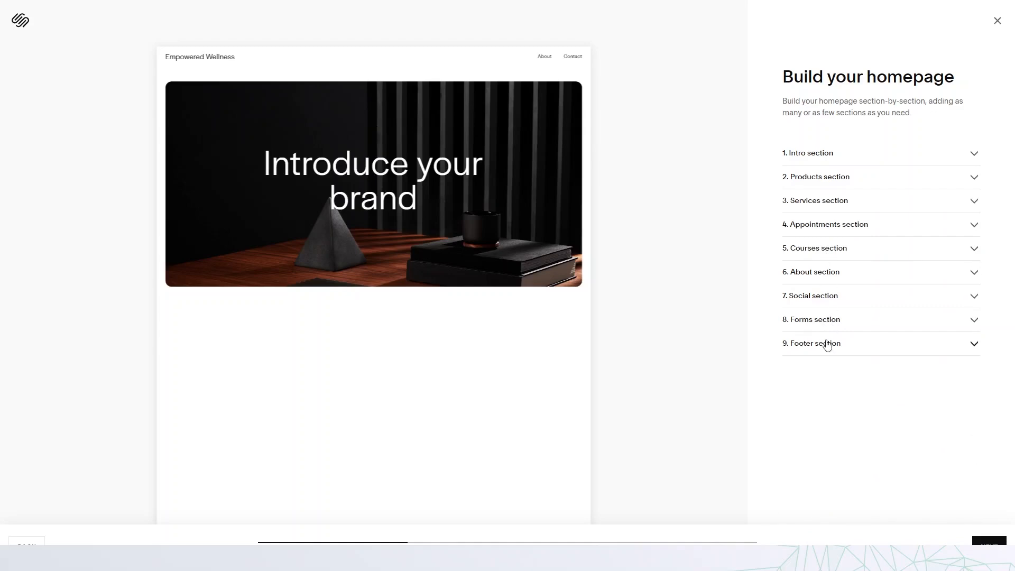
mouse_move(855, 224)
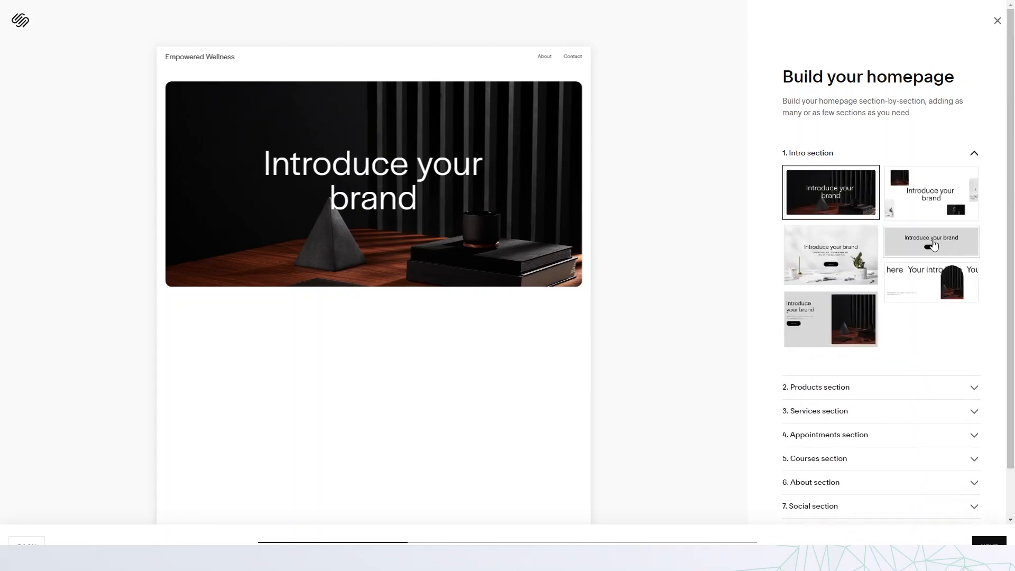
click(829, 318)
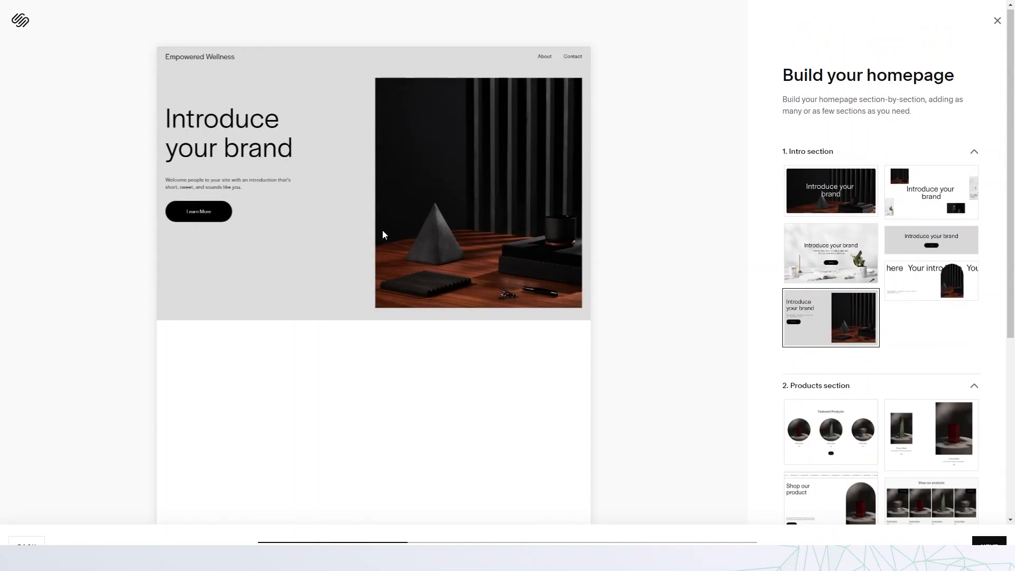
mouse_move(575, 227)
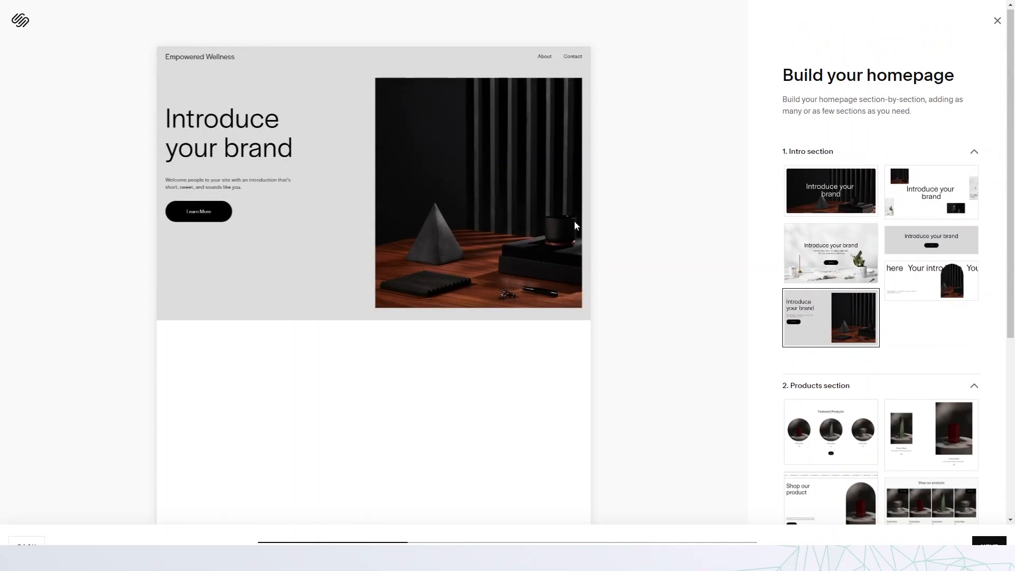
click(930, 191)
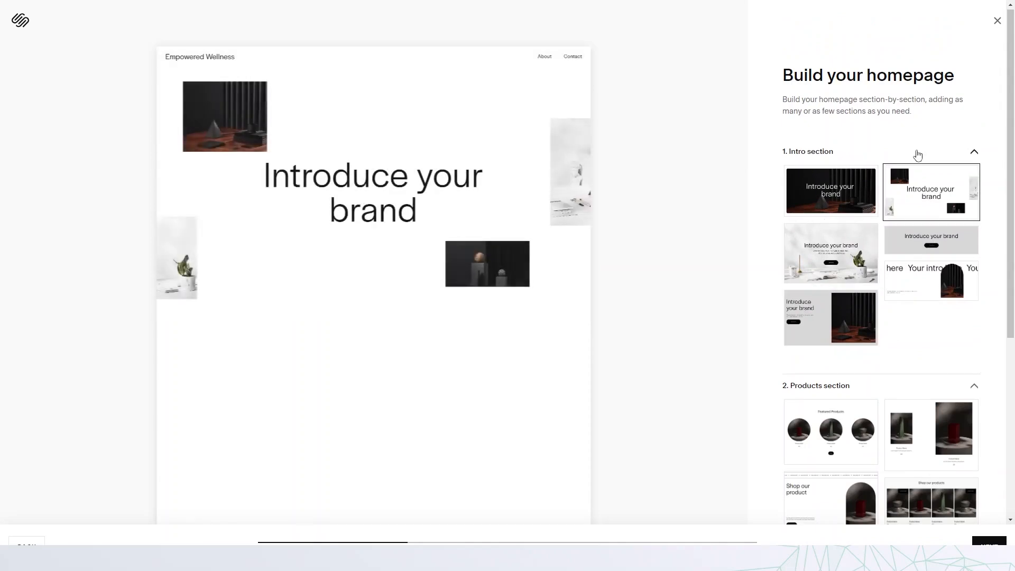
click(973, 151)
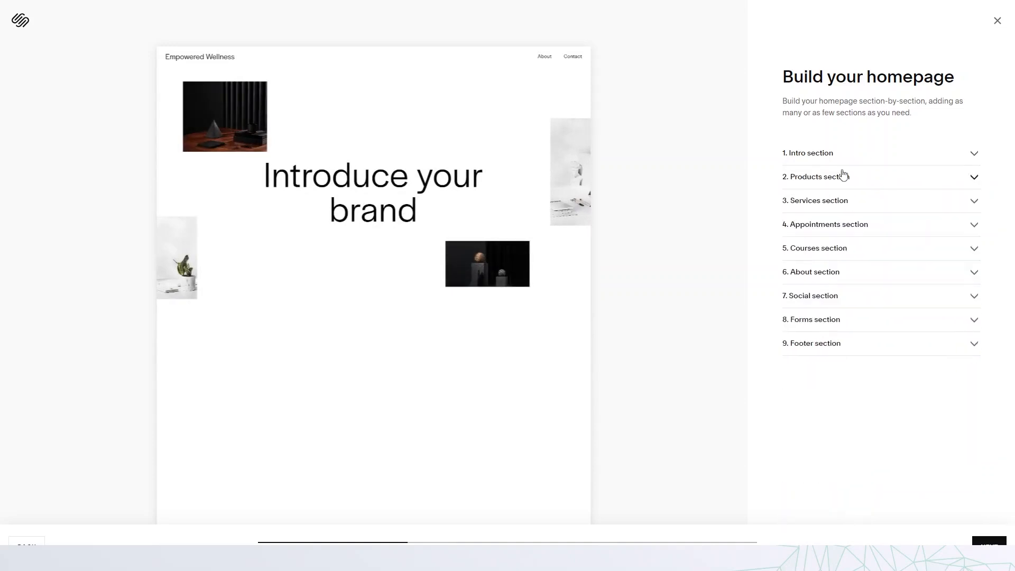
- Add an About section and settle on the layout with a large image
click(814, 248)
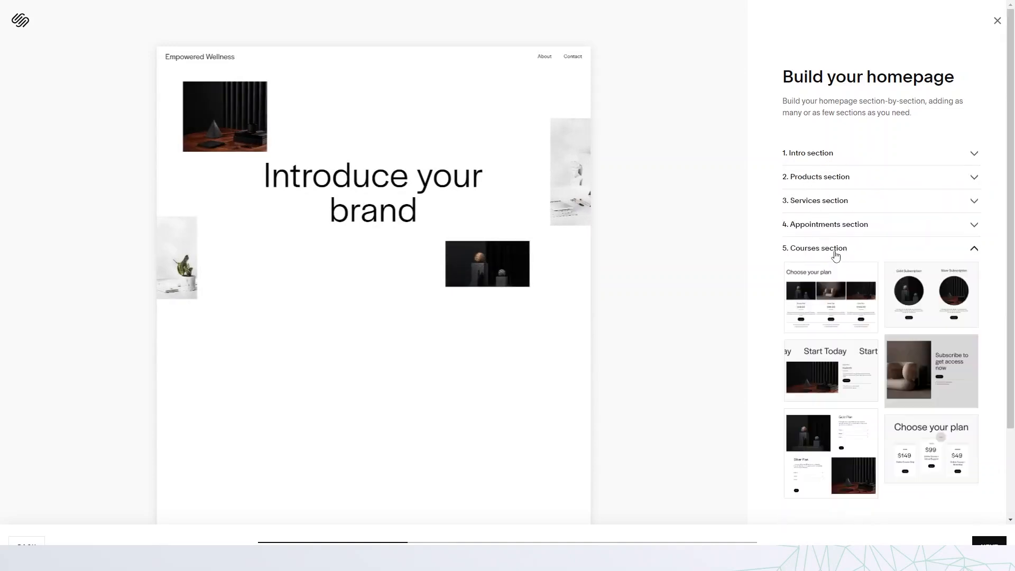
click(811, 192)
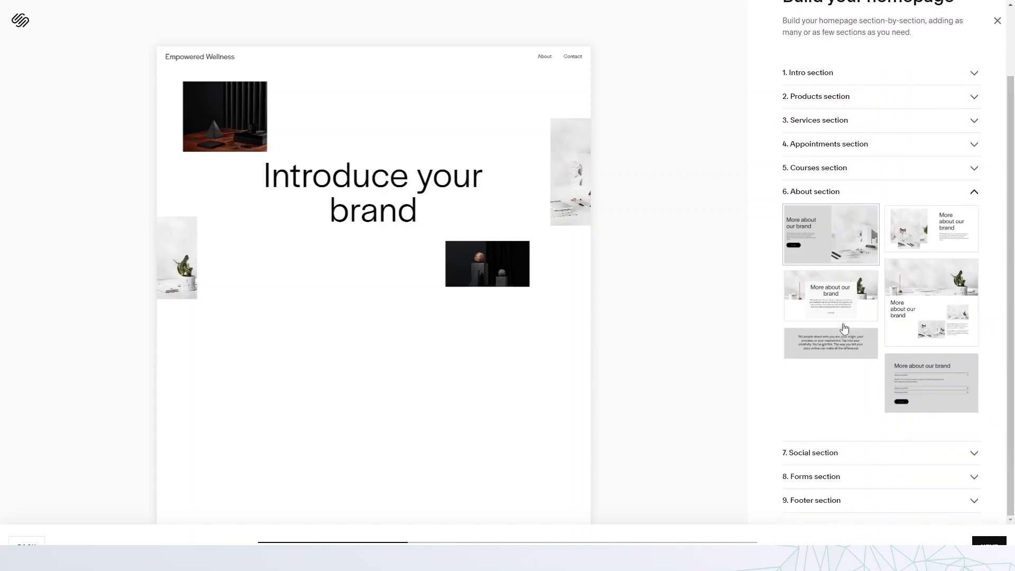
click(830, 295)
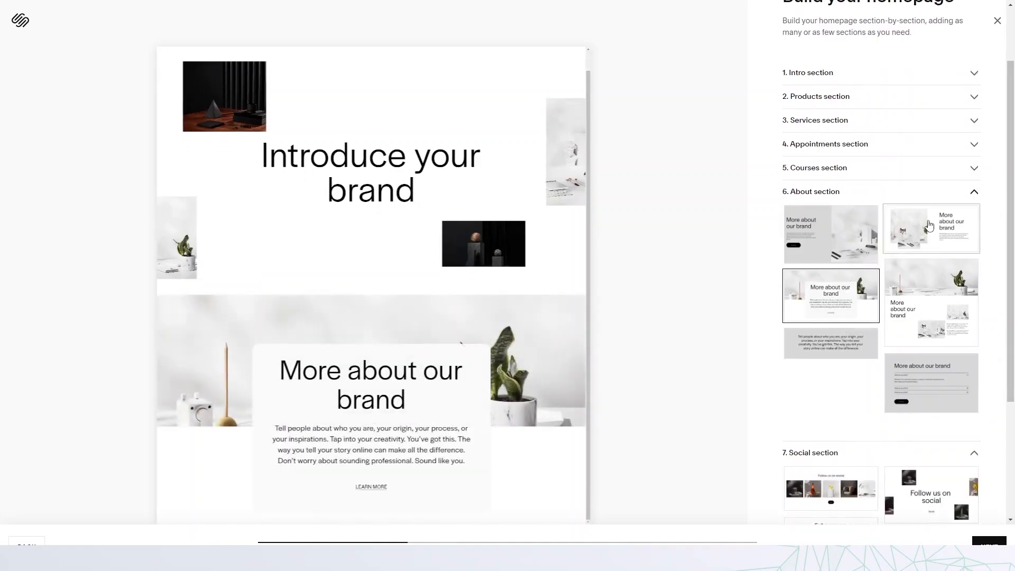
click(931, 228)
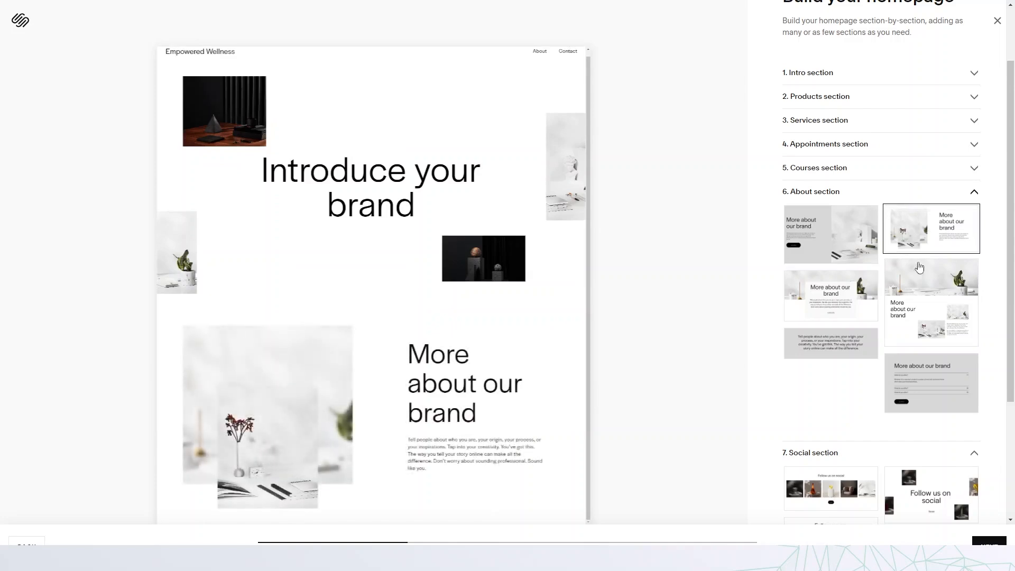
click(931, 382)
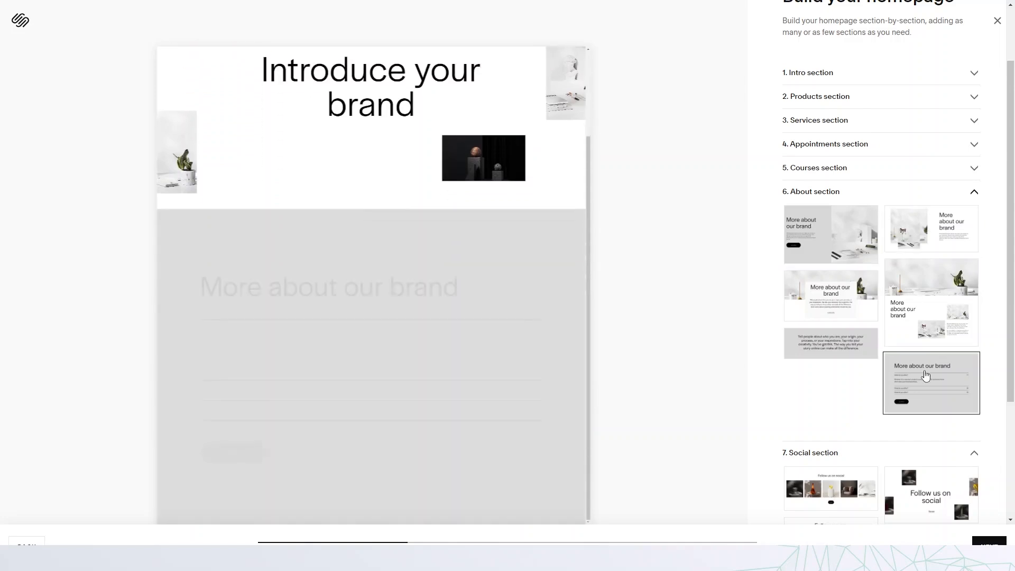
click(930, 301)
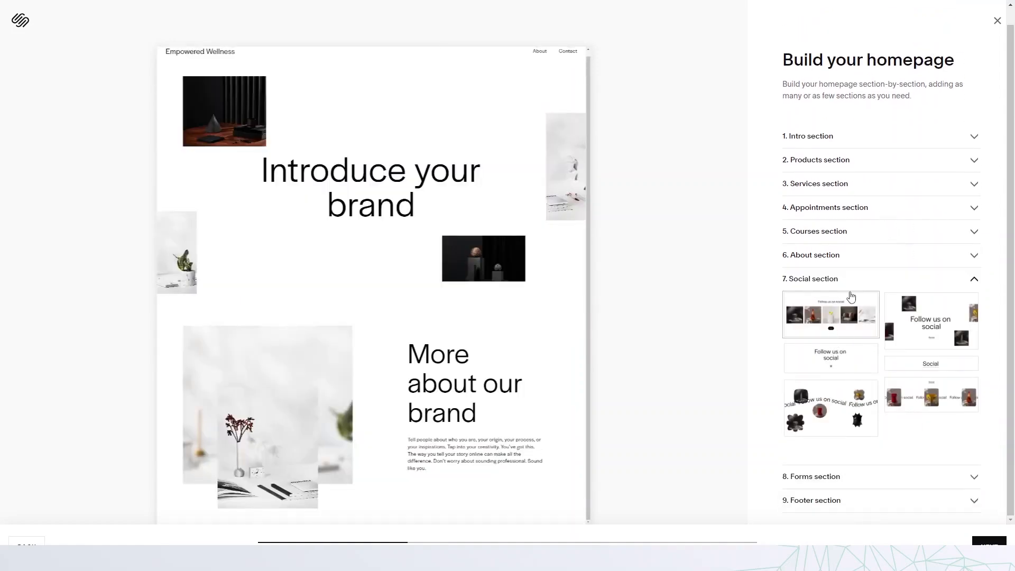
- Add a social photo gallery and a Contact Us form to the homepage
click(810, 477)
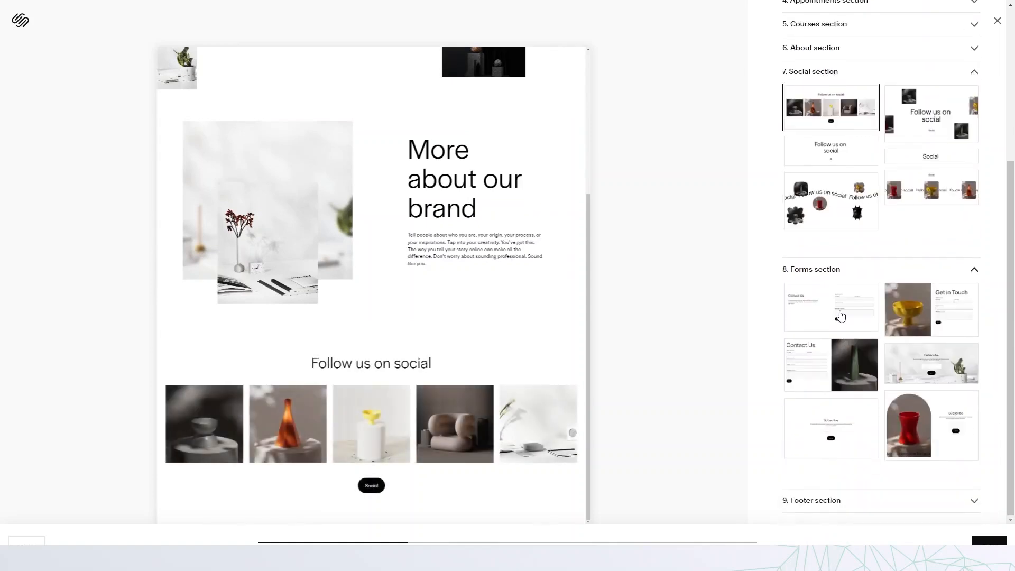
click(830, 365)
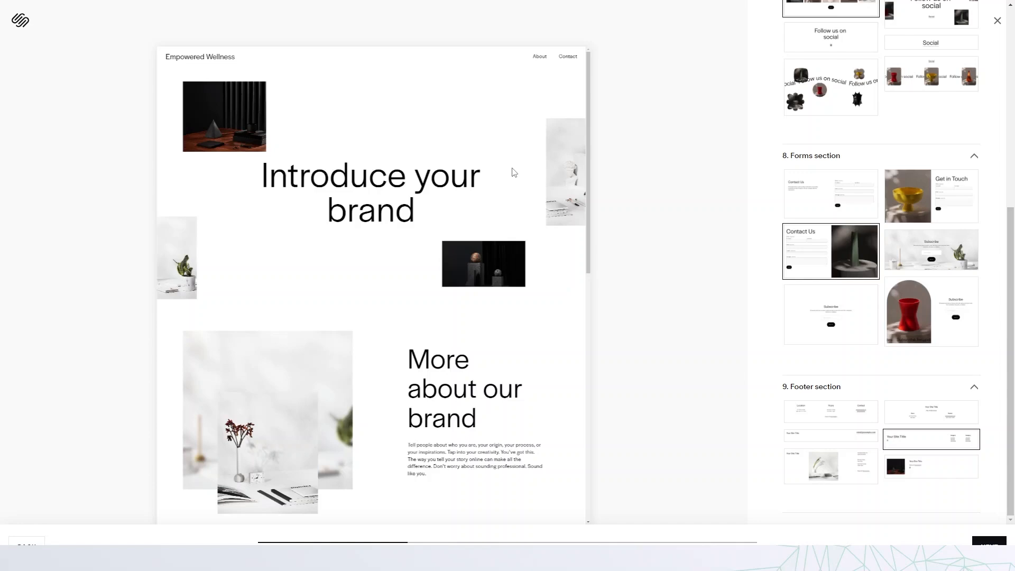
mouse_move(976, 518)
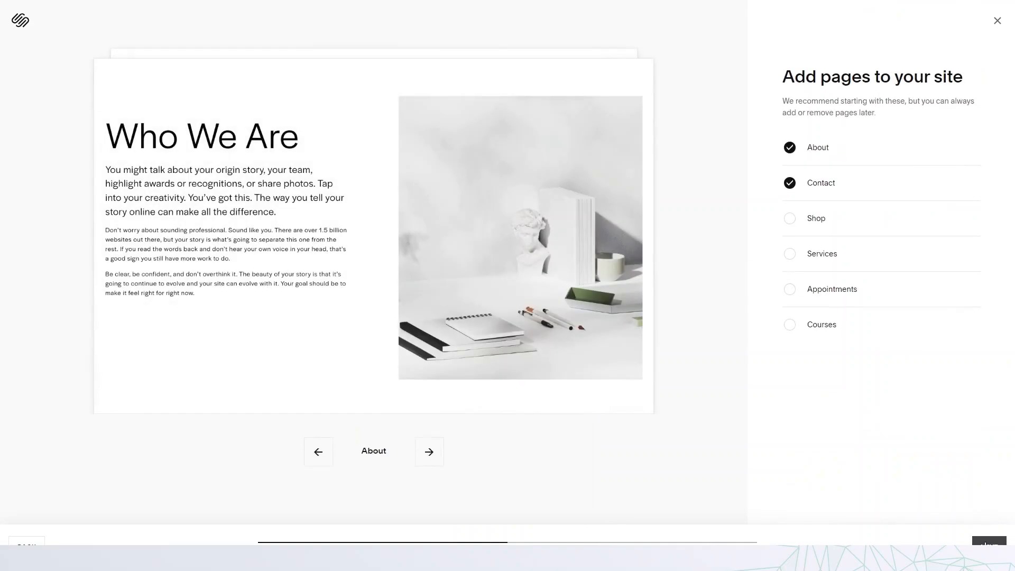
mouse_move(790, 261)
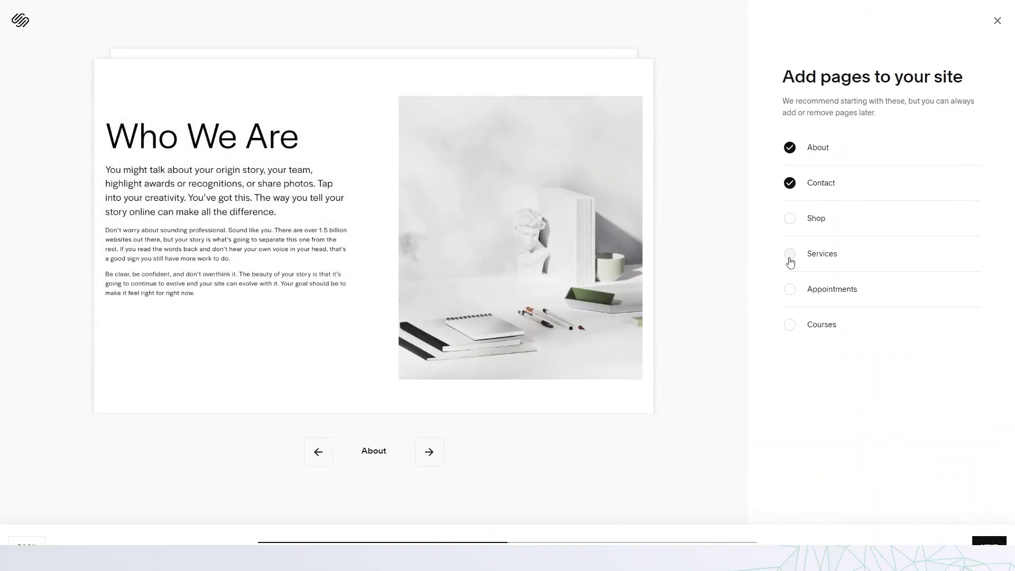
- Tick the Services page alongside About and Contact and move on
click(788, 252)
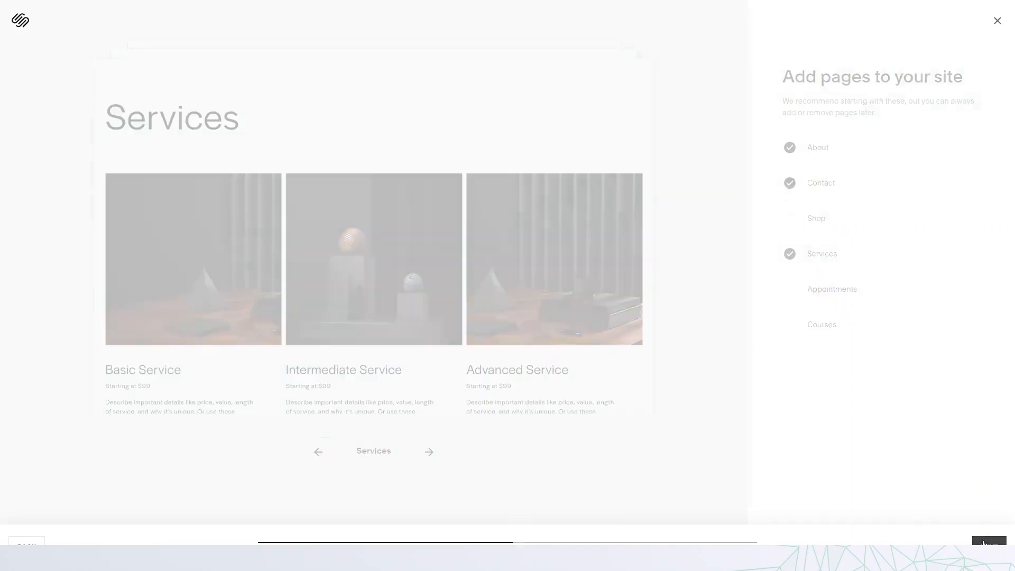
click(986, 545)
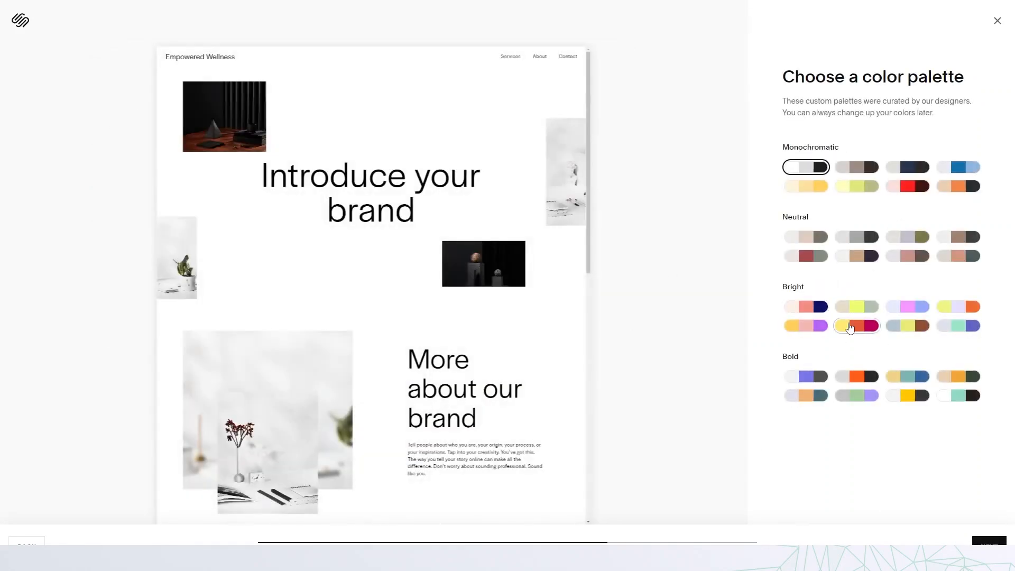
- Try bright yellow, lavender, blue monochromatic and bold palettes, then settle on the beige neutral one
click(958, 306)
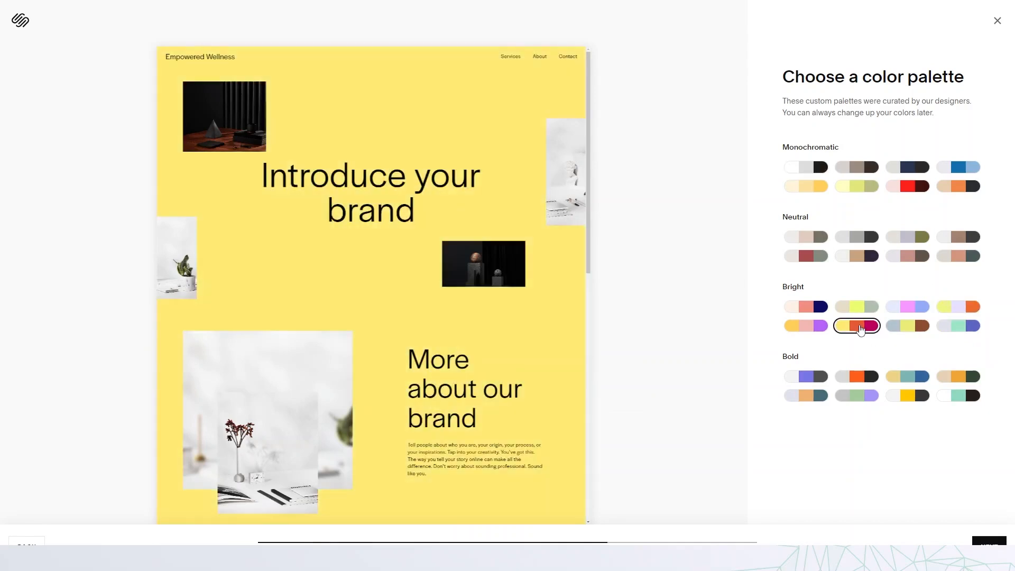
click(804, 395)
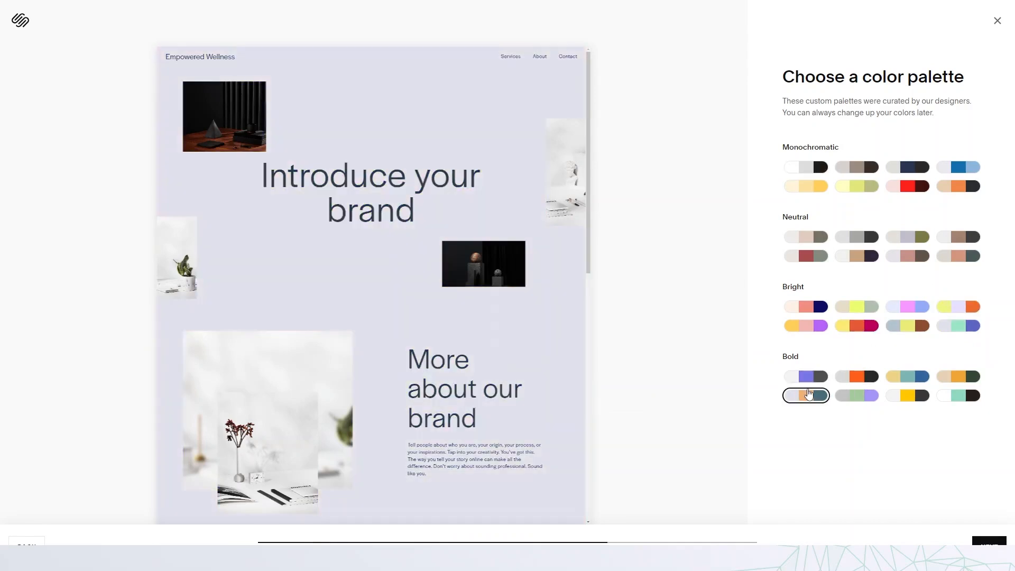
click(806, 307)
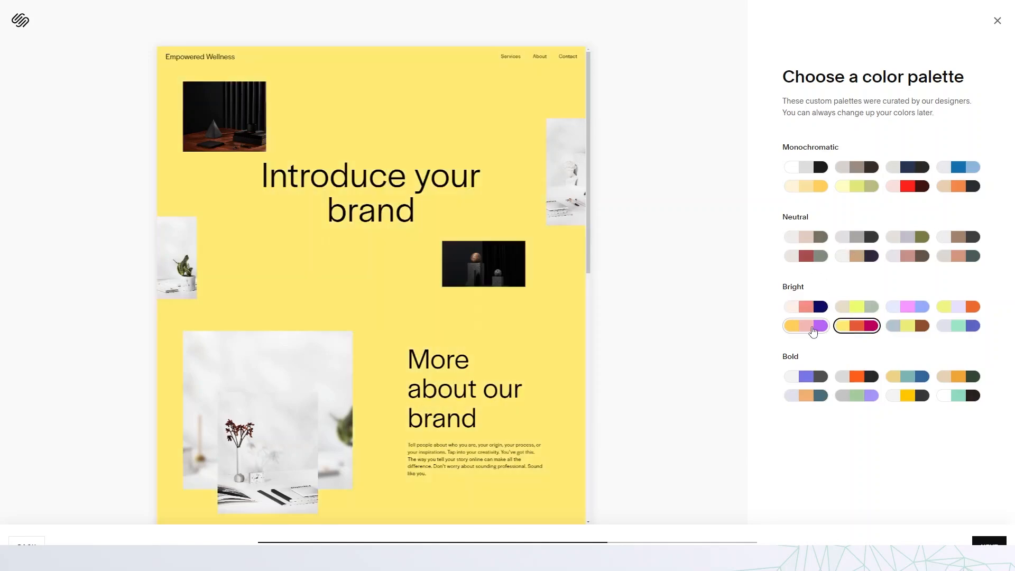
click(958, 167)
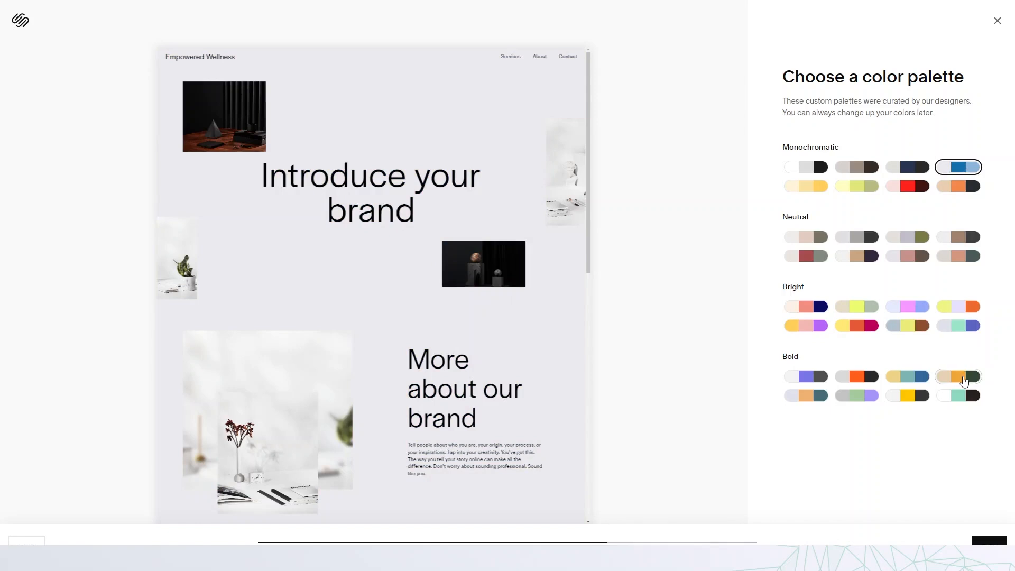
click(958, 376)
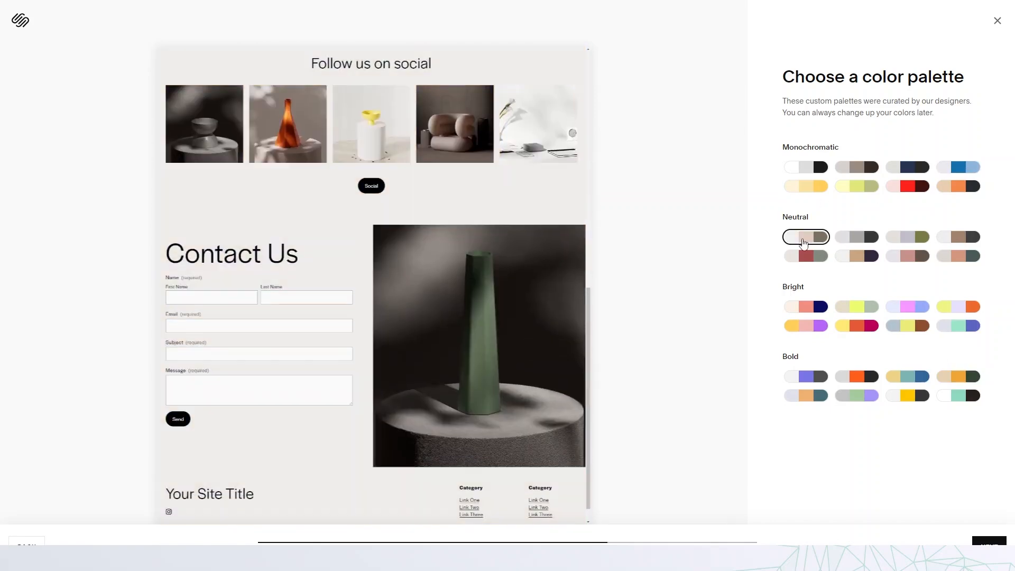
click(987, 545)
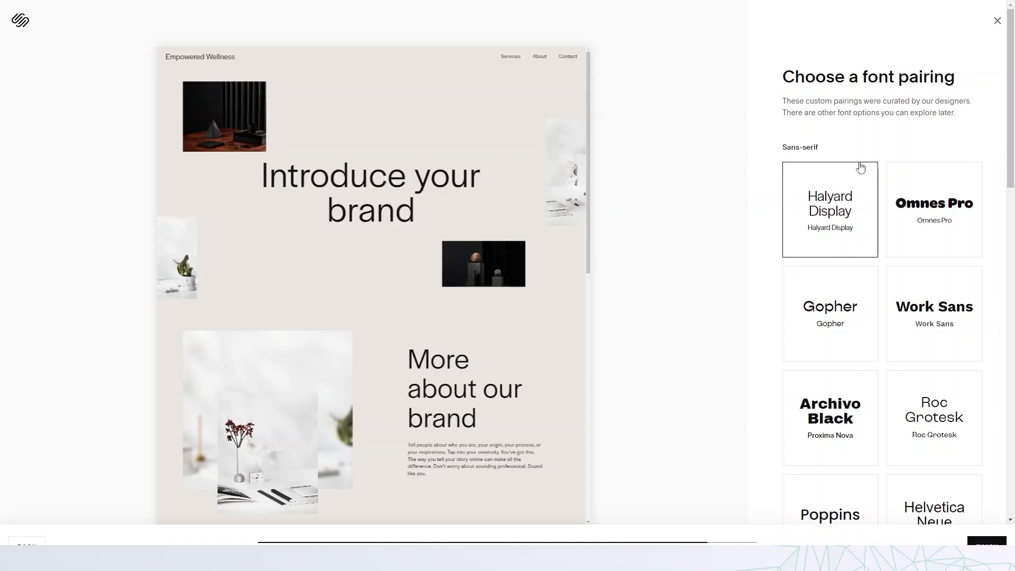
- Choose the Omnes Pro font pairing, review the preview, and continue to the next setup step
click(933, 209)
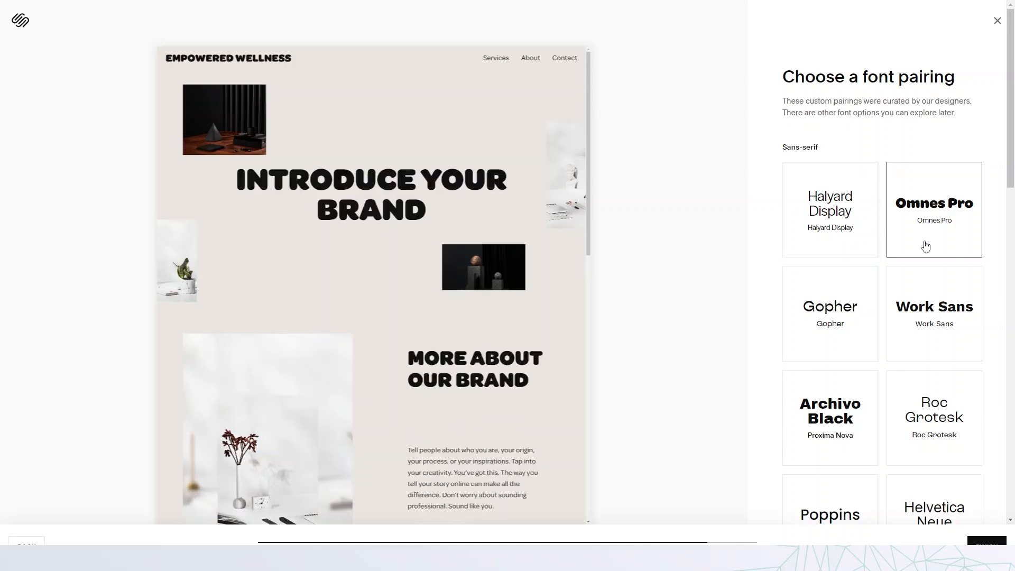
scroll(down, 3)
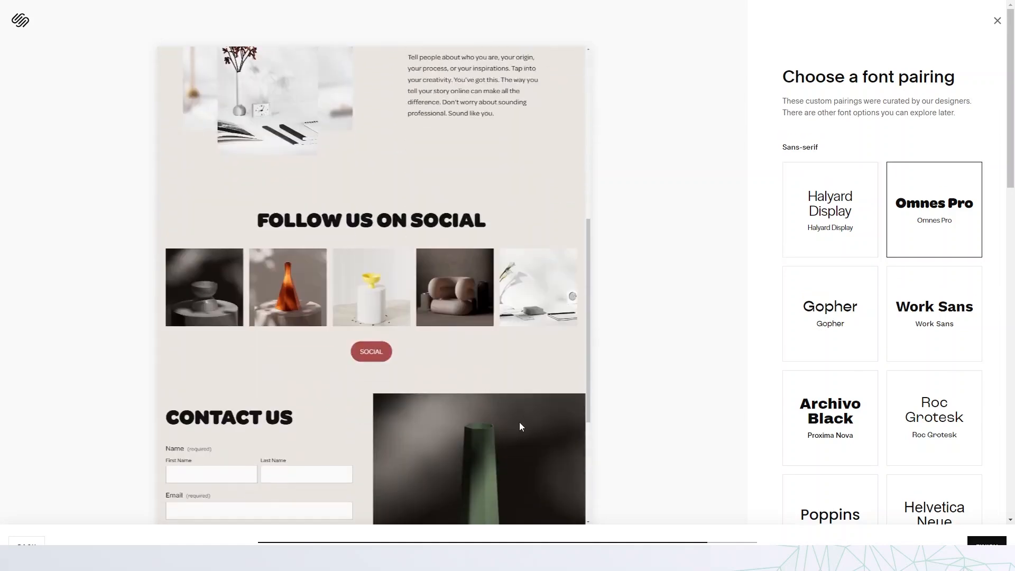
scroll(down, 3)
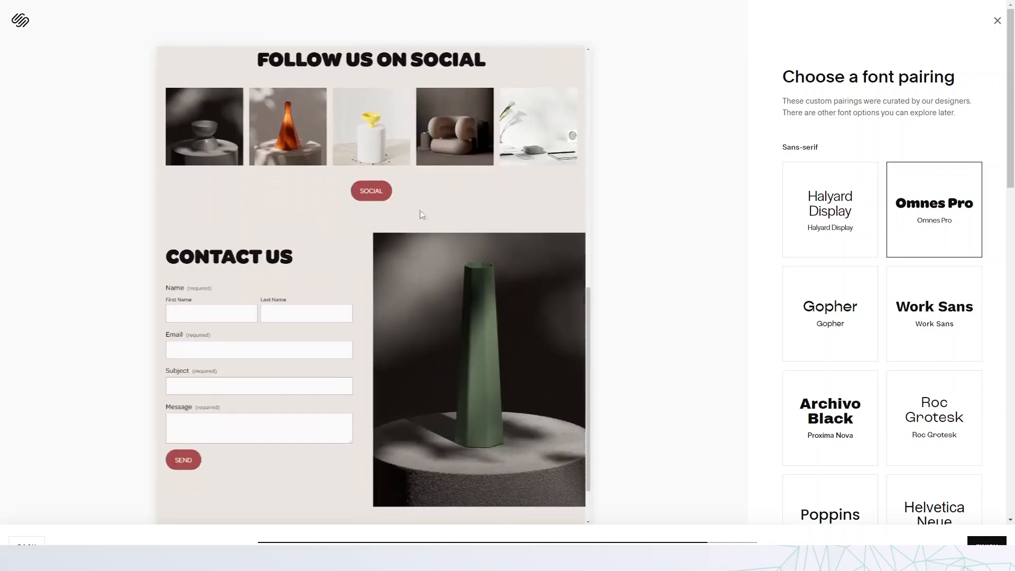
scroll(down, 3)
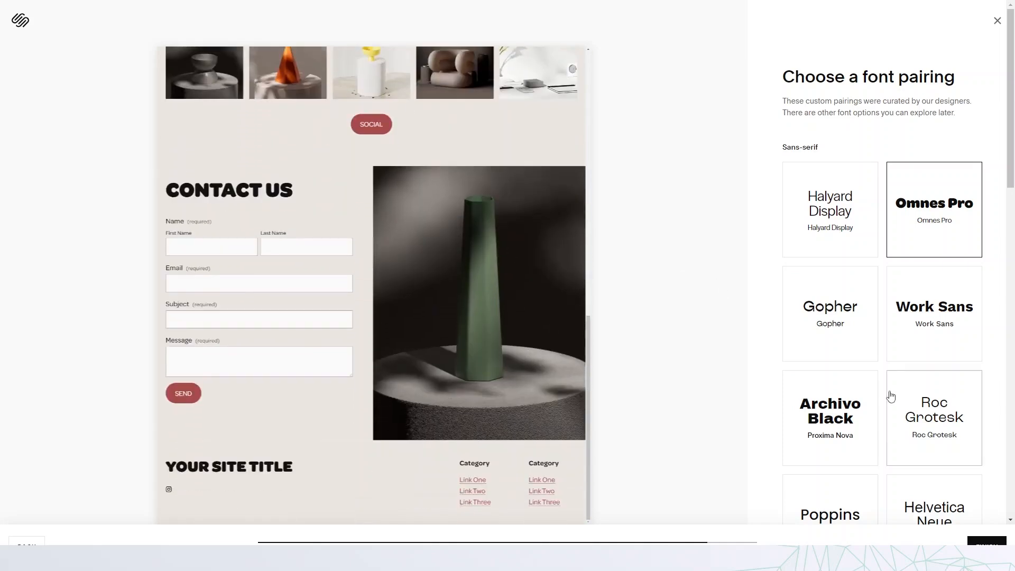
click(984, 544)
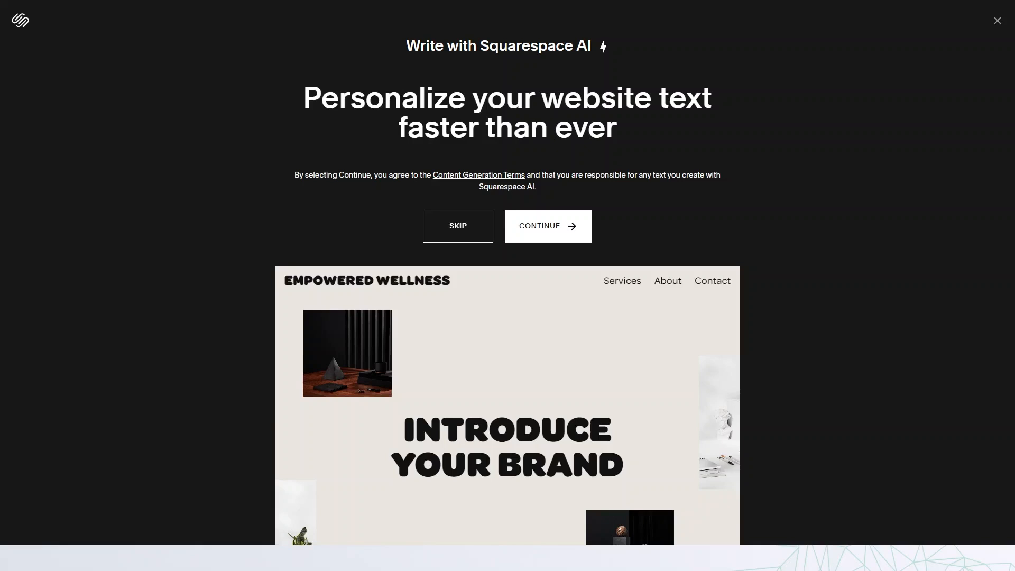
mouse_move(446, 173)
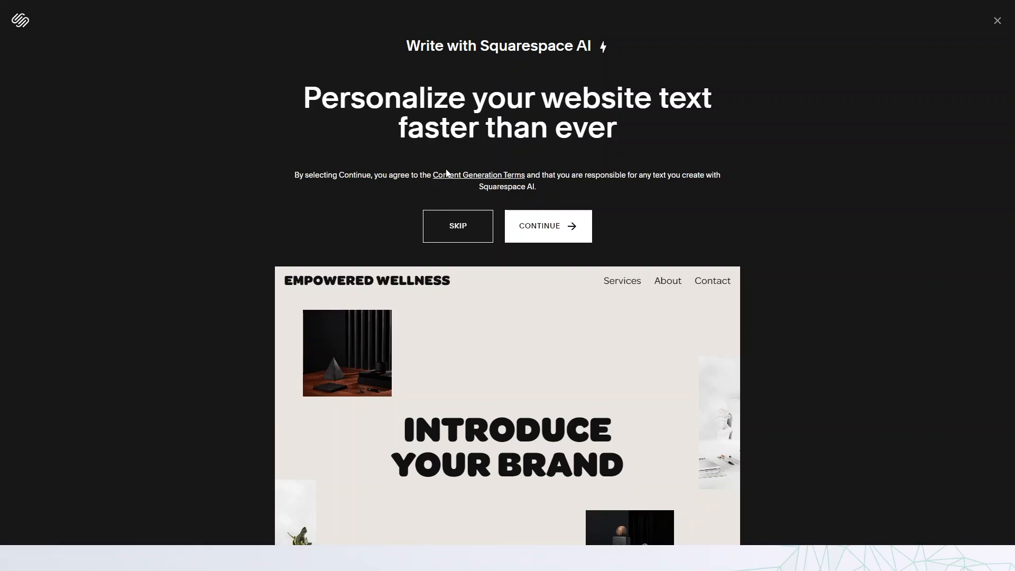
mouse_move(377, 121)
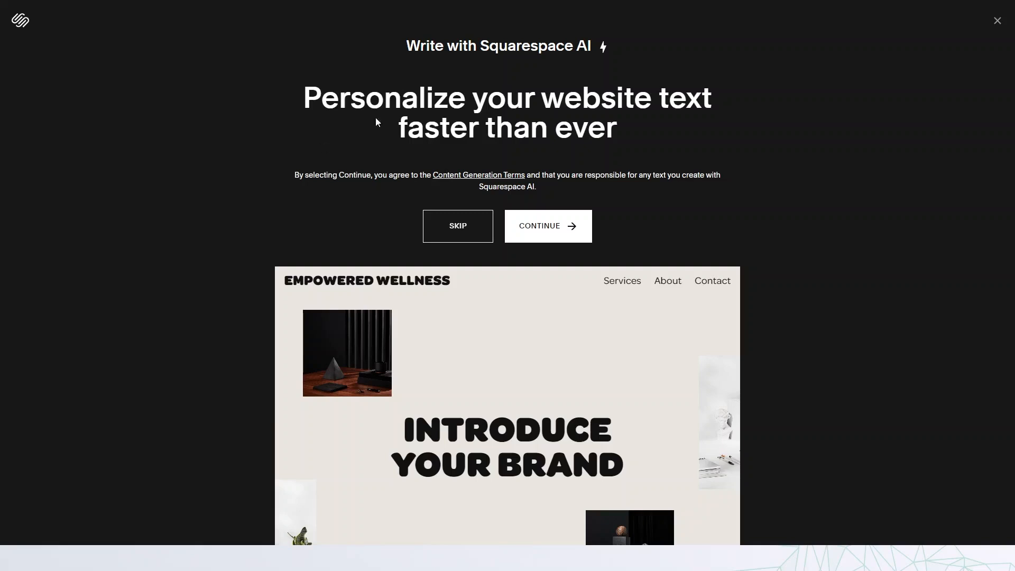
- Continue past the Write with Squarespace AI text offer
click(547, 226)
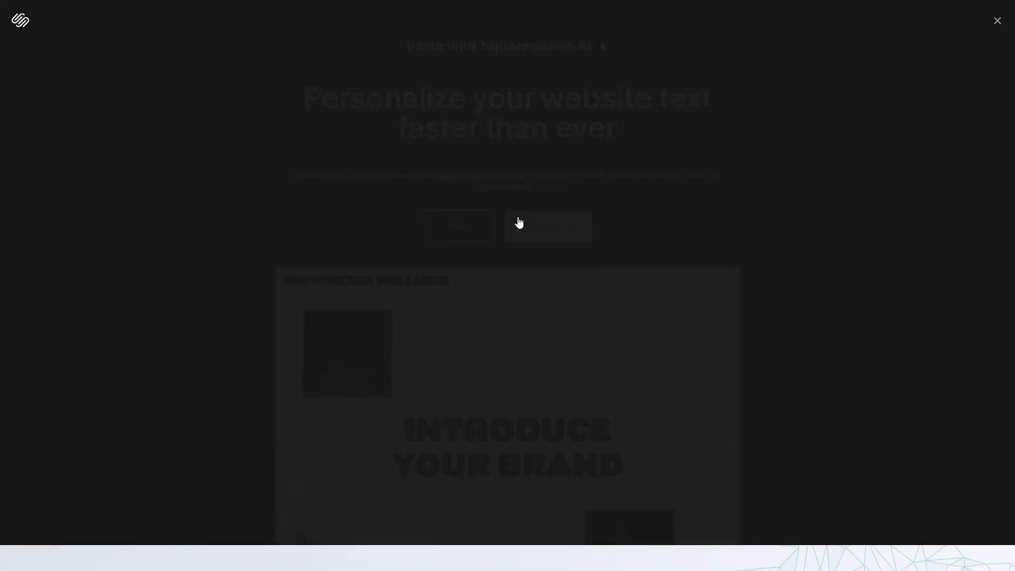
click(997, 20)
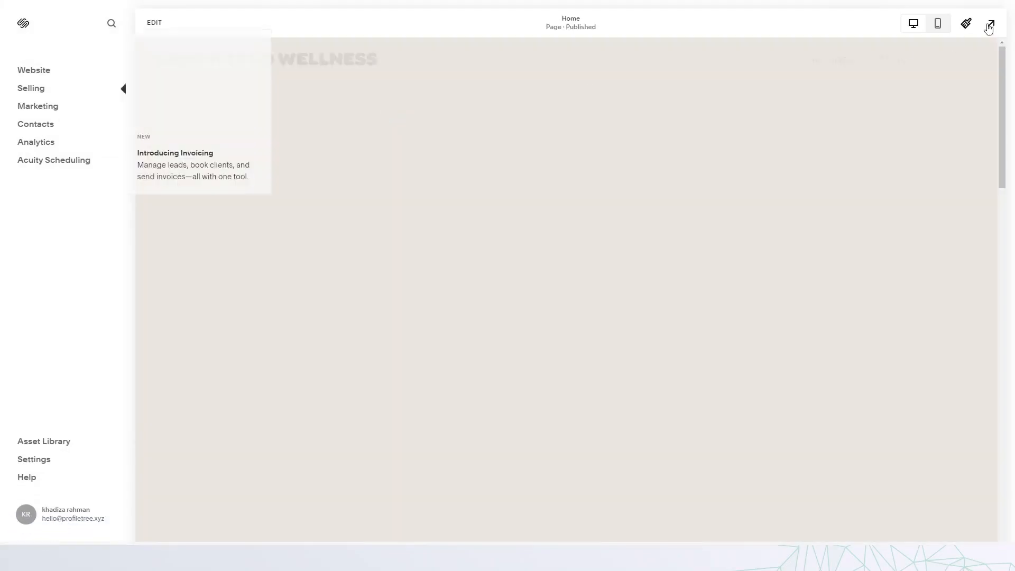
click(990, 23)
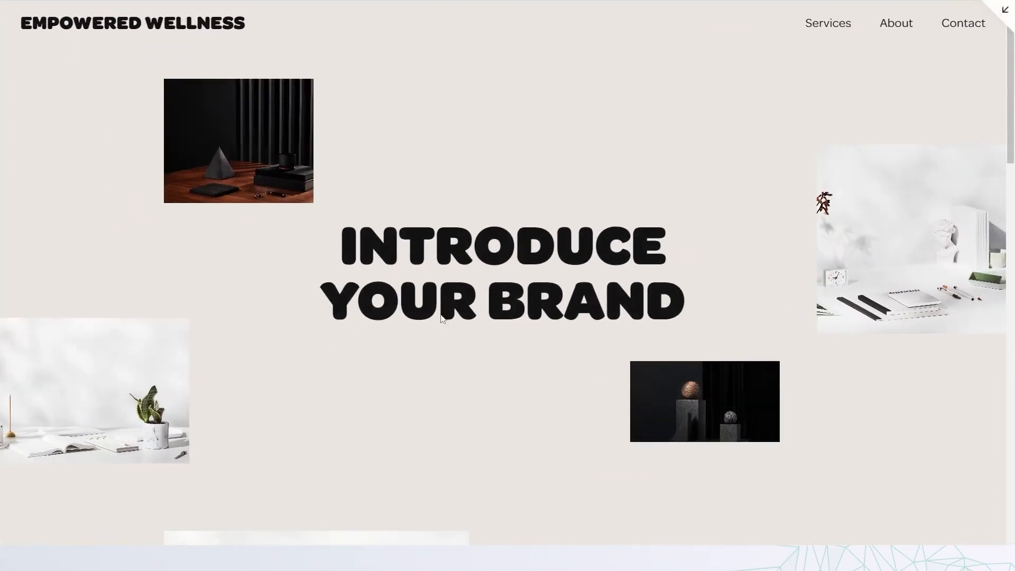
scroll(down, 3)
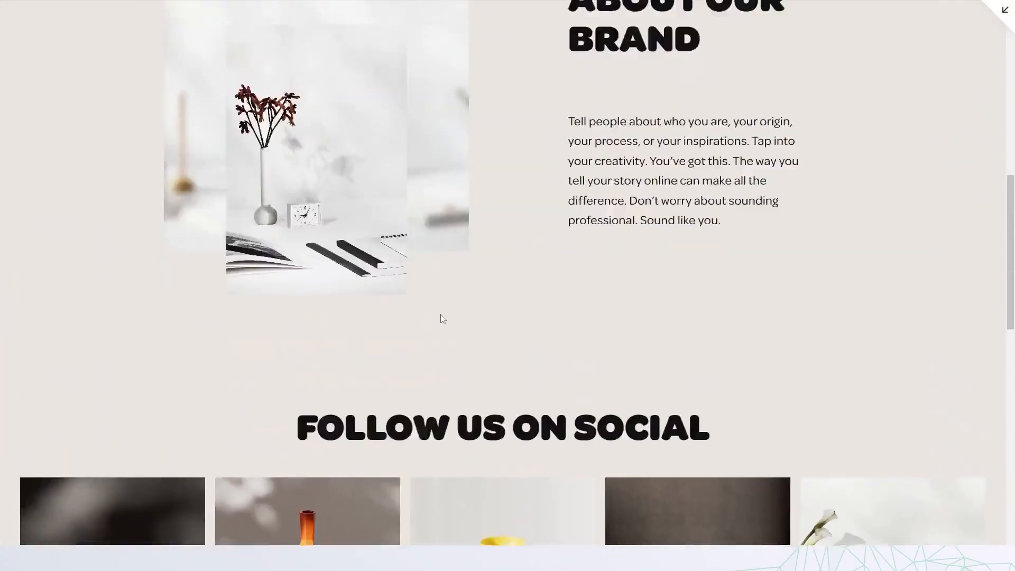
scroll(up, 3)
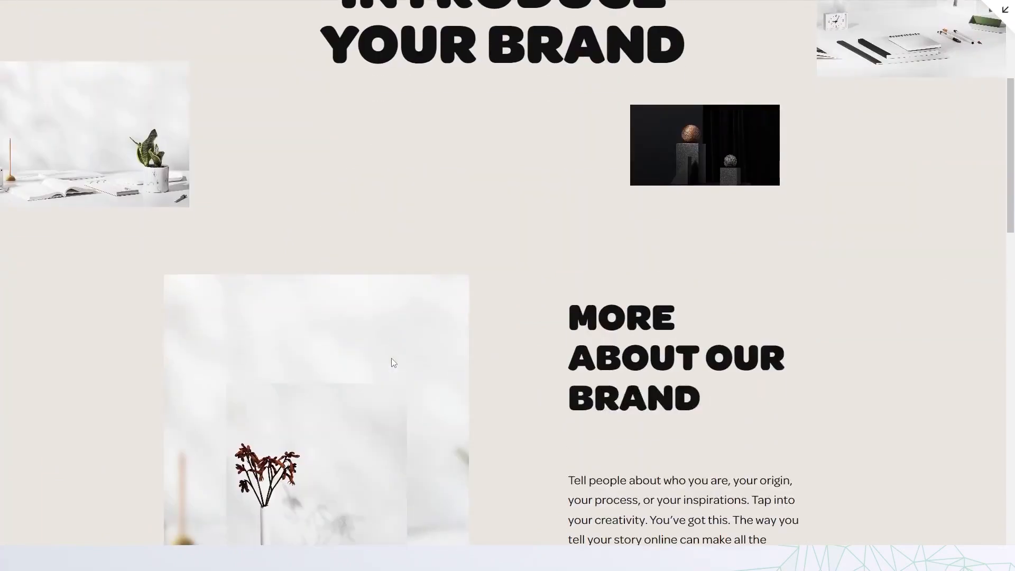
scroll(down, 3)
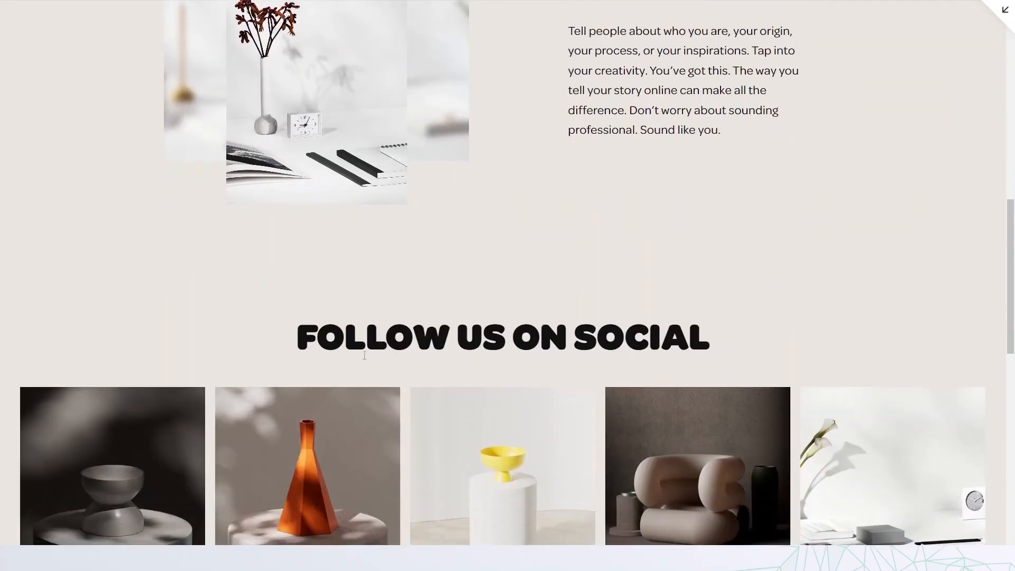
scroll(down, 3)
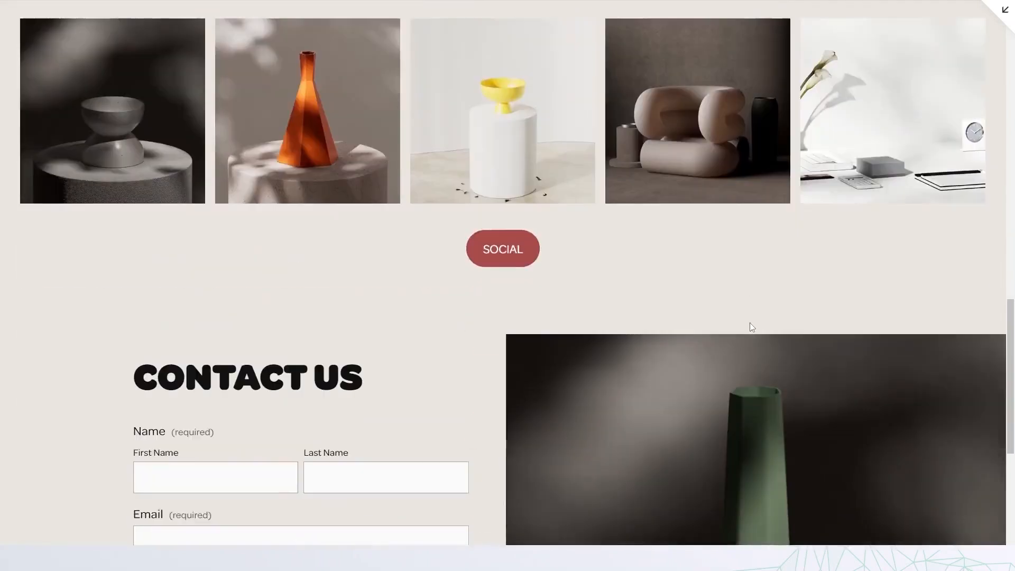
scroll(down, 3)
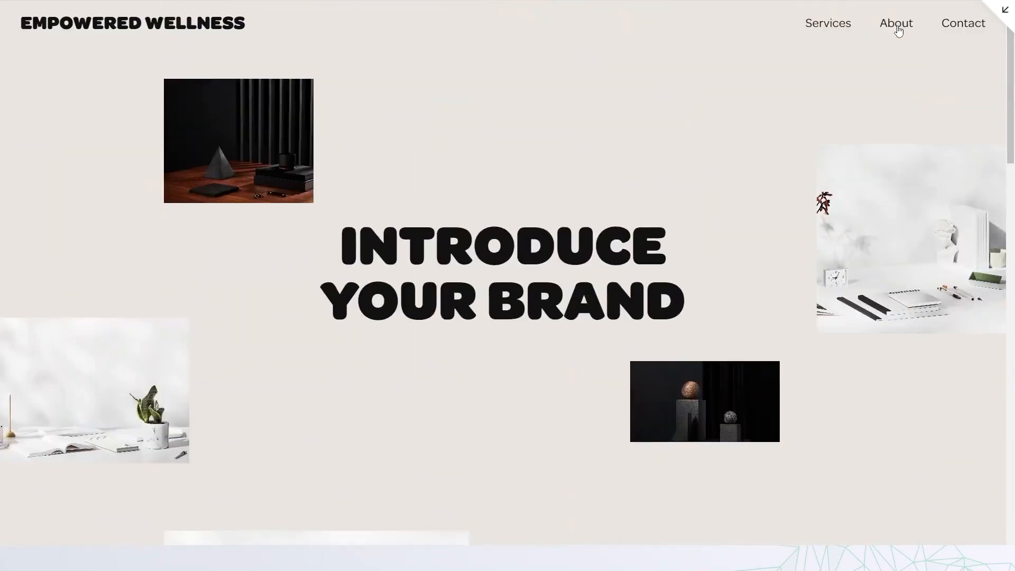
- Browse the About and Contact pages, then the Services page with its three service tiers
click(895, 22)
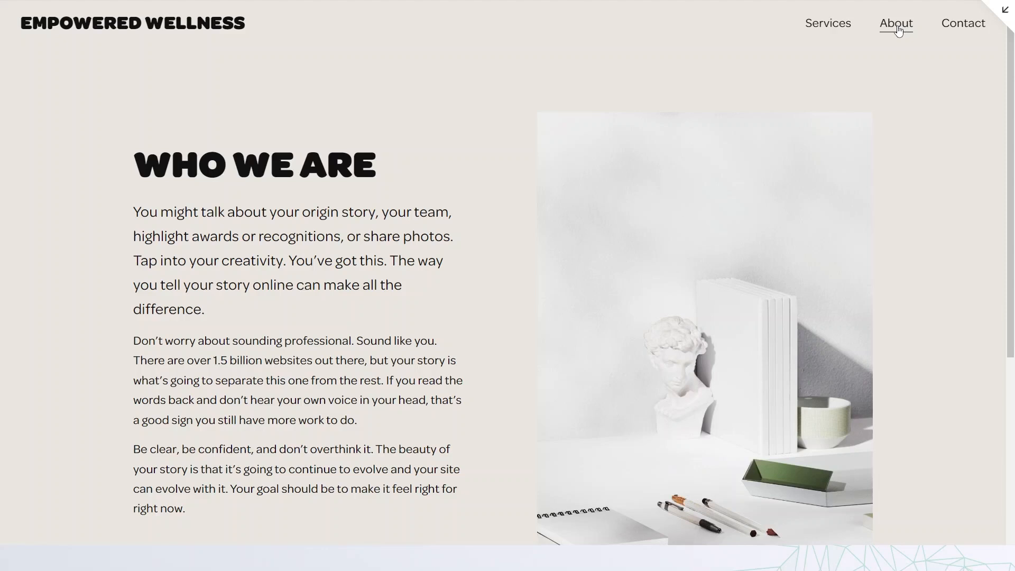
click(895, 22)
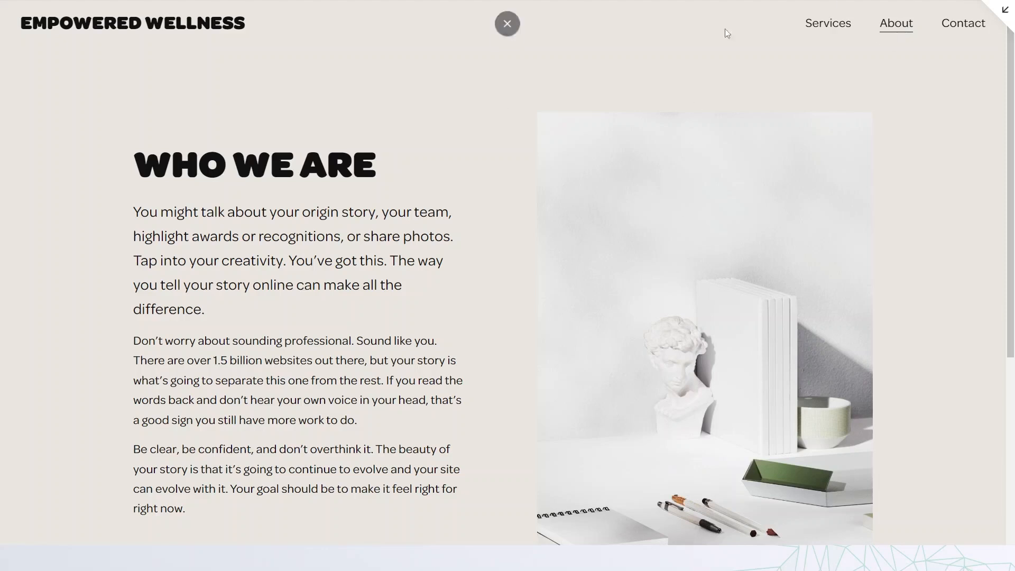
click(961, 23)
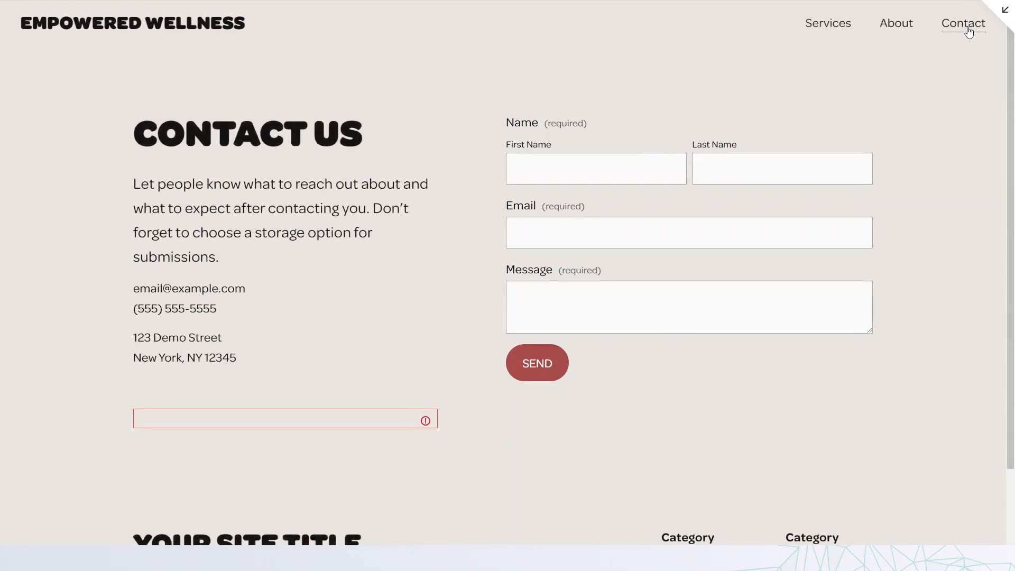
mouse_move(831, 40)
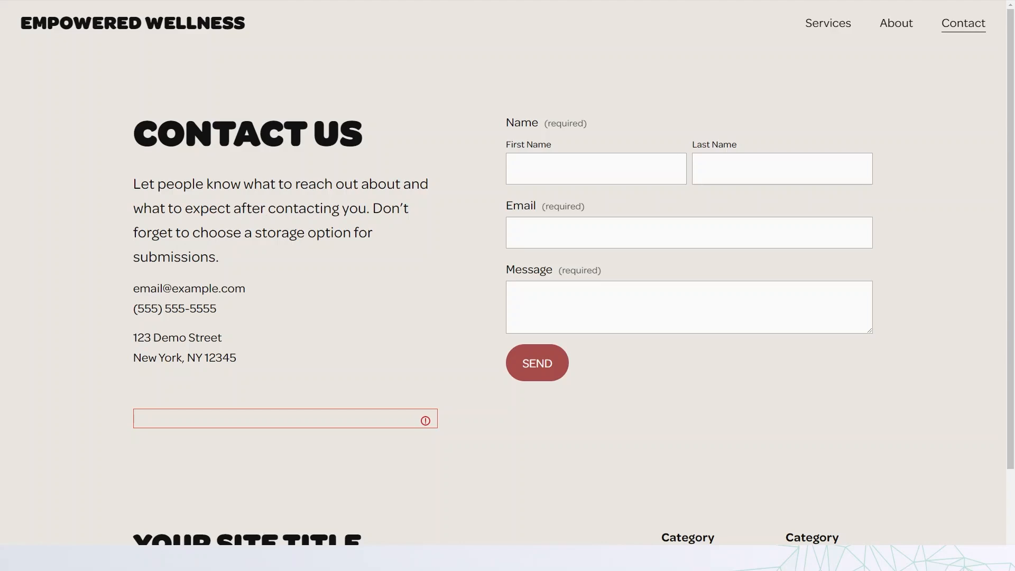
mouse_move(439, 111)
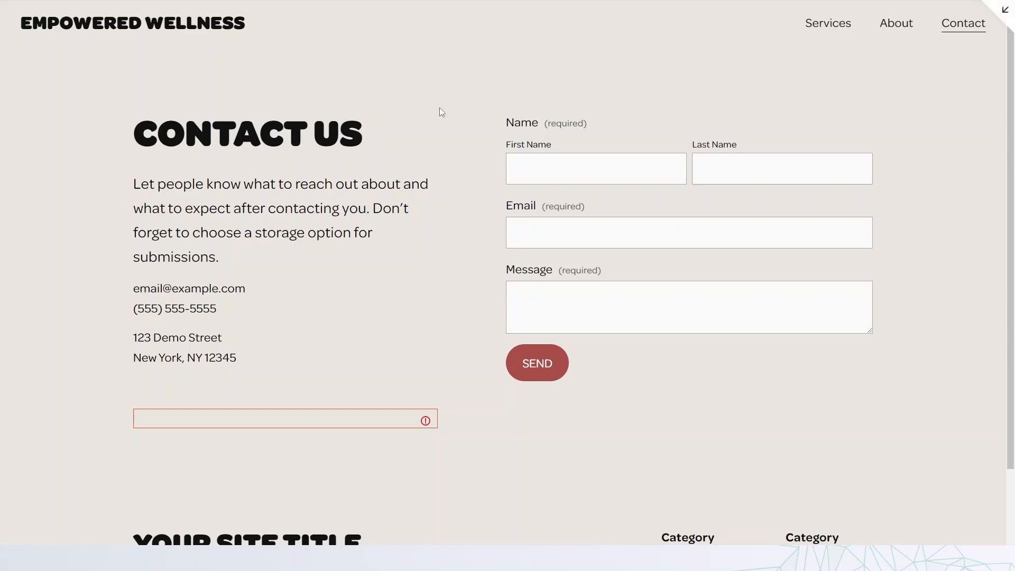
click(827, 23)
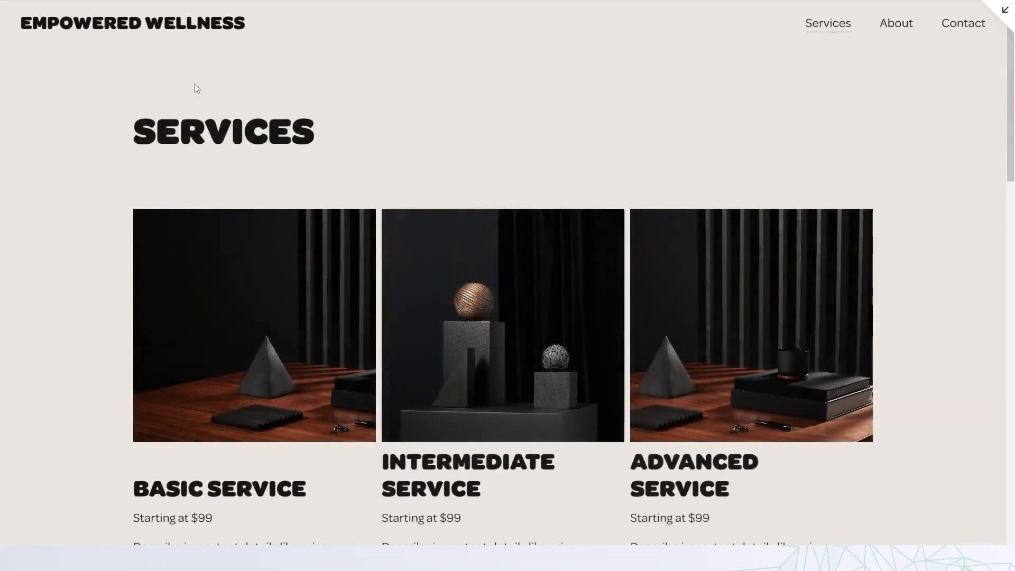
scroll(down, 3)
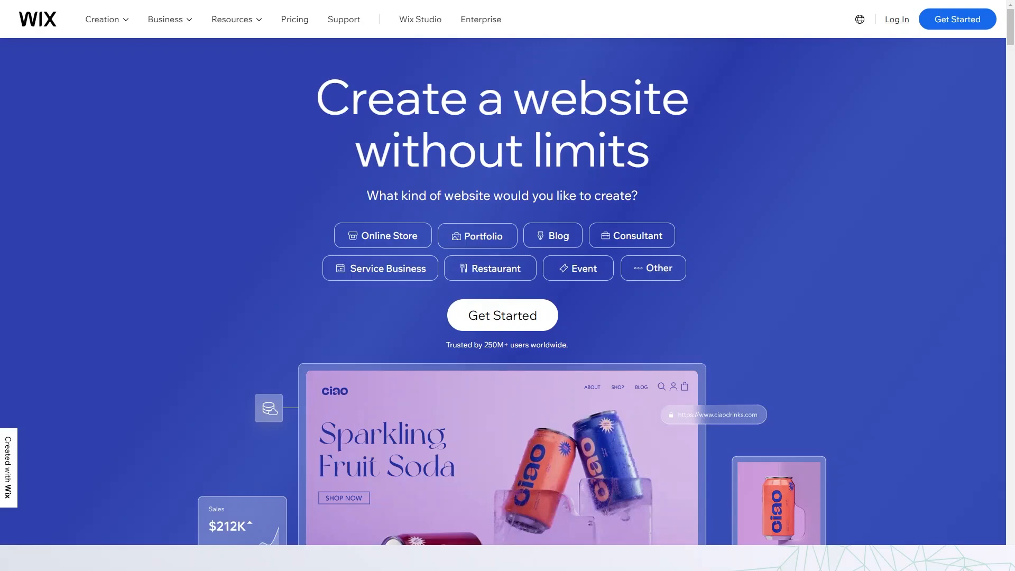
mouse_move(473, 189)
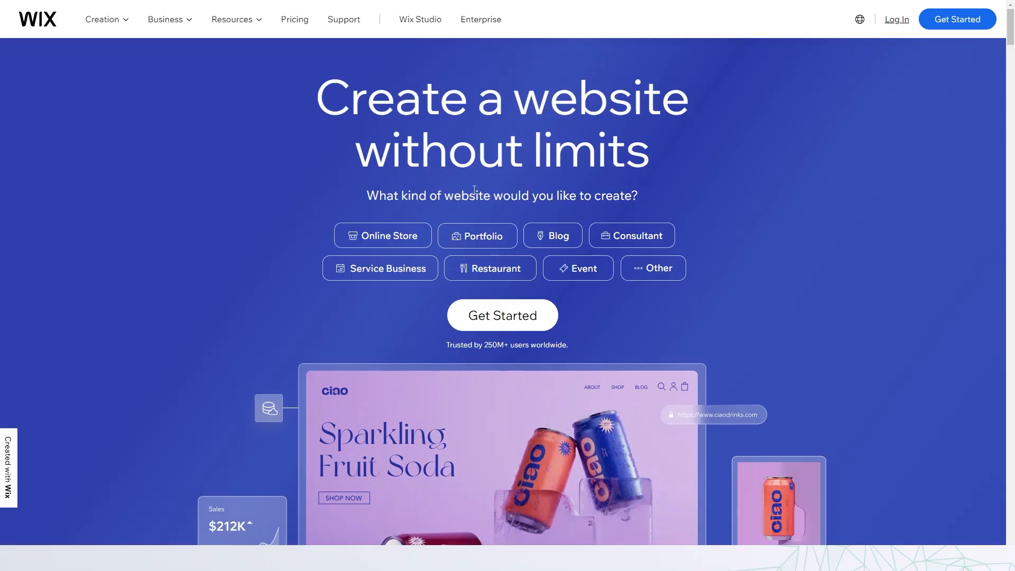
scroll(down, 3)
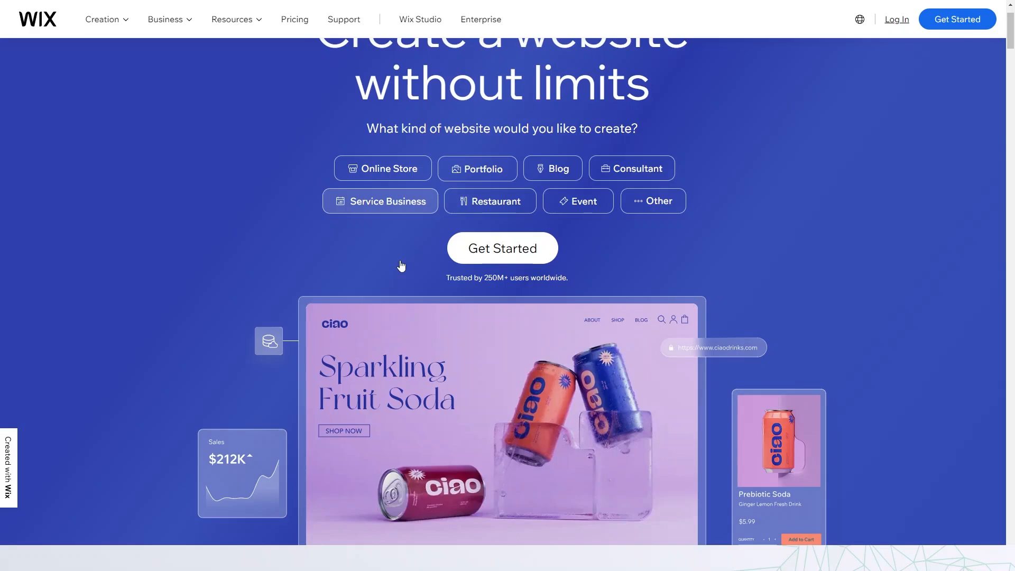
scroll(up, 3)
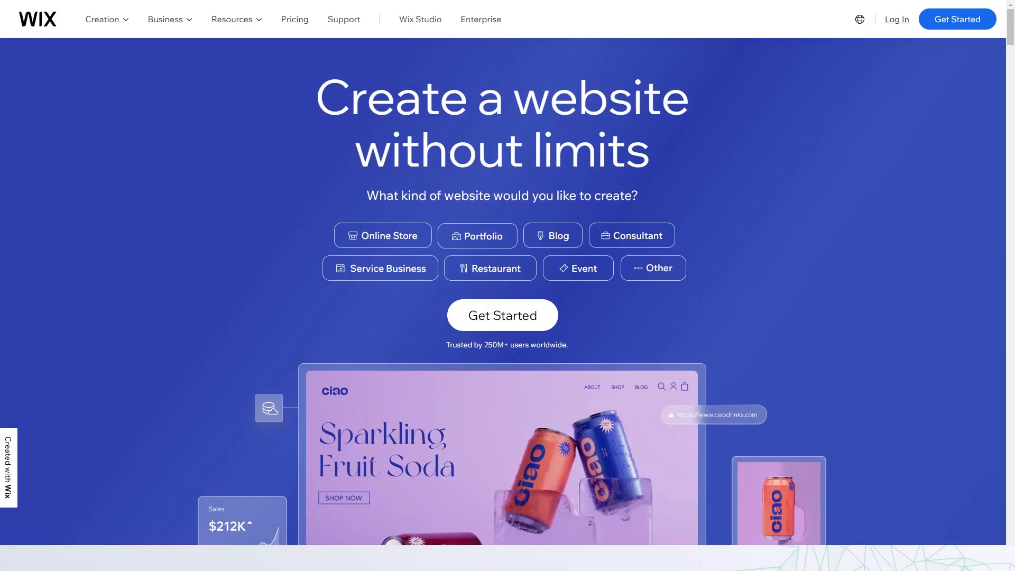
- Start Wix's AI site setup and send 'Empowered Wellness' as the site name
click(501, 315)
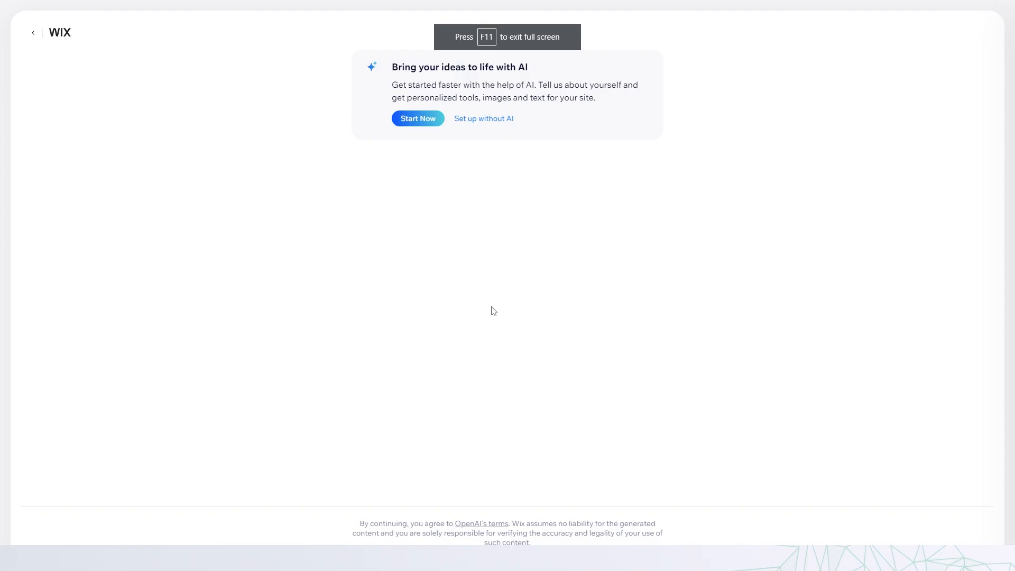
mouse_move(448, 98)
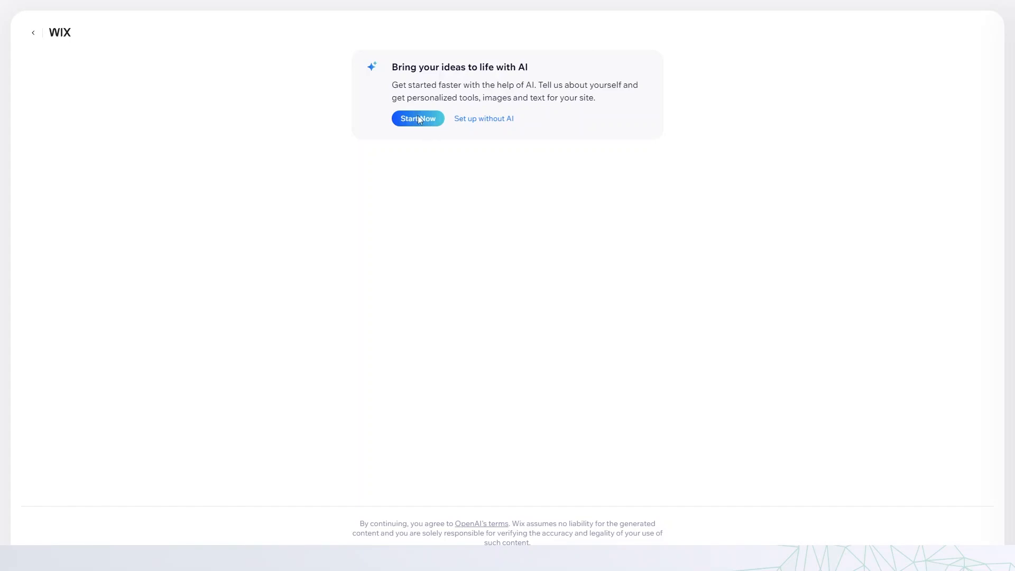
click(418, 118)
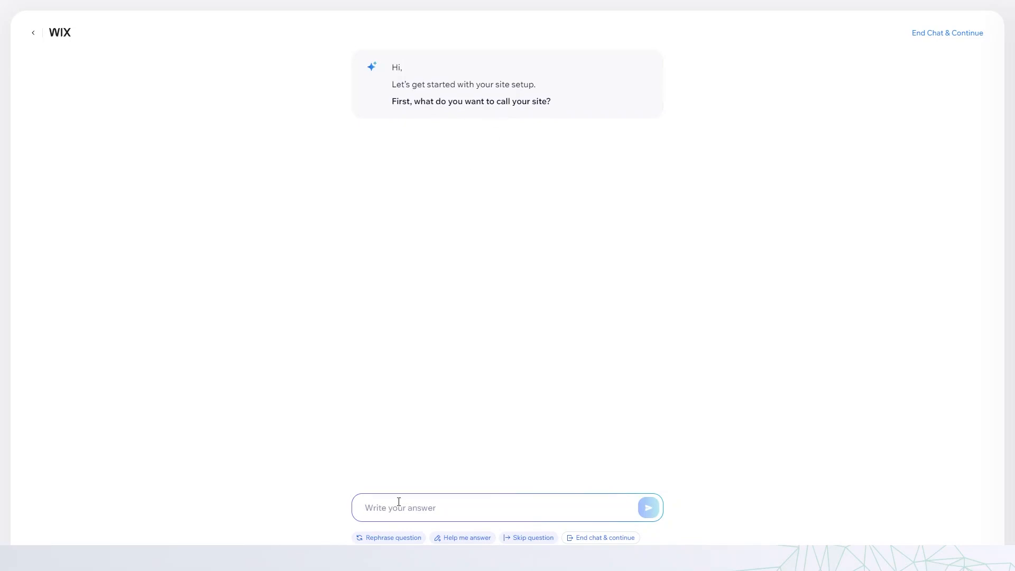
text(Empow)
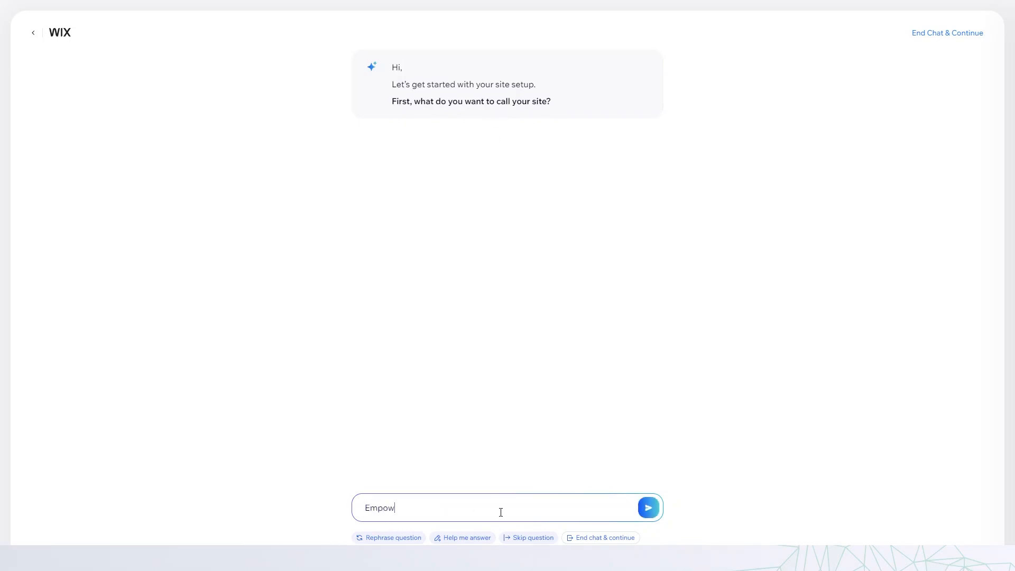
text(ered Wellnes)
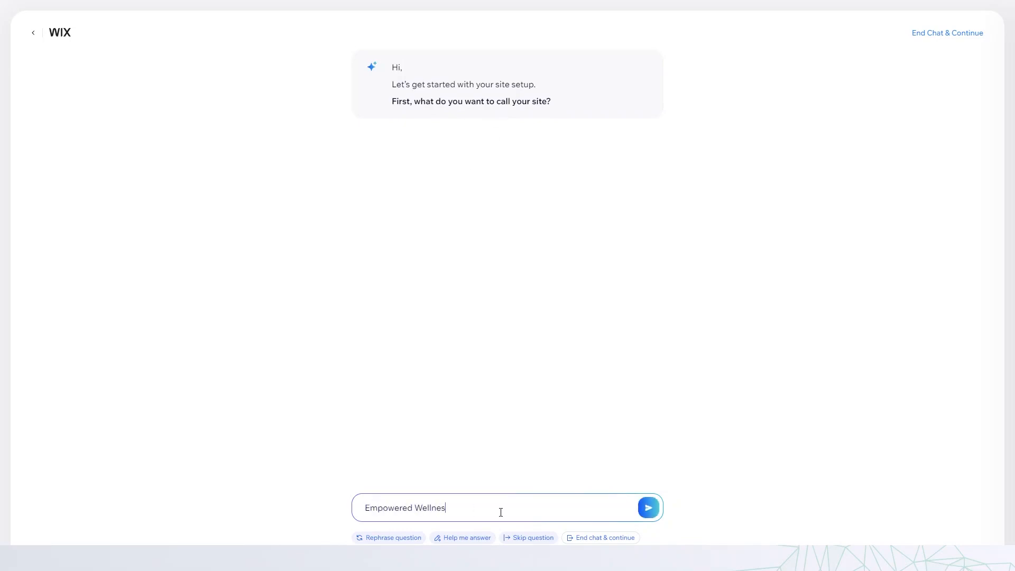
click(647, 507)
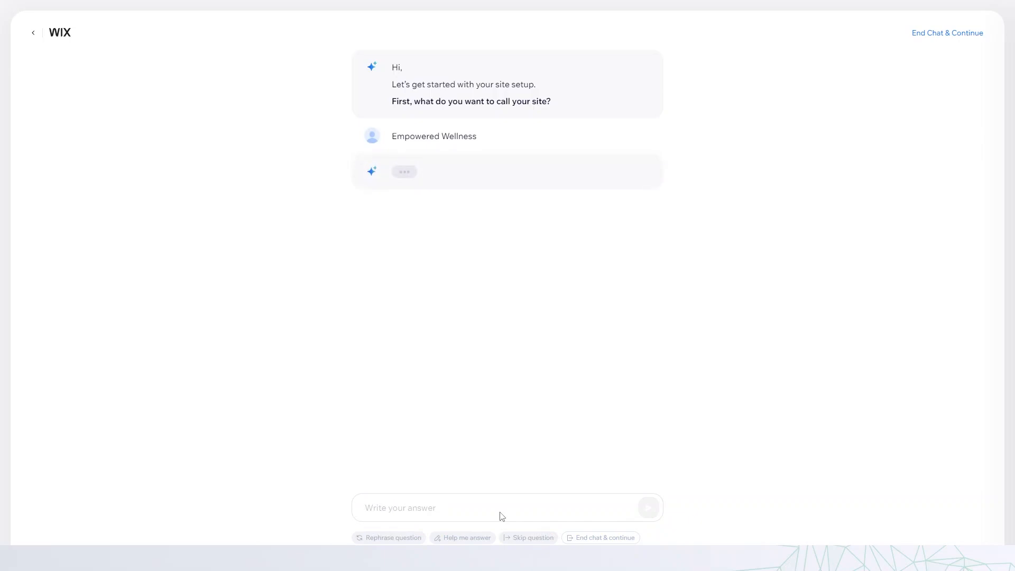
mouse_move(494, 238)
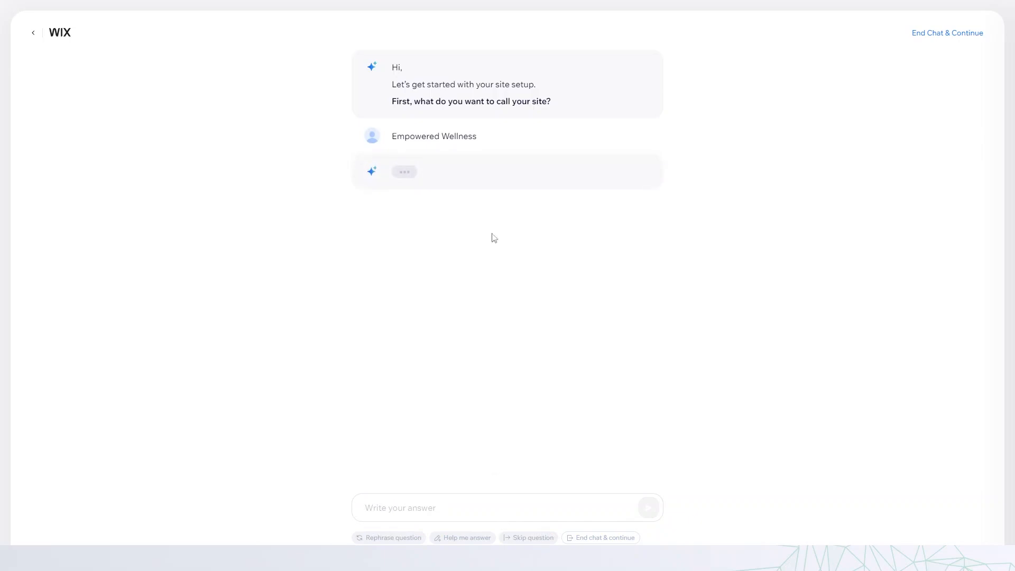
mouse_move(391, 531)
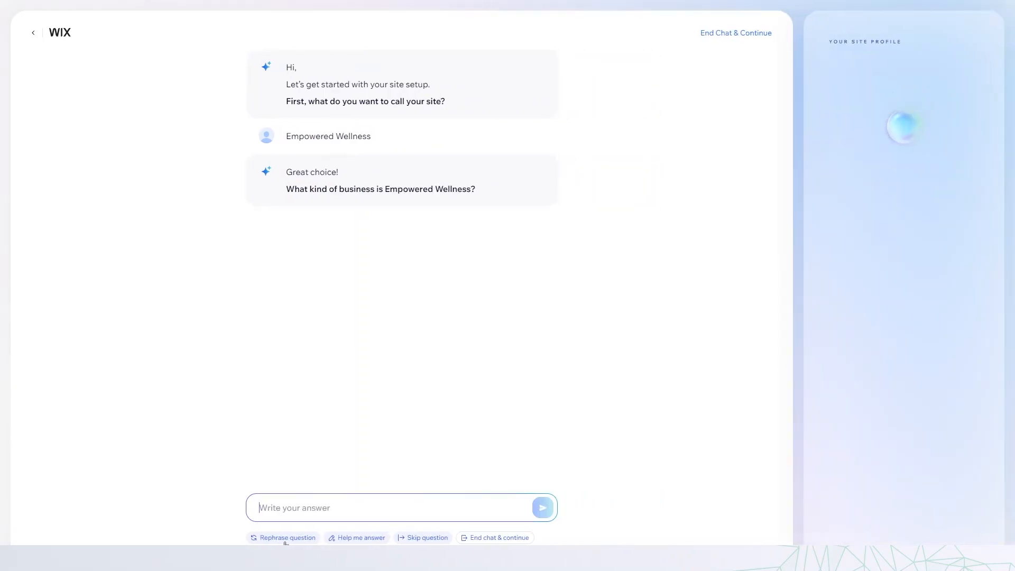
- Get a suggested business description, edit it to mention mindfulness, healthy eating and yoga blogs, and send it
click(286, 537)
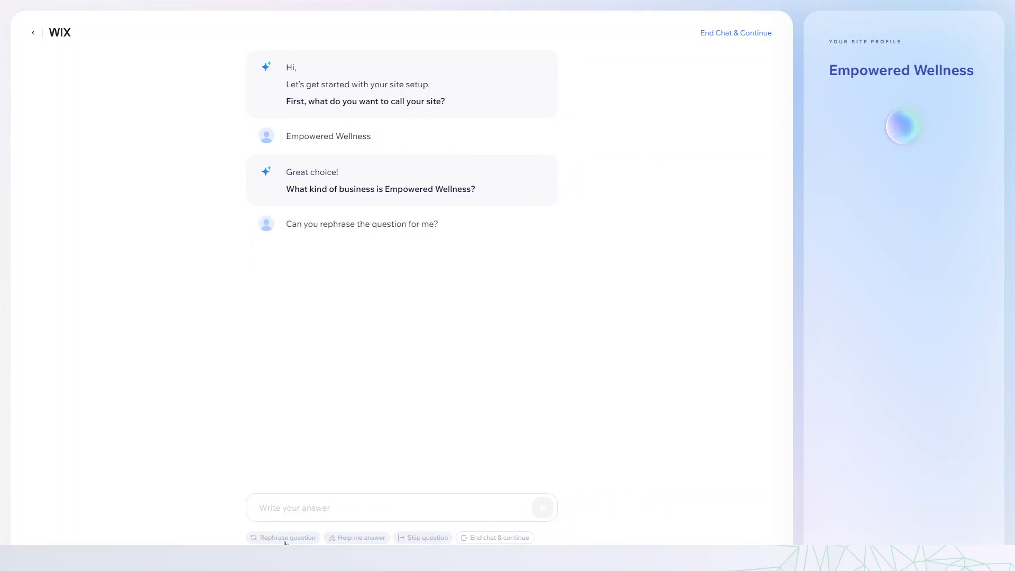
click(286, 537)
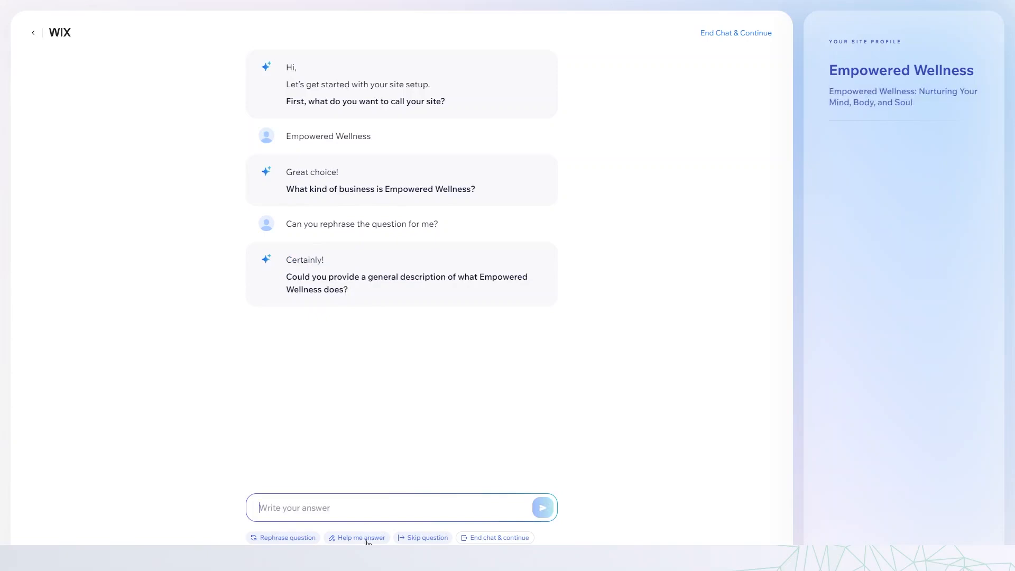
click(357, 537)
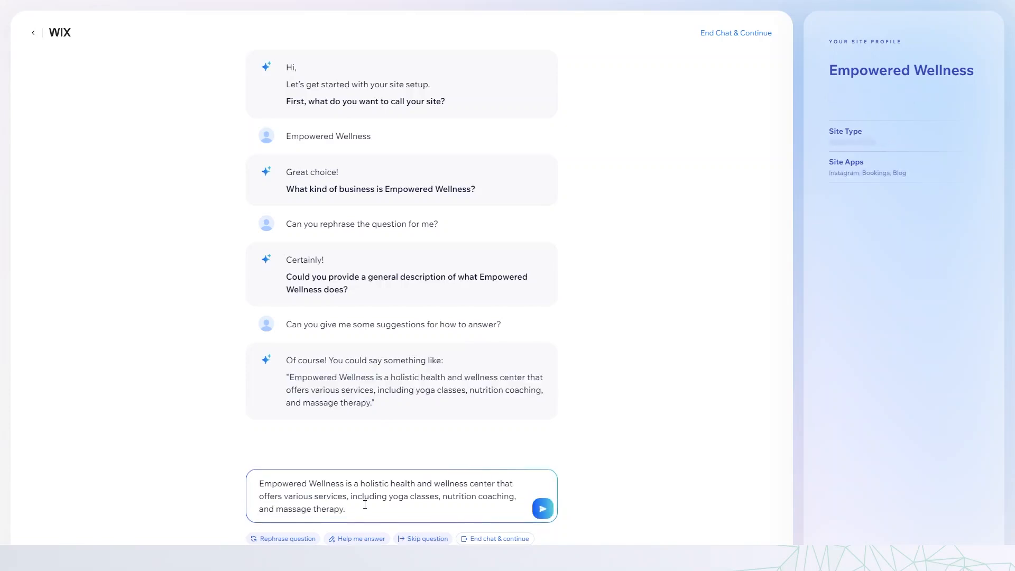
click(542, 508)
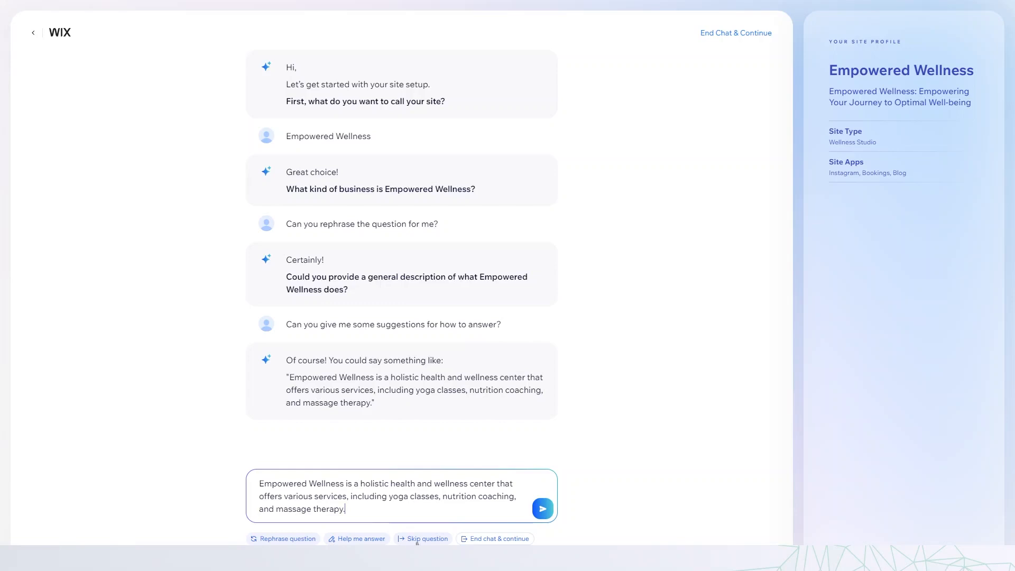
mouse_move(385, 533)
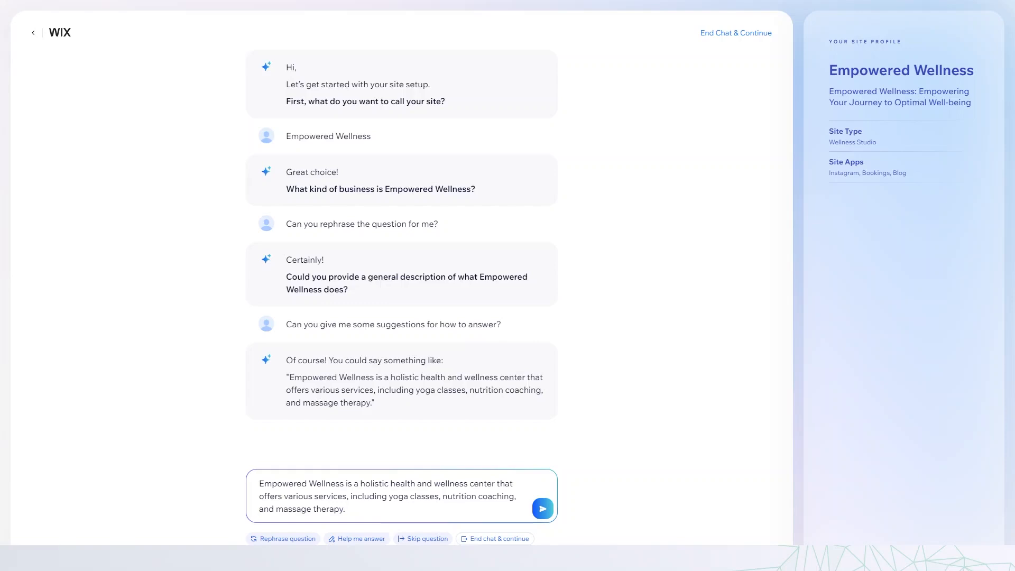
click(542, 508)
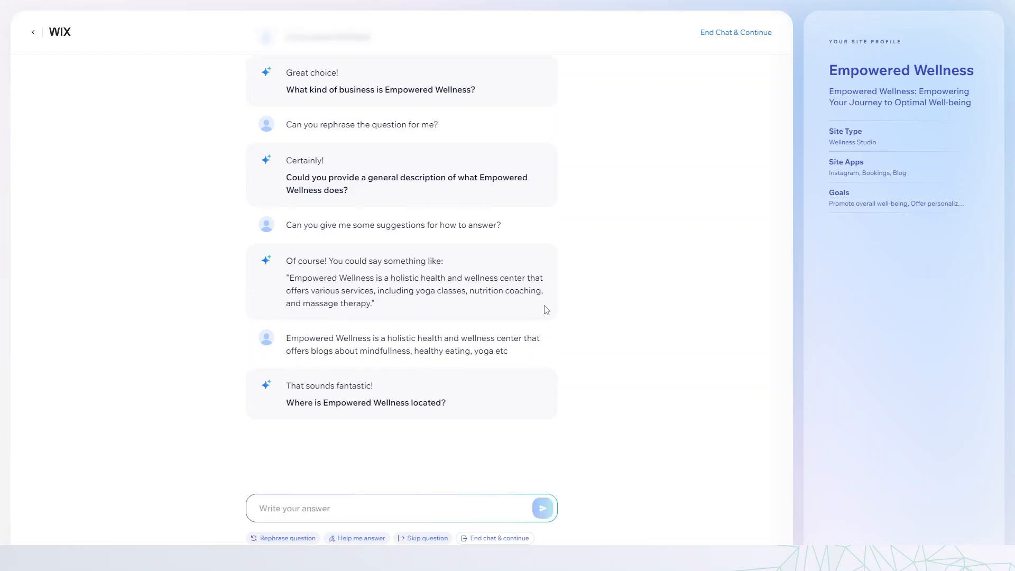
- Answer 'Belfast Northern Ireland' as the business location
text(BE)
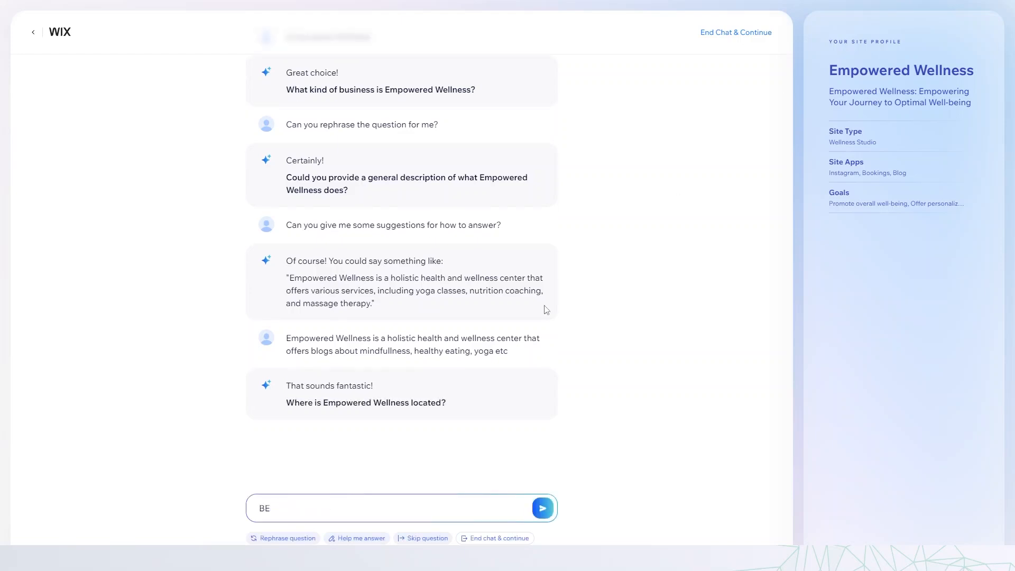
text(Belfast N)
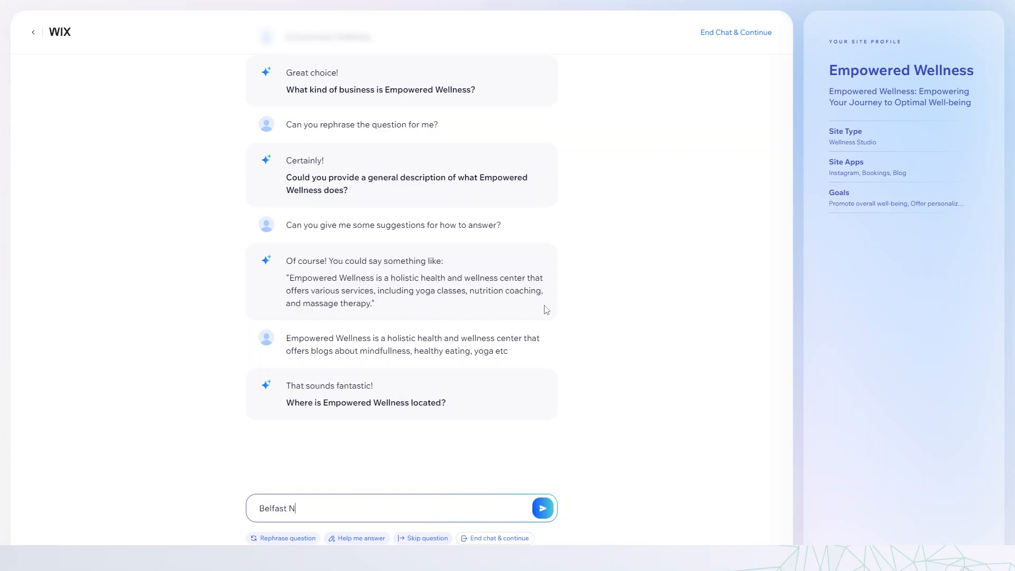
text(ort)
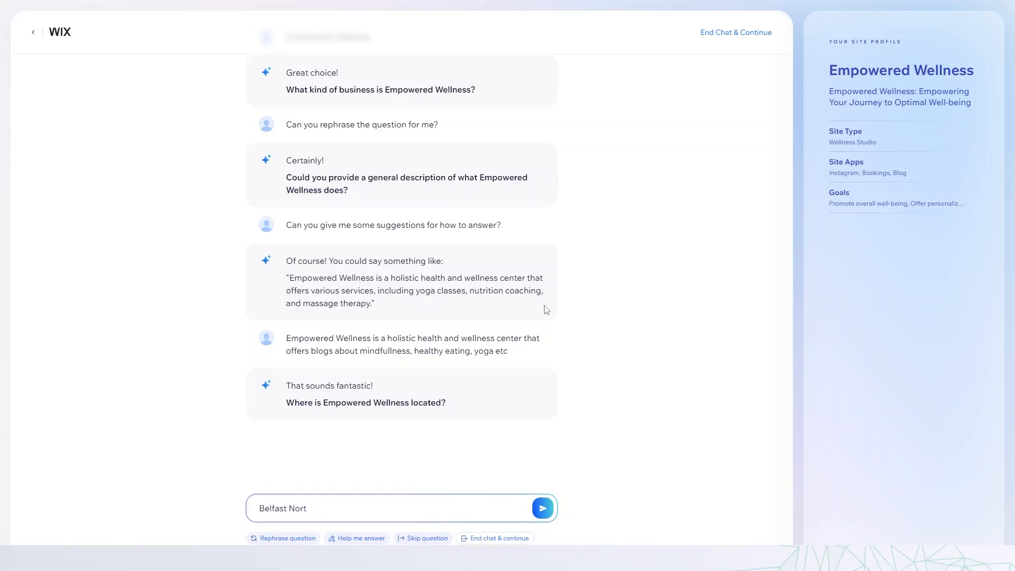
text(hern IRe)
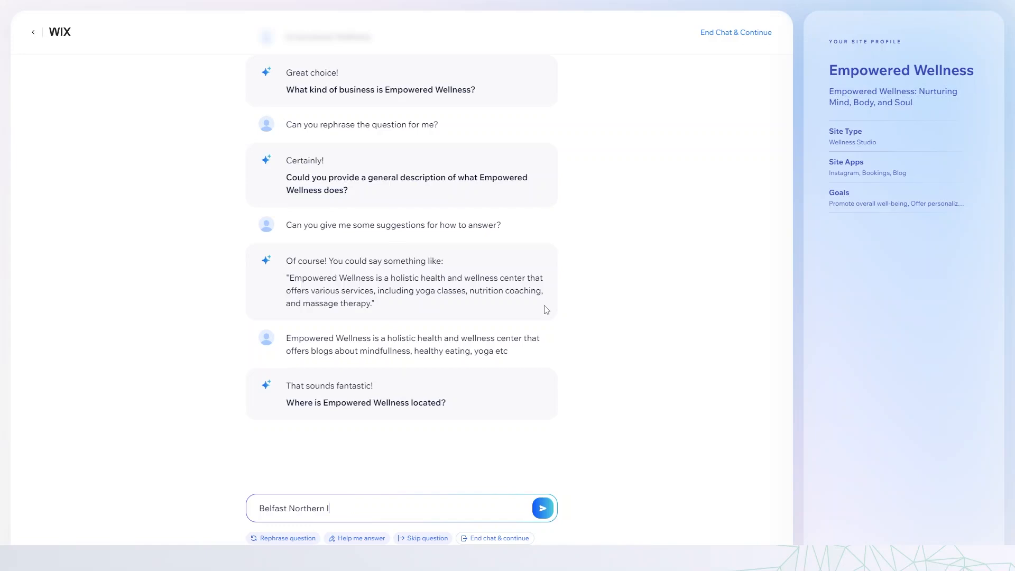
click(542, 508)
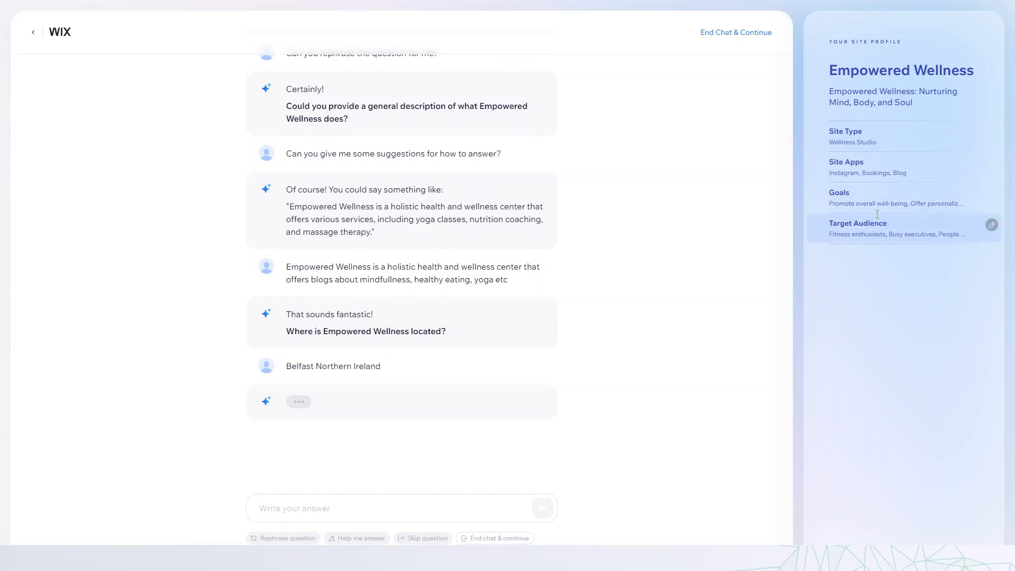
mouse_move(884, 167)
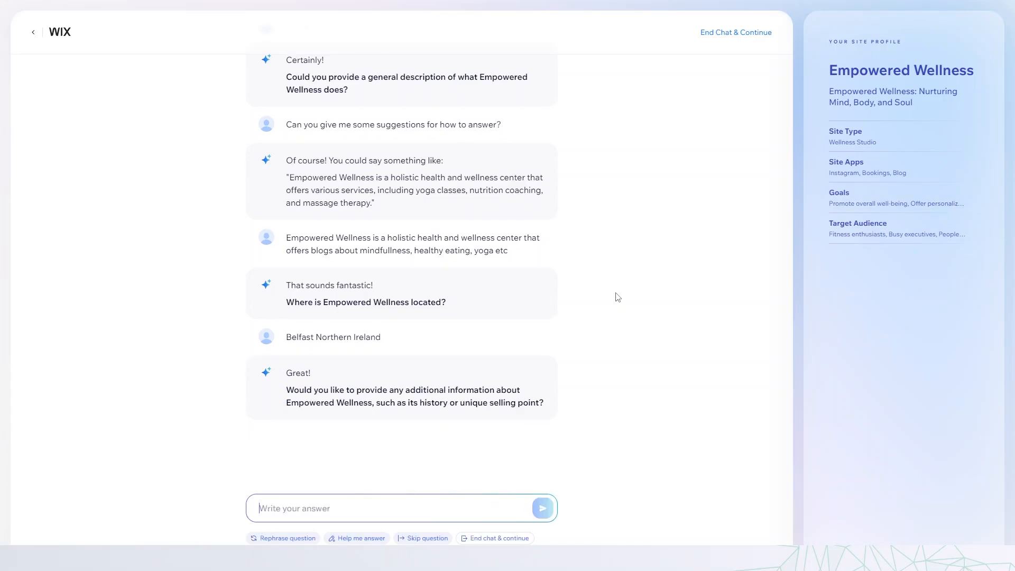
mouse_move(492, 480)
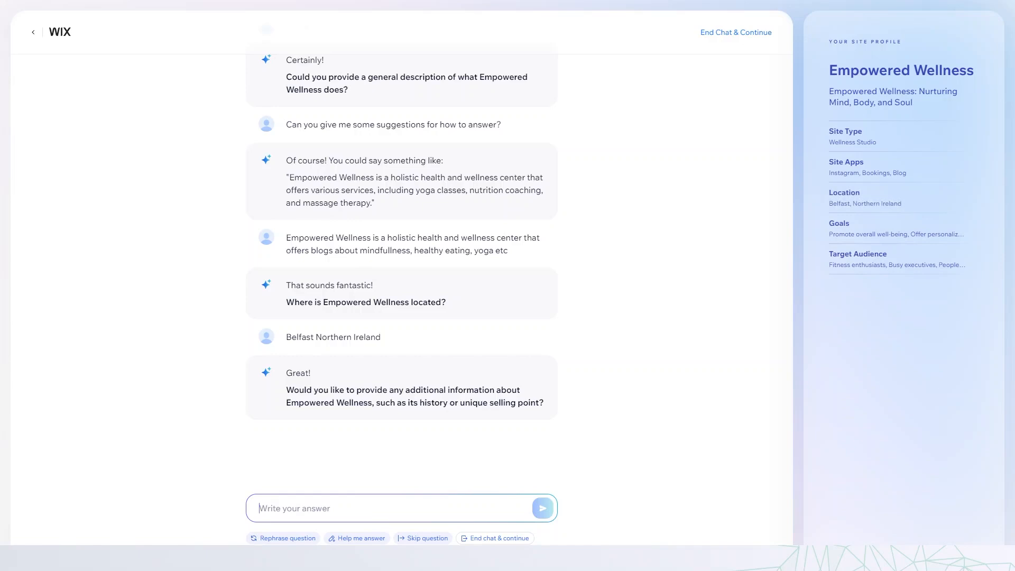
- Preview the homepage from the Mindful Living hero through the Therapy Blog, gallery and footer, then back to top
click(736, 32)
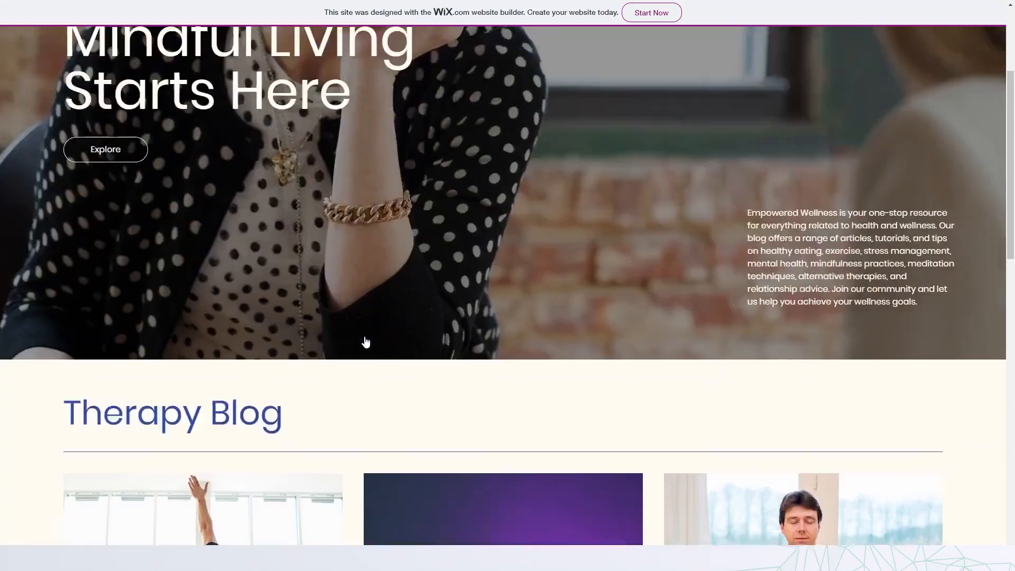
scroll(up, 3)
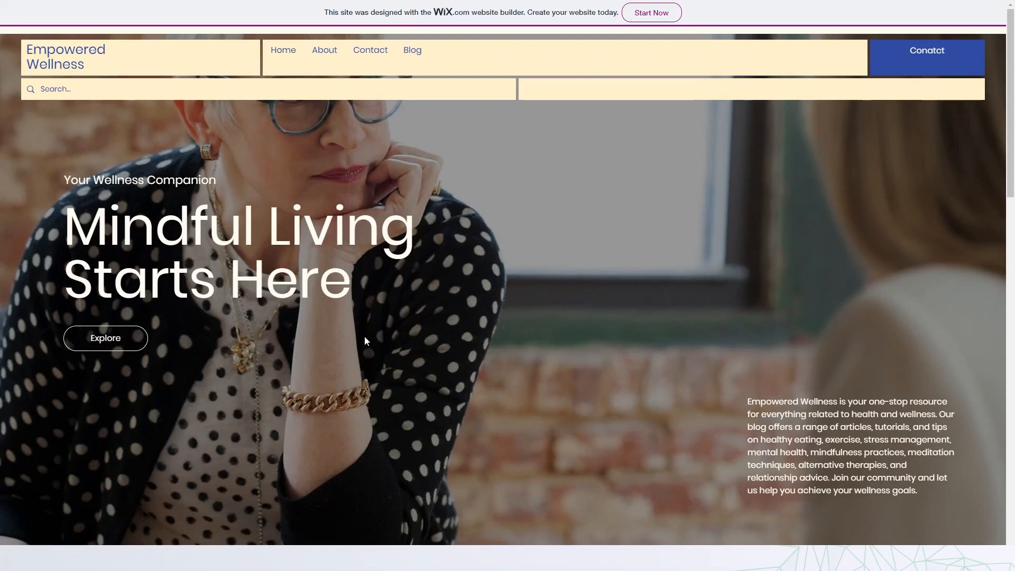
mouse_move(222, 343)
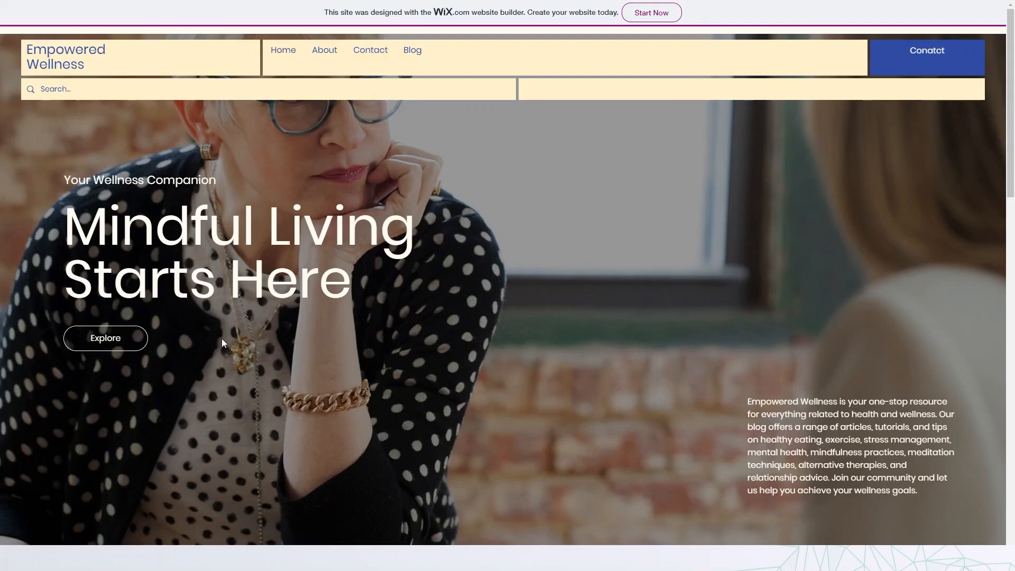
mouse_move(497, 305)
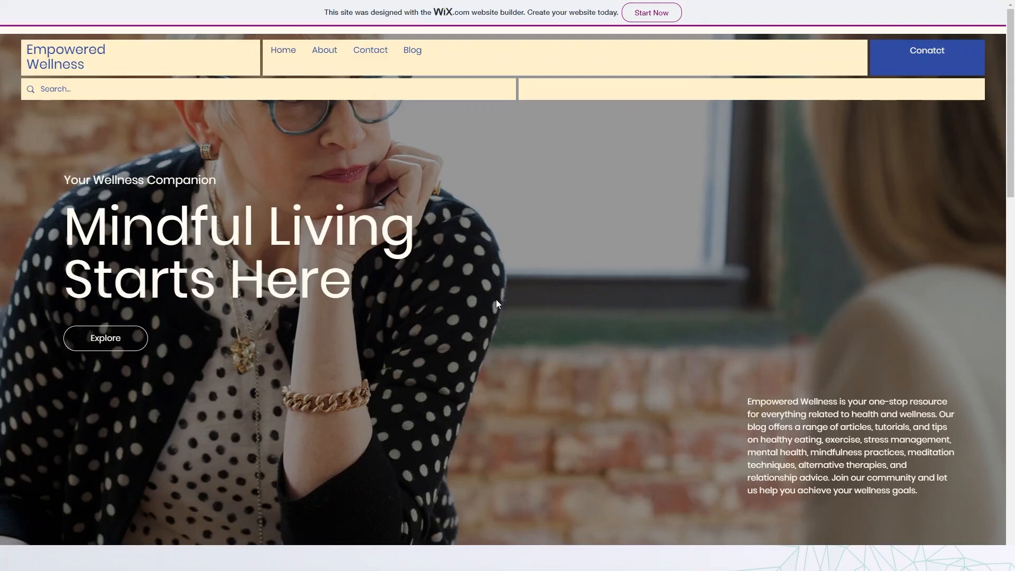
scroll(down, 3)
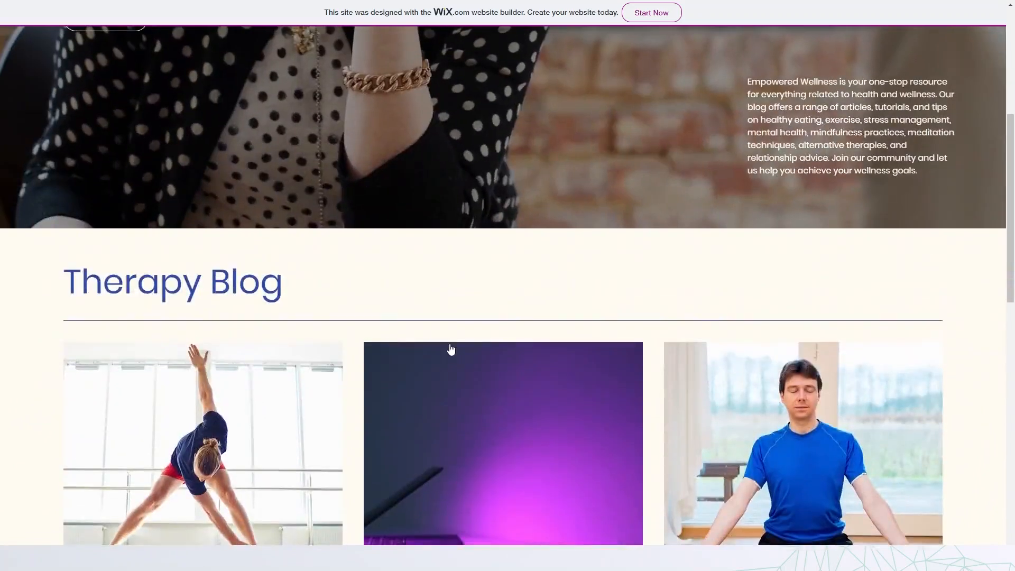
scroll(down, 3)
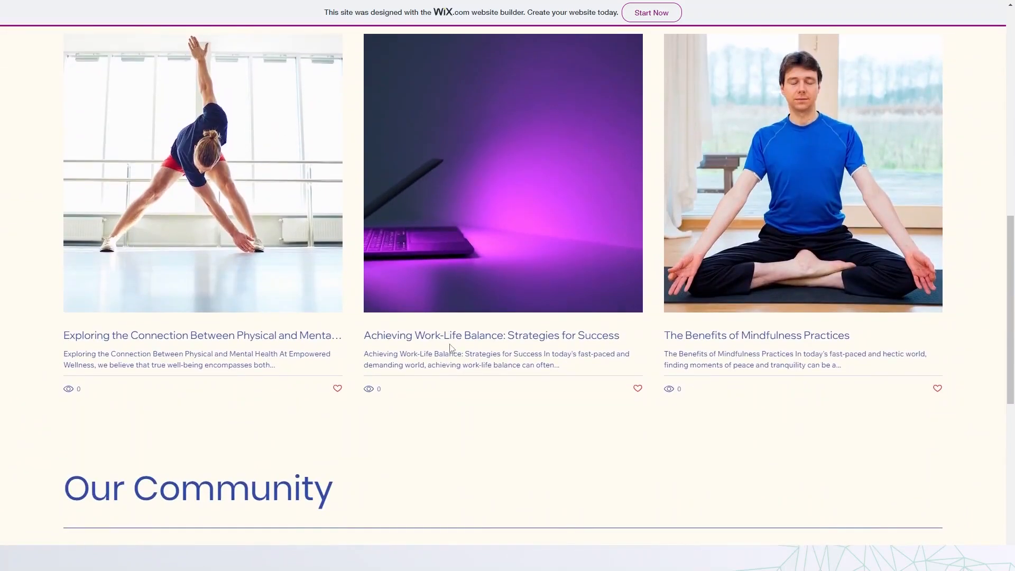
scroll(down, 3)
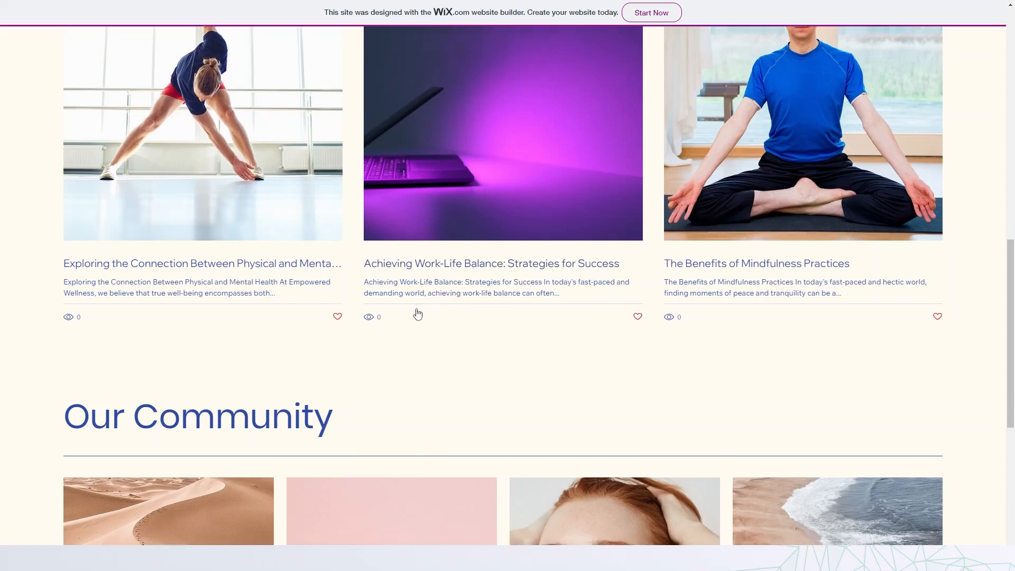
scroll(down, 3)
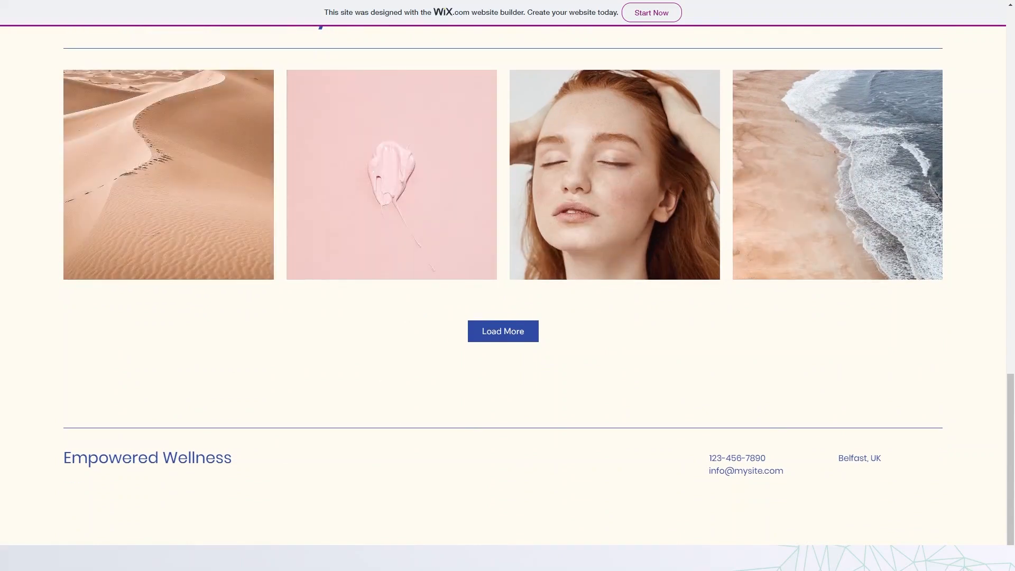
scroll(up, 3)
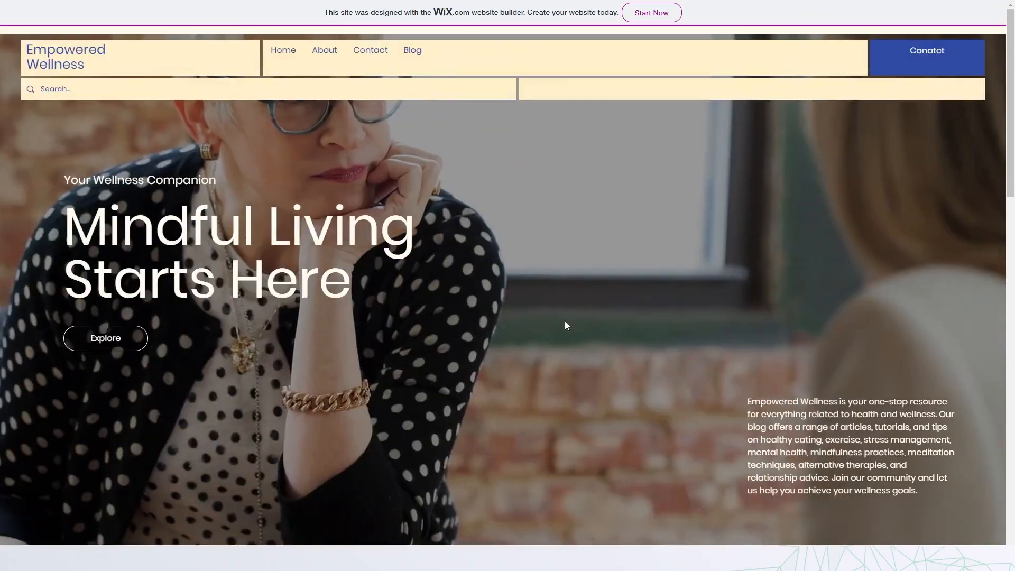
mouse_move(323, 58)
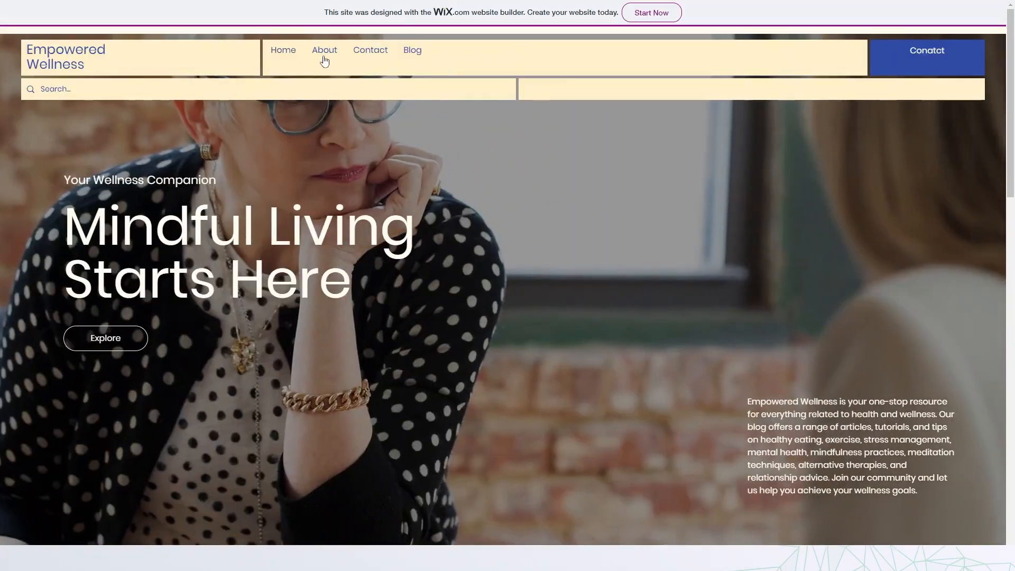
click(324, 50)
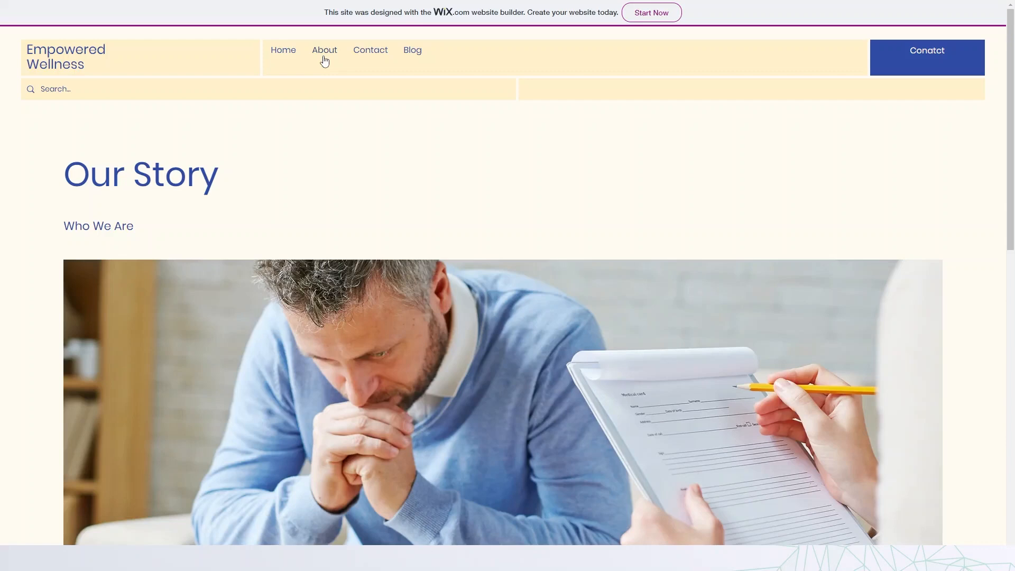
mouse_move(254, 56)
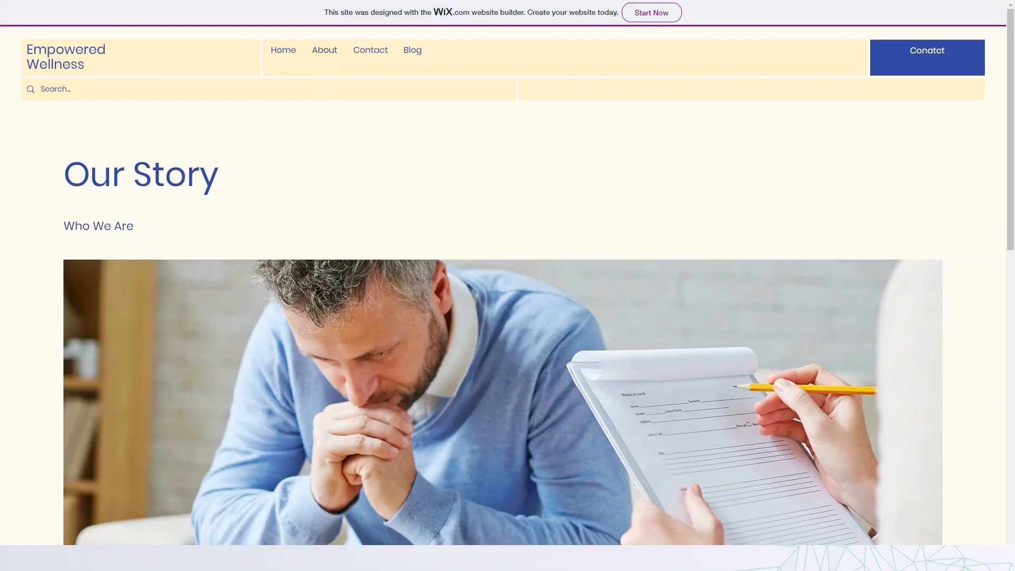
click(284, 50)
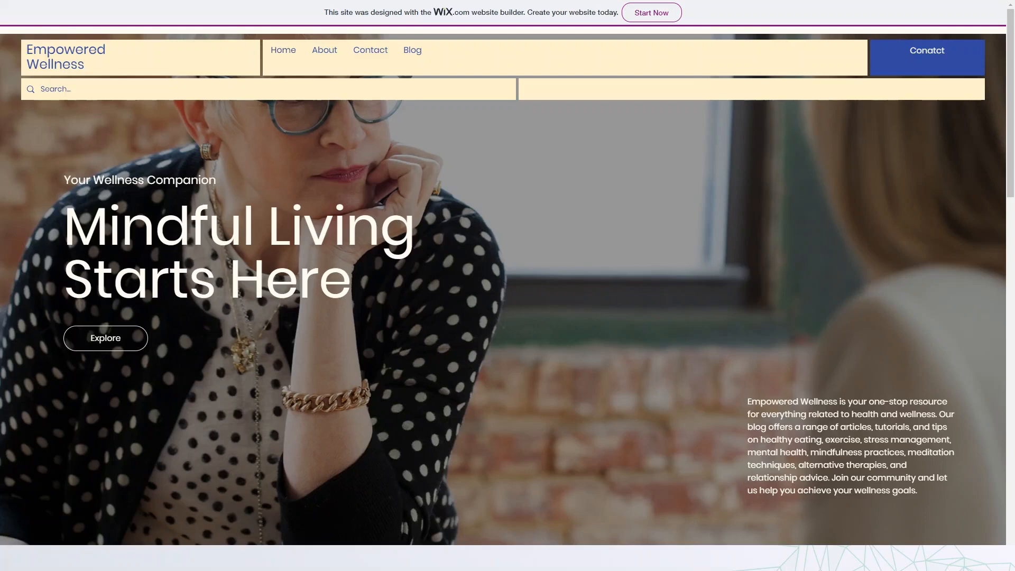
mouse_move(347, 335)
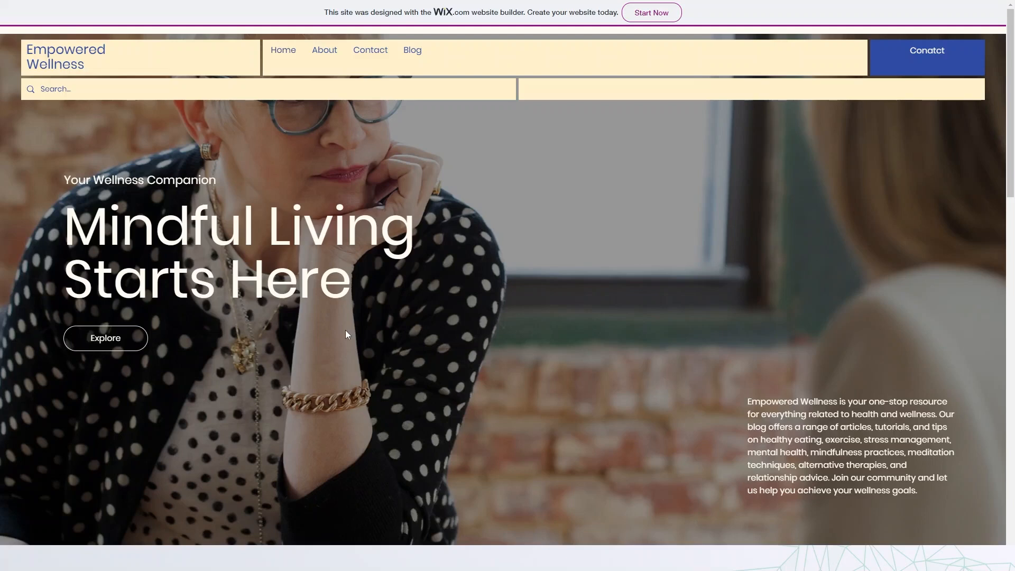
scroll(down, 3)
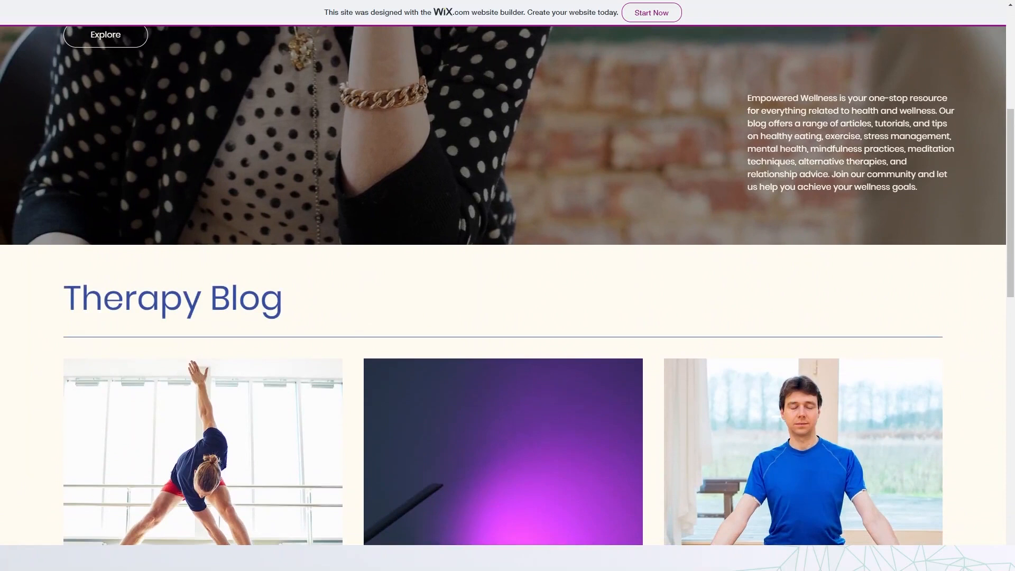
mouse_move(443, 227)
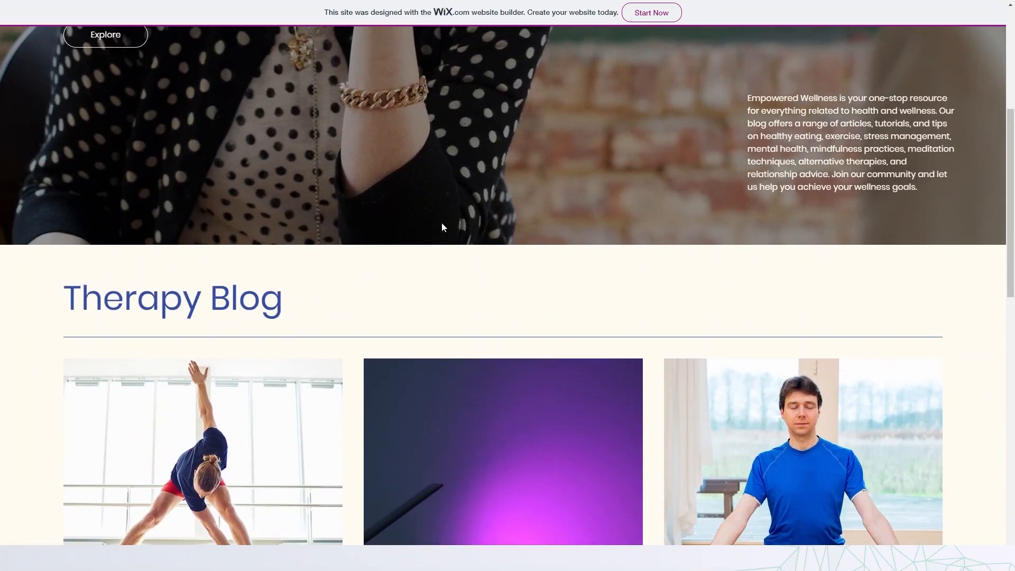
scroll(up, 3)
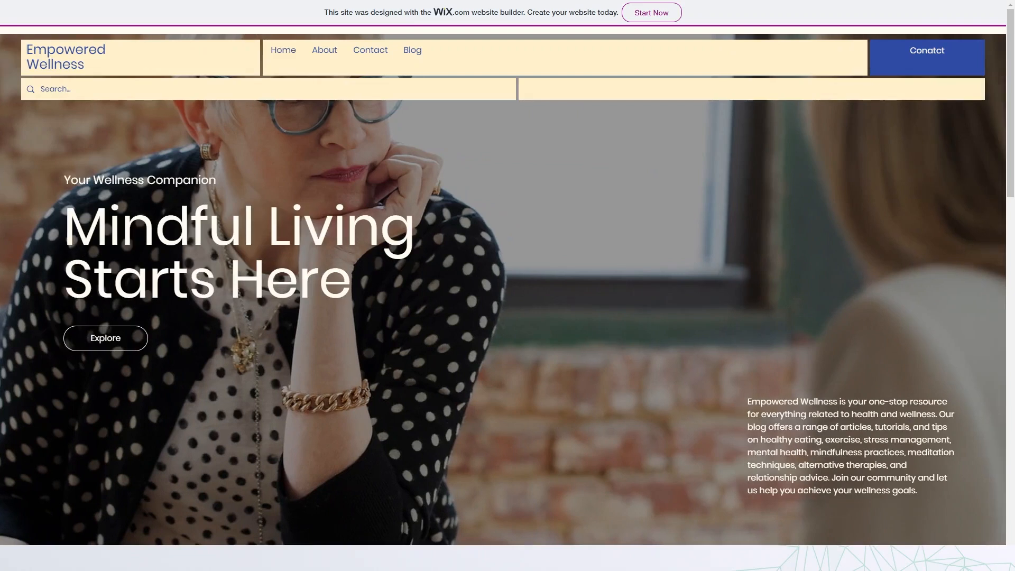